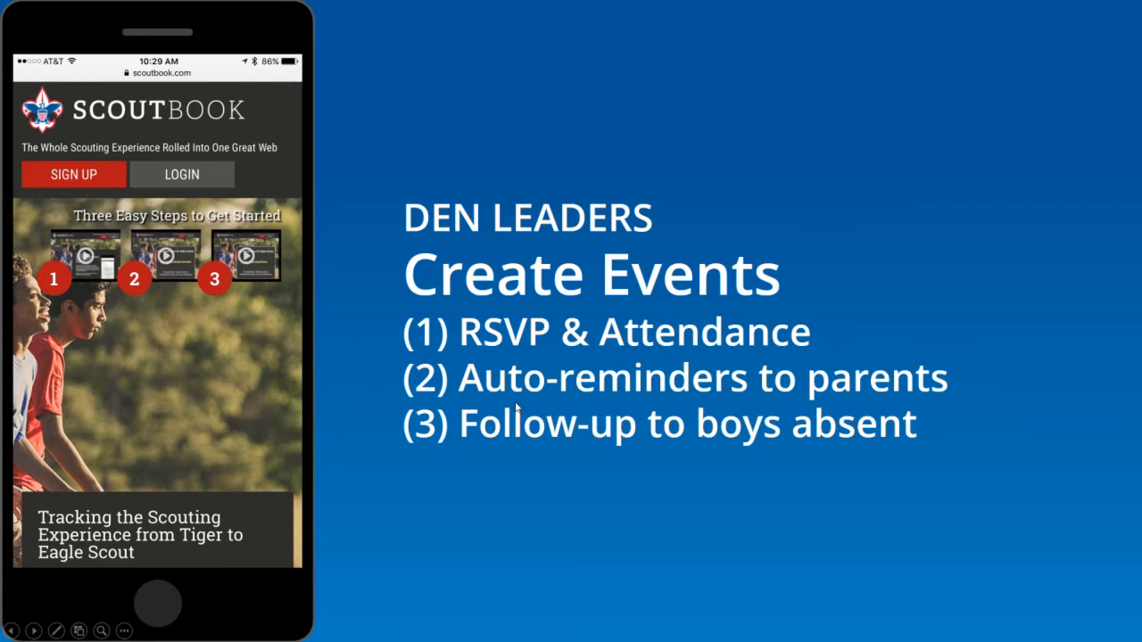
Switch to Scoutbook, show My Dashboard's Administration area and scroll to the upcoming Events list
{"action": "key", "text": "alt+tab"}
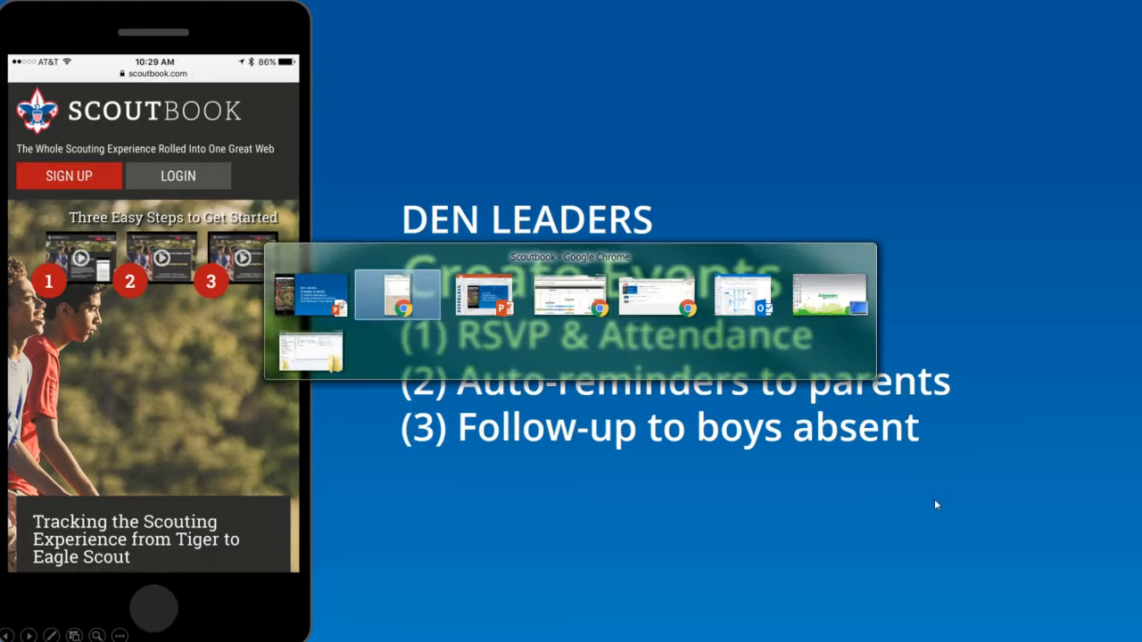
{"action": "left_click", "coordinate": [396, 294]}
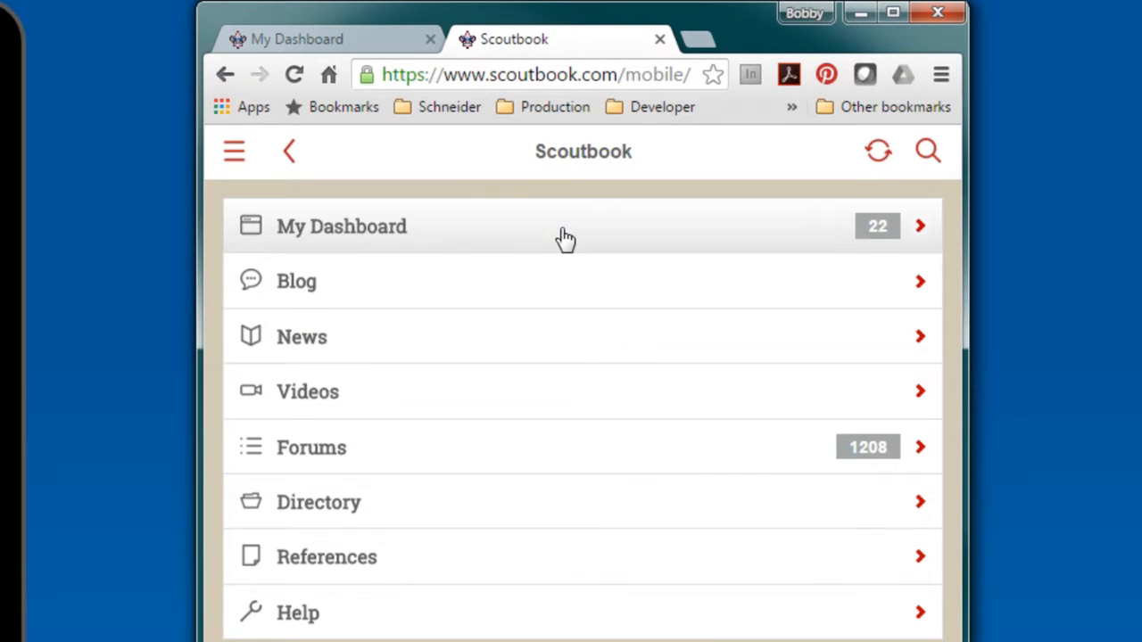
{"action": "left_click", "coordinate": [343, 225]}
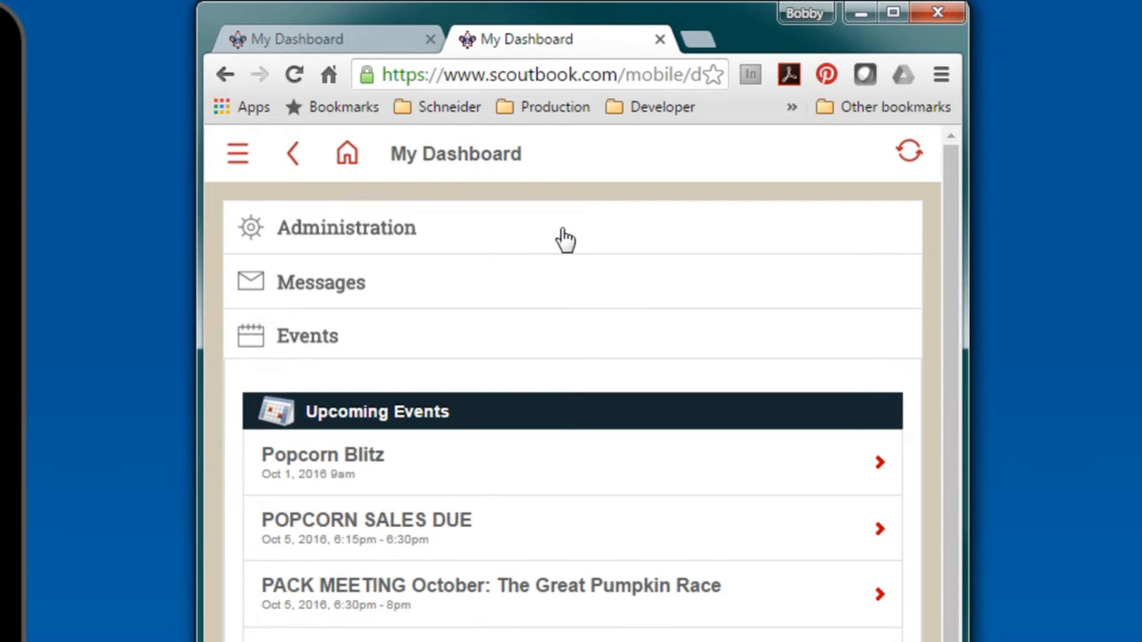
{"action": "left_click", "coordinate": [346, 228]}
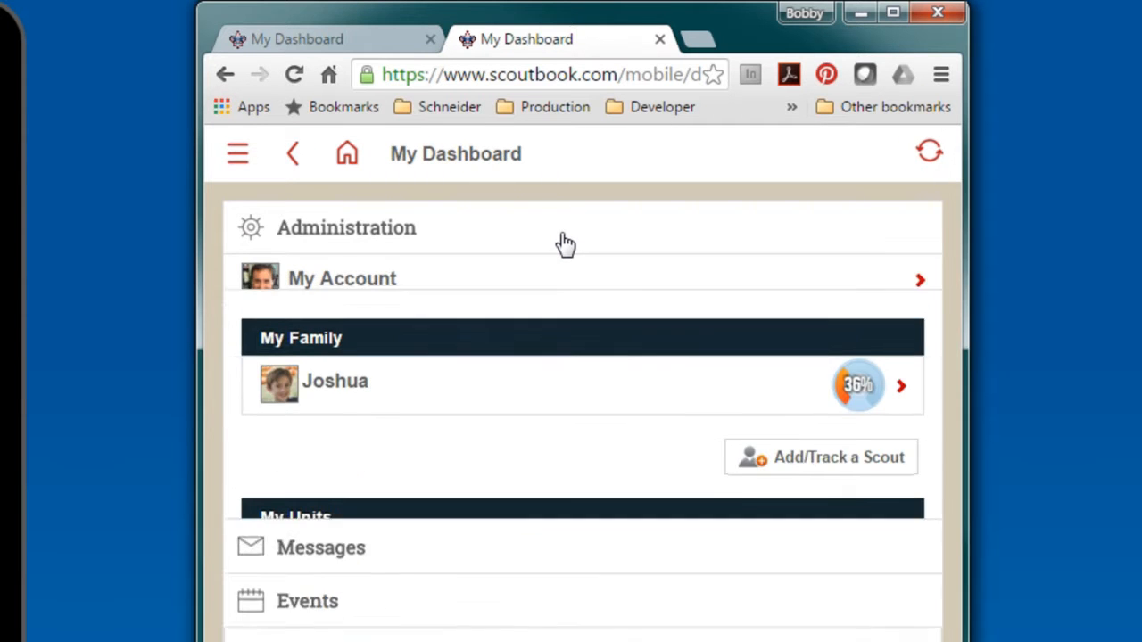
{"action": "scroll", "scroll_direction": "down", "scroll_amount": 3}
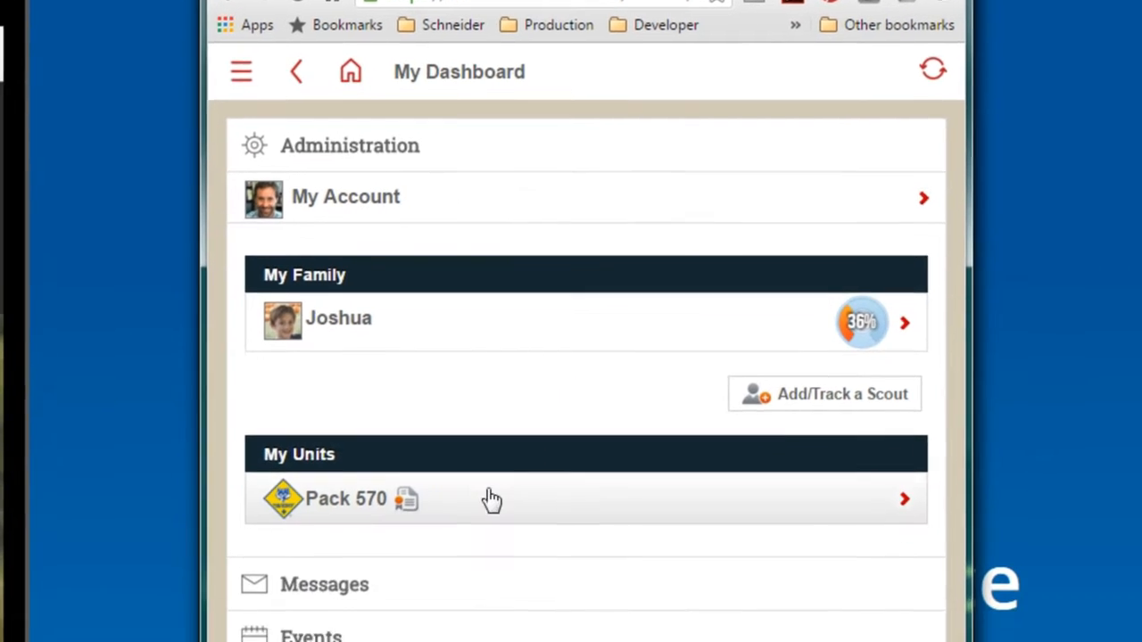
{"action": "scroll", "scroll_direction": "down", "scroll_amount": 3}
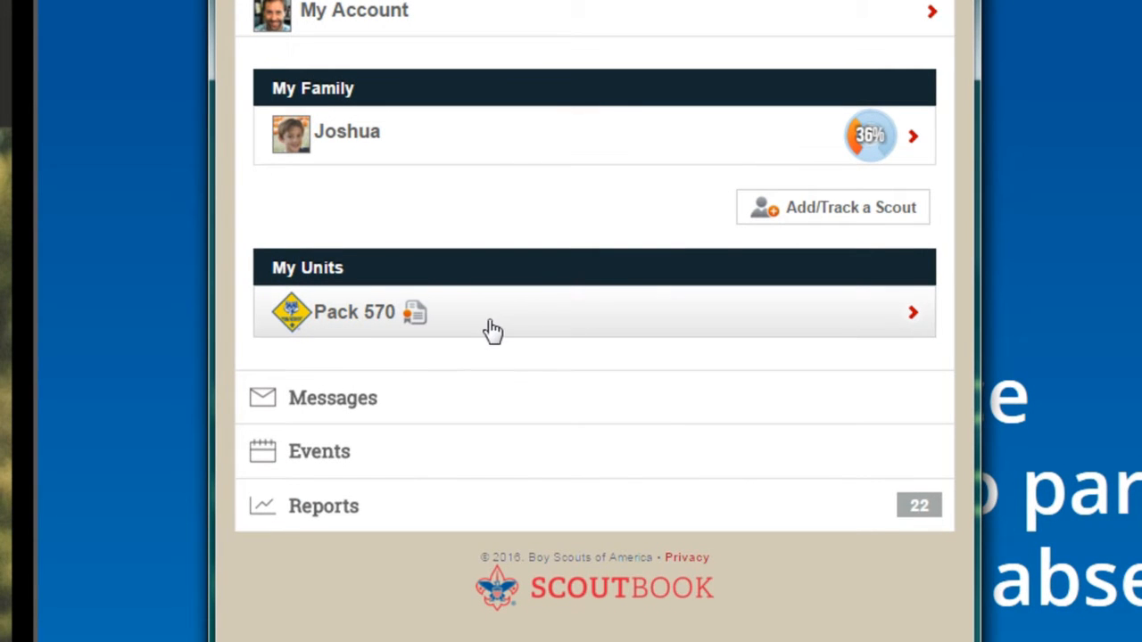
{"action": "scroll", "scroll_direction": "down", "scroll_amount": 3}
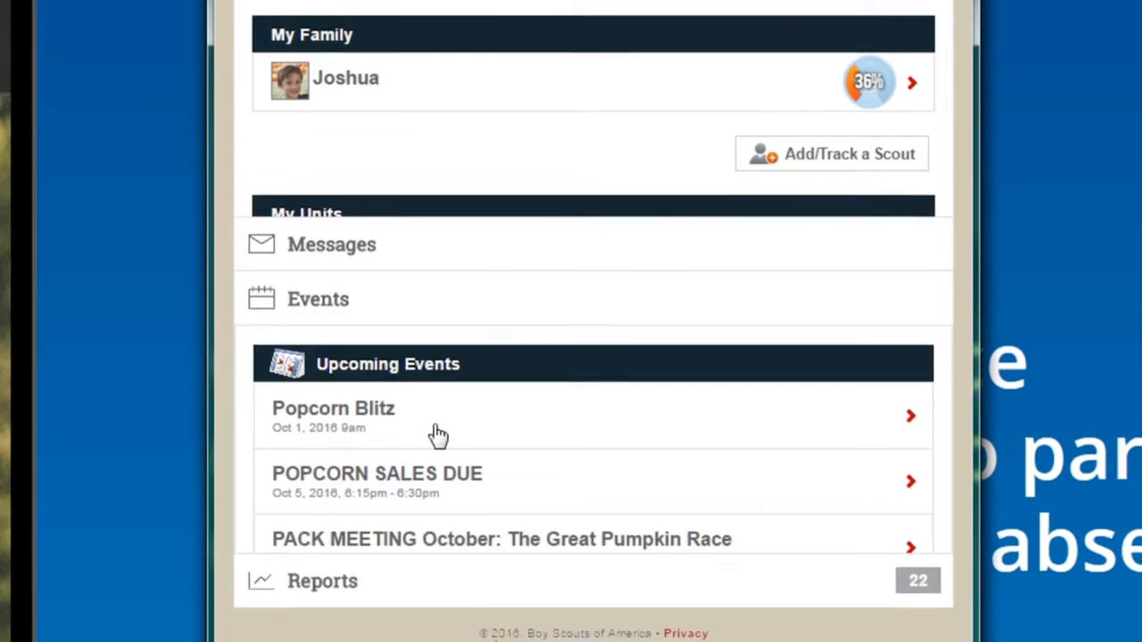
{"action": "scroll", "scroll_direction": "down", "scroll_amount": 3}
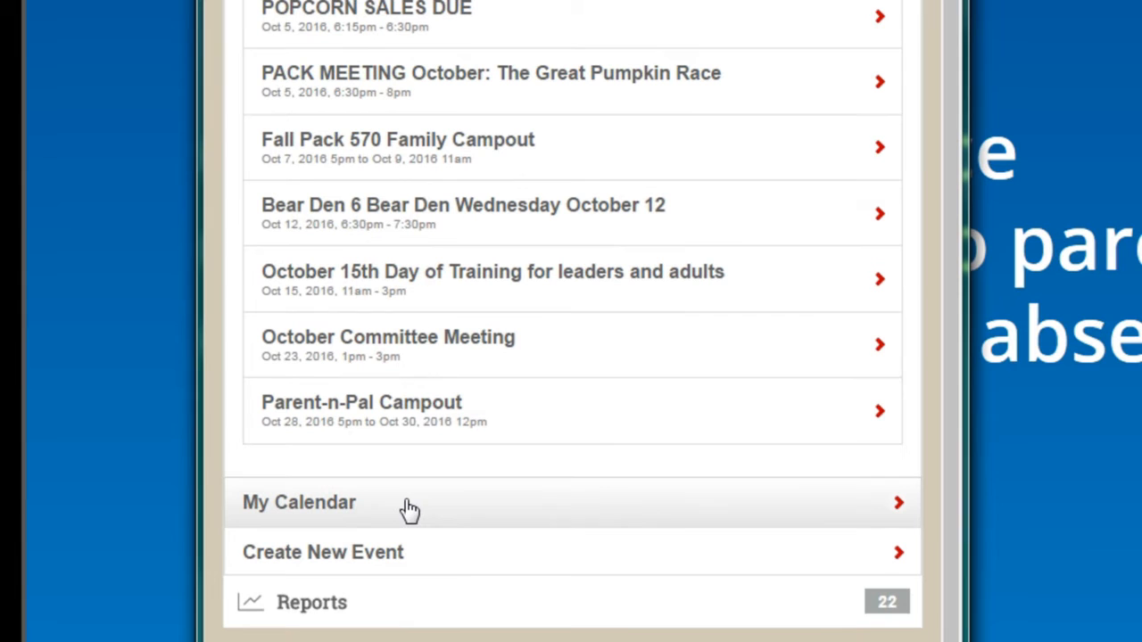
{"action": "mouse_move", "coordinate": [489, 499]}
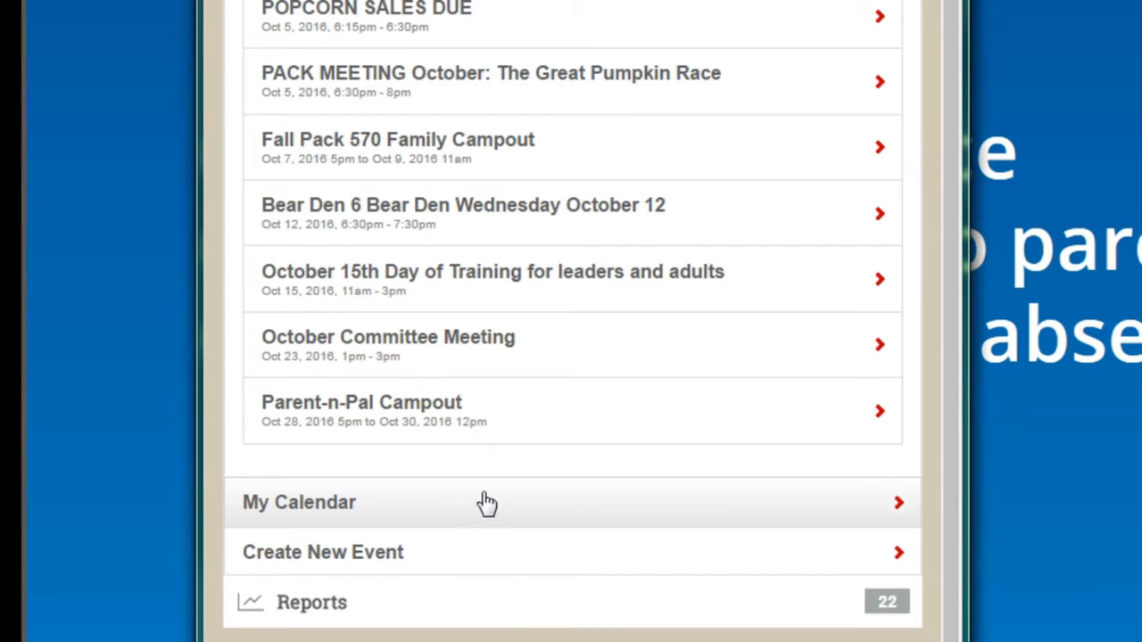
{"action": "mouse_move", "coordinate": [467, 561]}
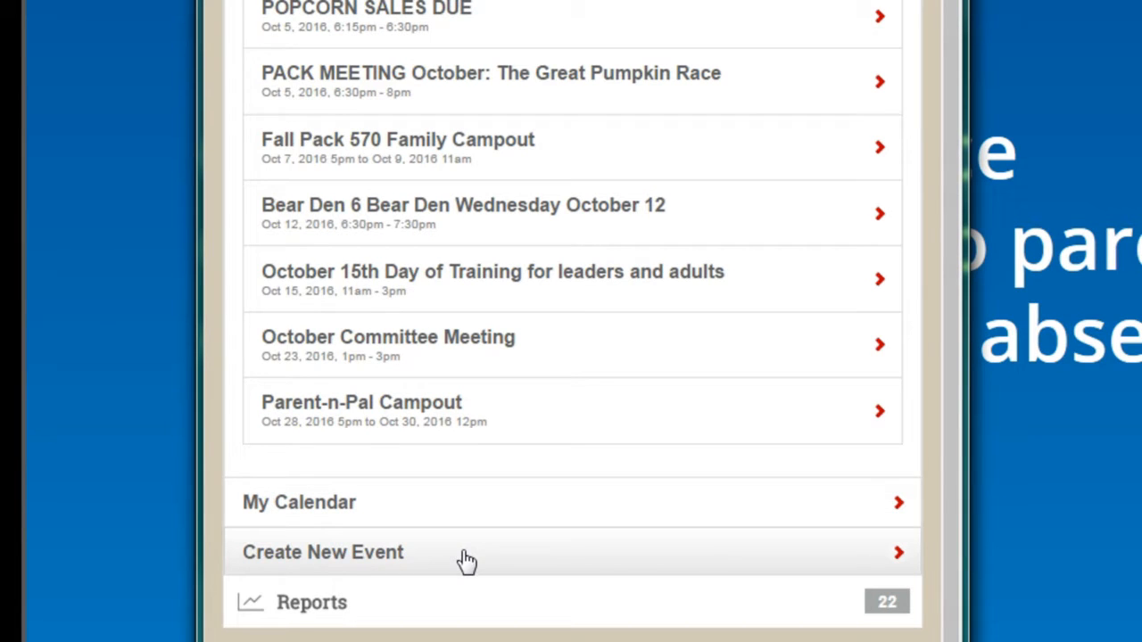
Create a new event on the Pack 570 Bear Den 6 calendar as a Den Meeting
{"action": "left_click", "coordinate": [323, 553]}
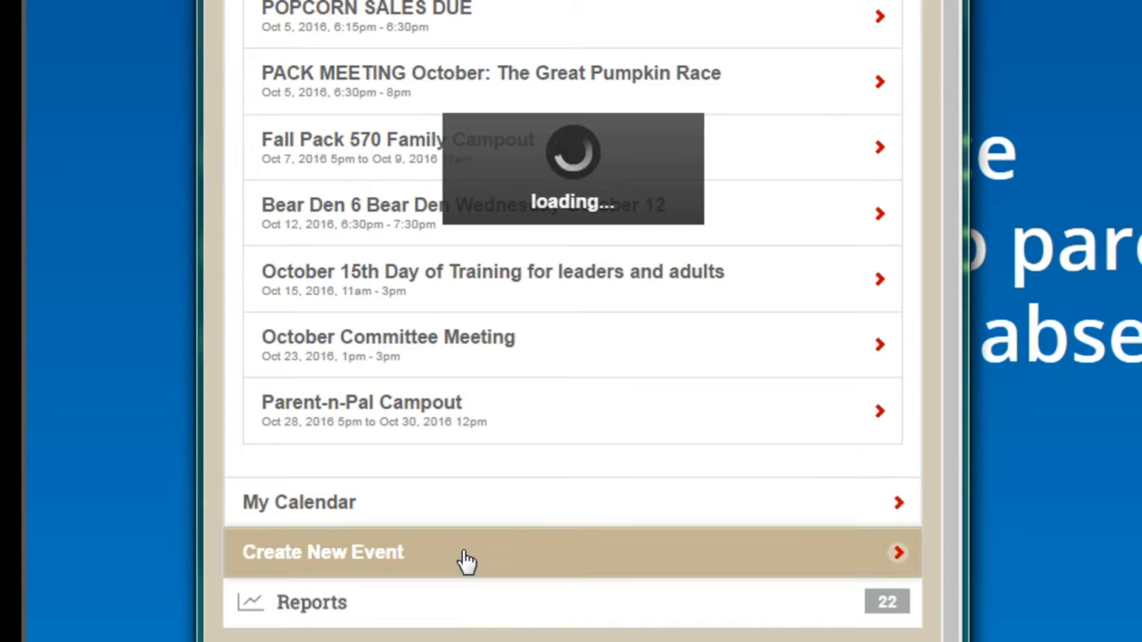
{"action": "left_click", "coordinate": [323, 551]}
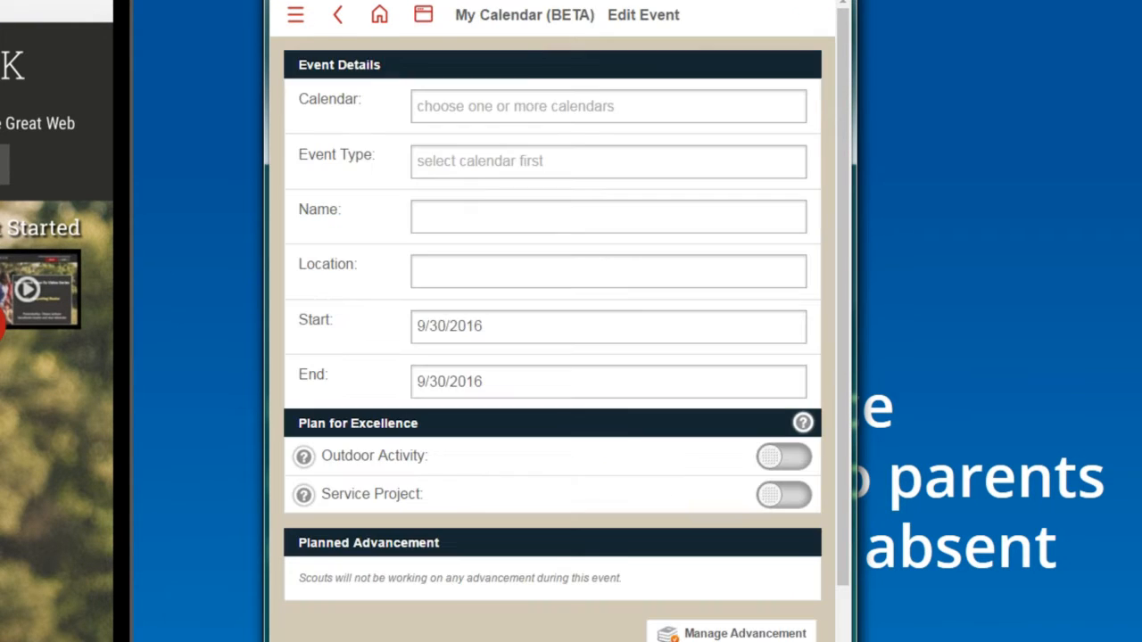
{"action": "left_click", "coordinate": [606, 107]}
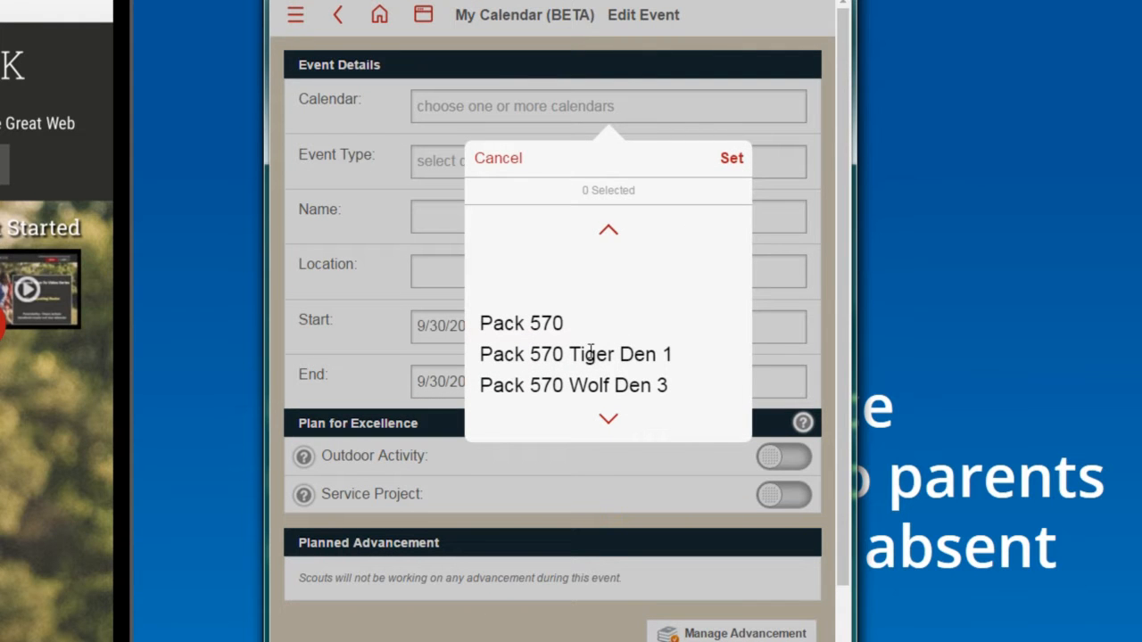
{"action": "scroll", "scroll_direction": "down", "scroll_amount": 3}
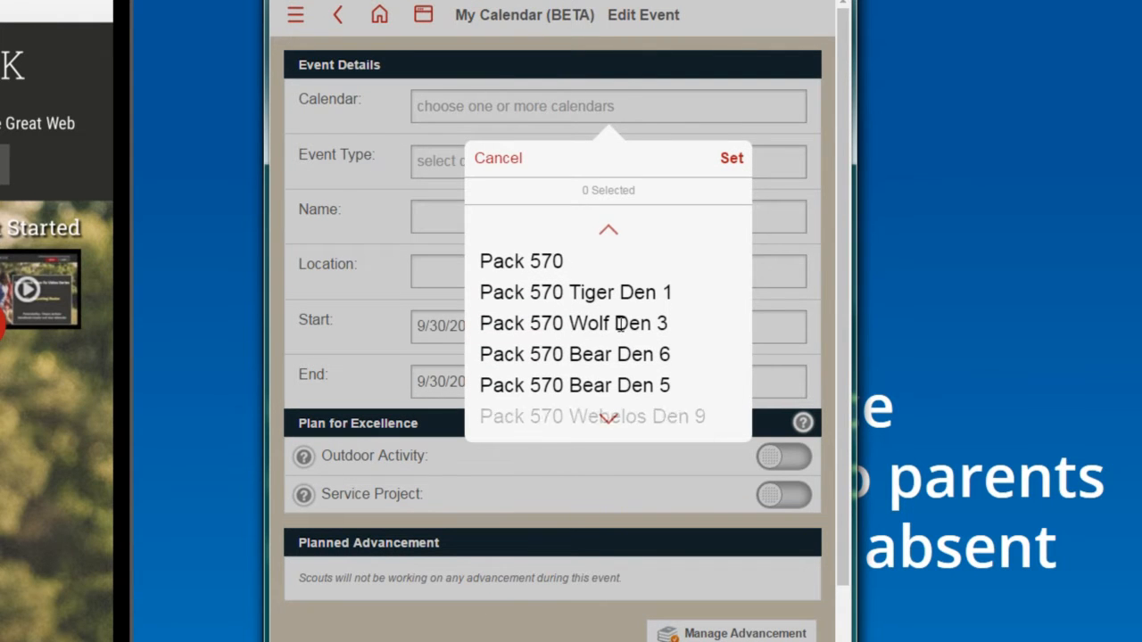
{"action": "left_click", "coordinate": [575, 354]}
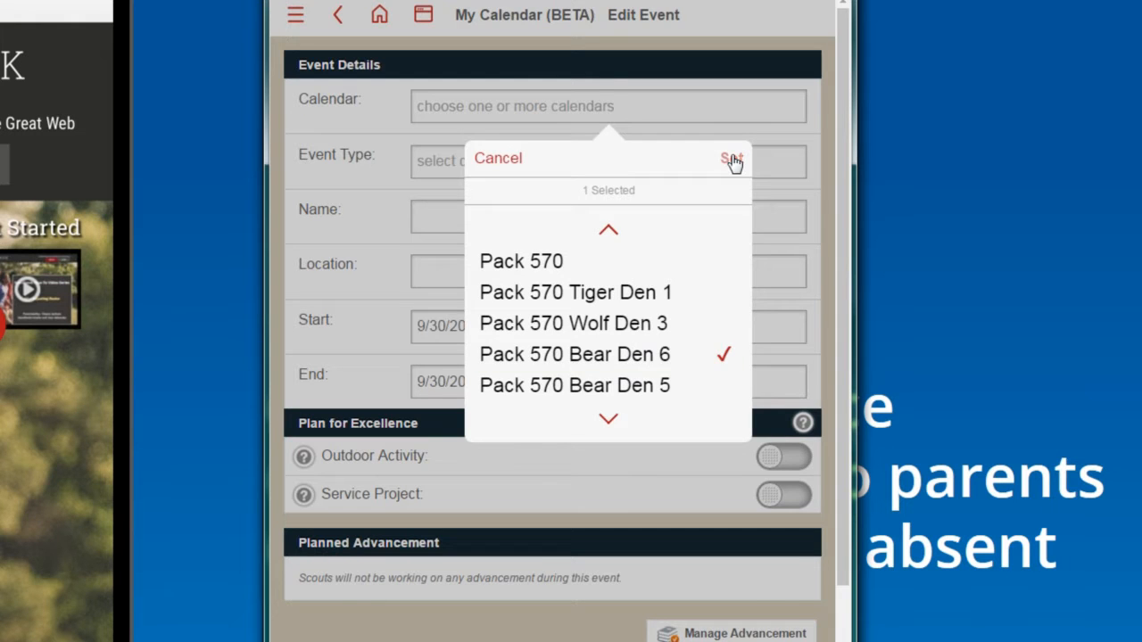
{"action": "left_click", "coordinate": [732, 157]}
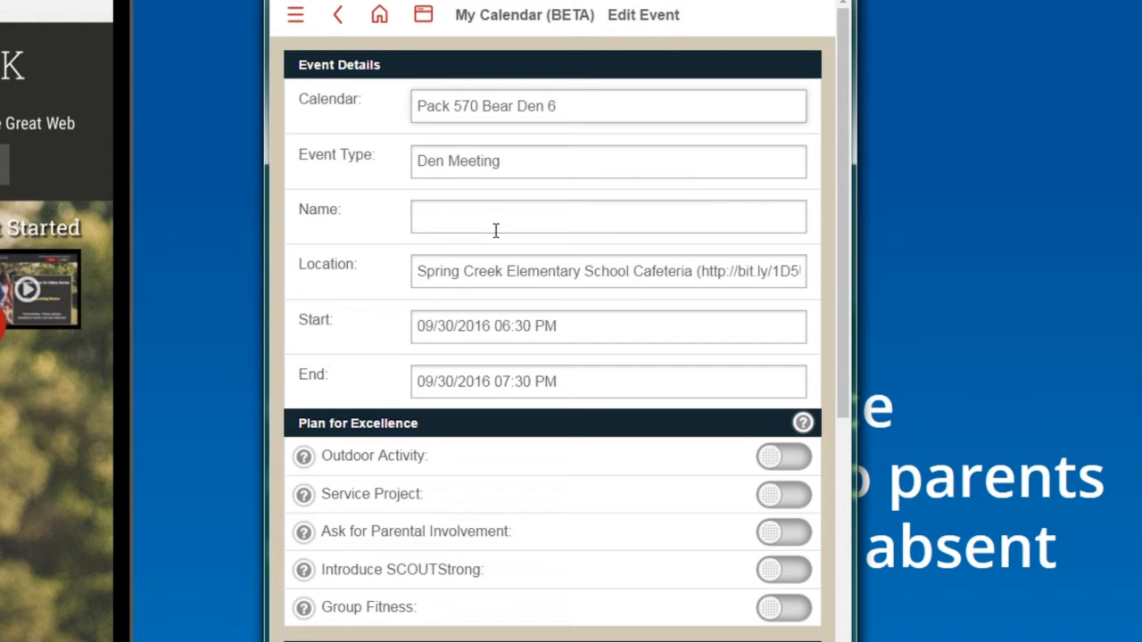
Name the event 'Bear Den Wednesday October 19'
{"action": "type", "text": "Bear Den Wednesday September 21"}
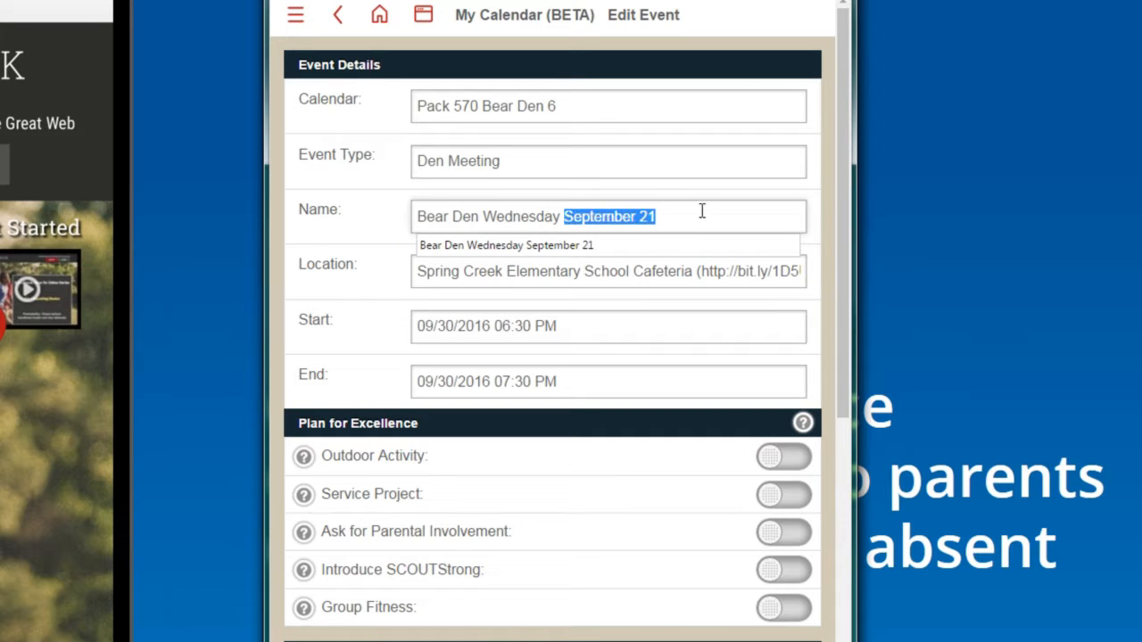
{"action": "type", "text": "O"}
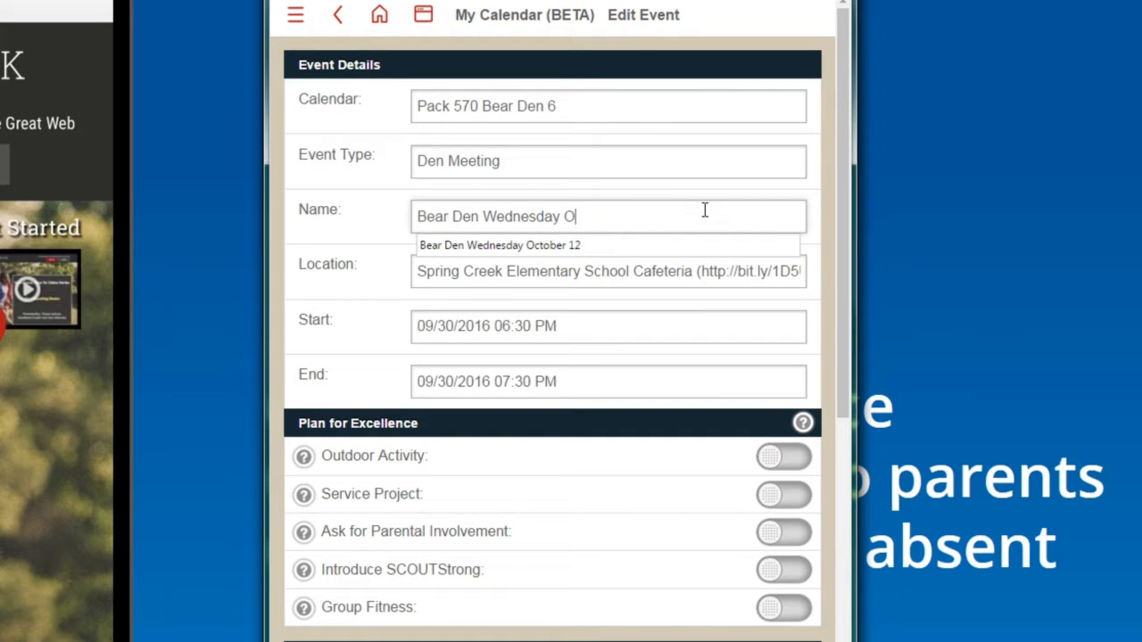
{"action": "type", "text": "ctober 19"}
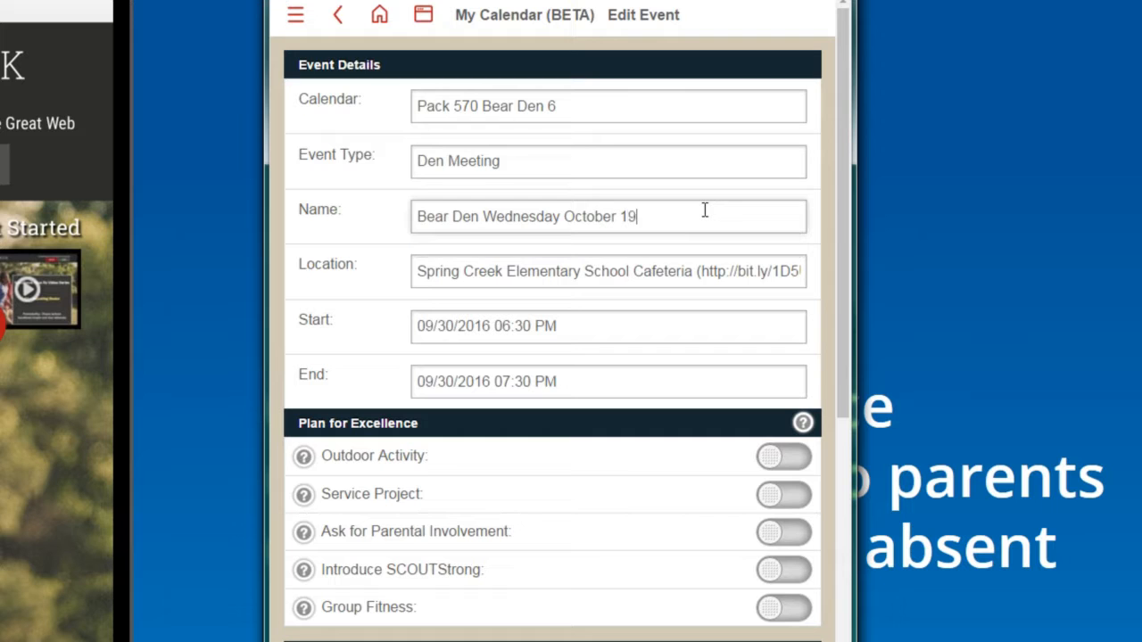
Set the event to start October 19, 2016 at 6:30 PM and end at 7:30 PM
{"action": "triple_click", "coordinate": [609, 271]}
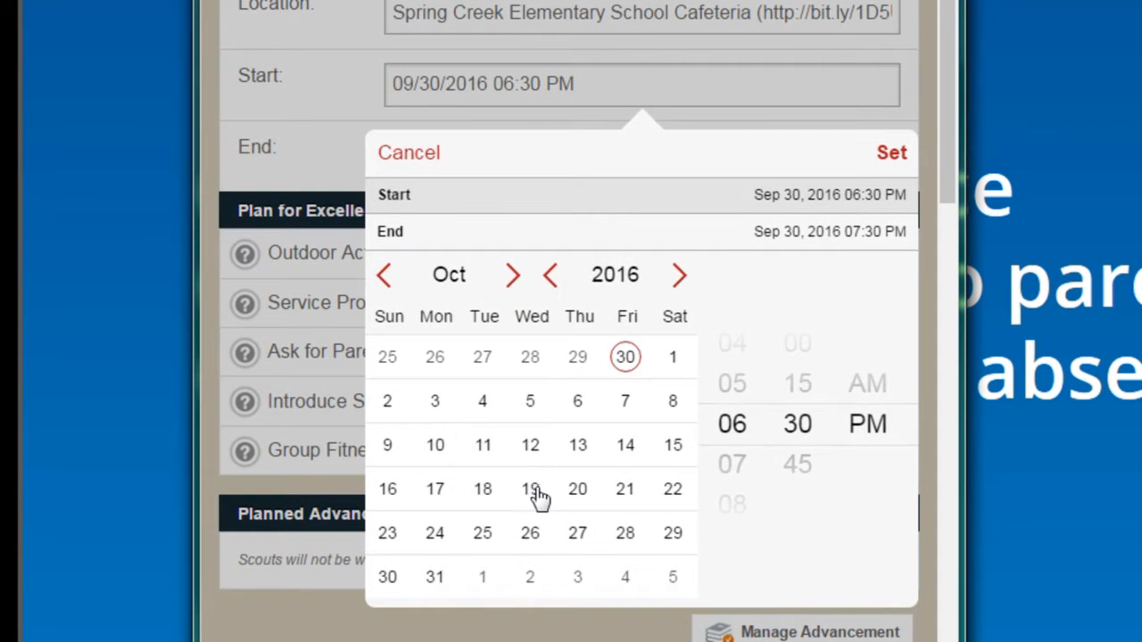
{"action": "left_click", "coordinate": [530, 489]}
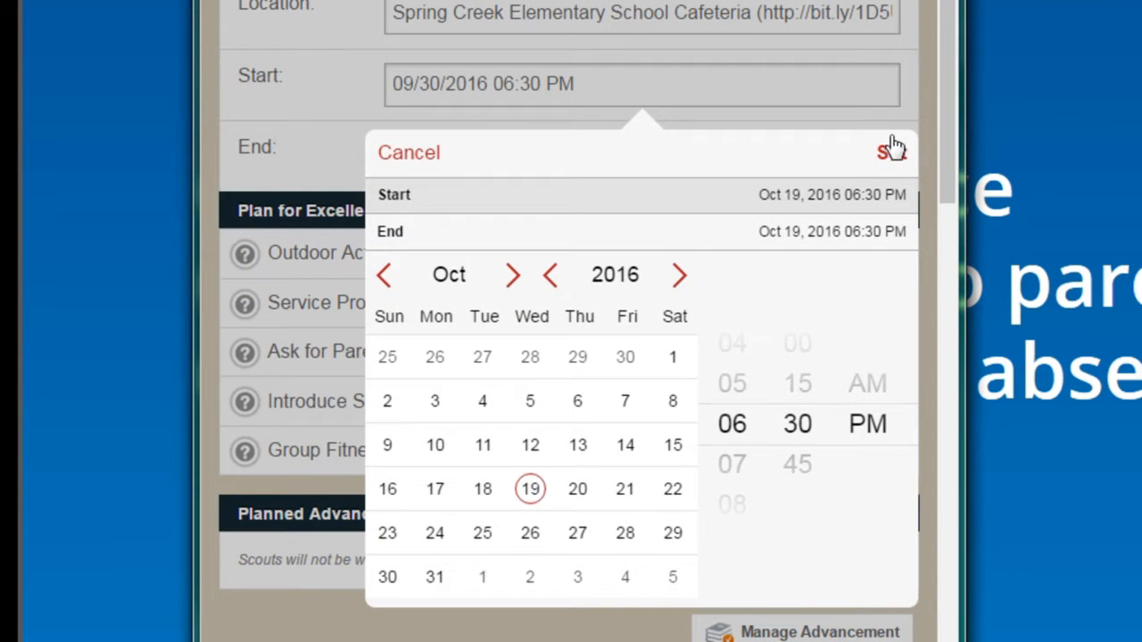
{"action": "left_click", "coordinate": [891, 152]}
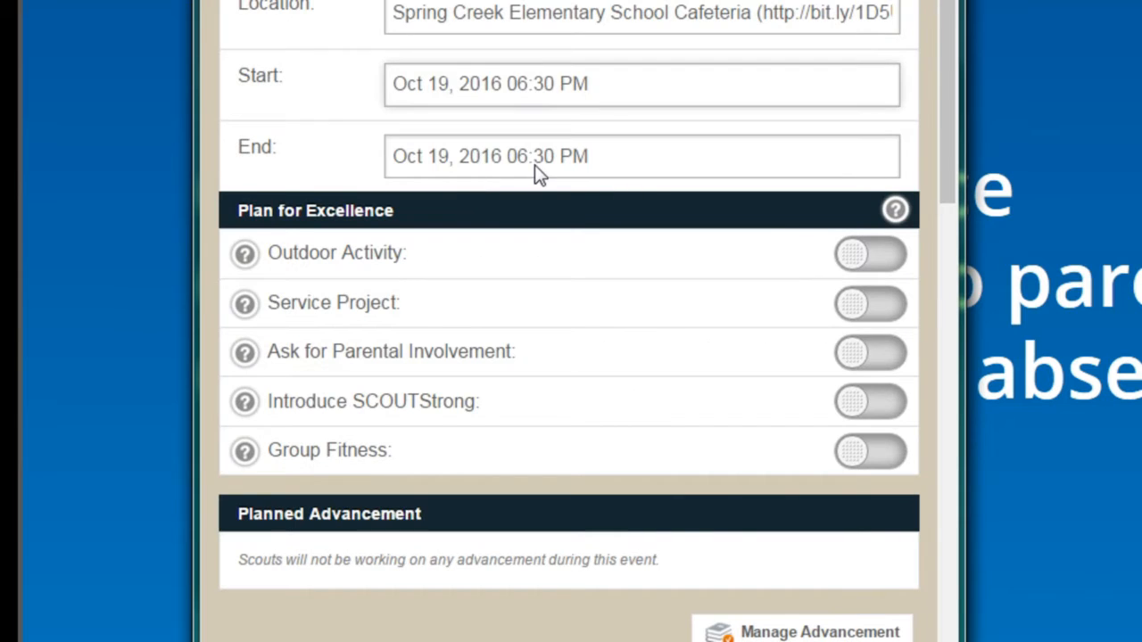
{"action": "left_click", "coordinate": [641, 157]}
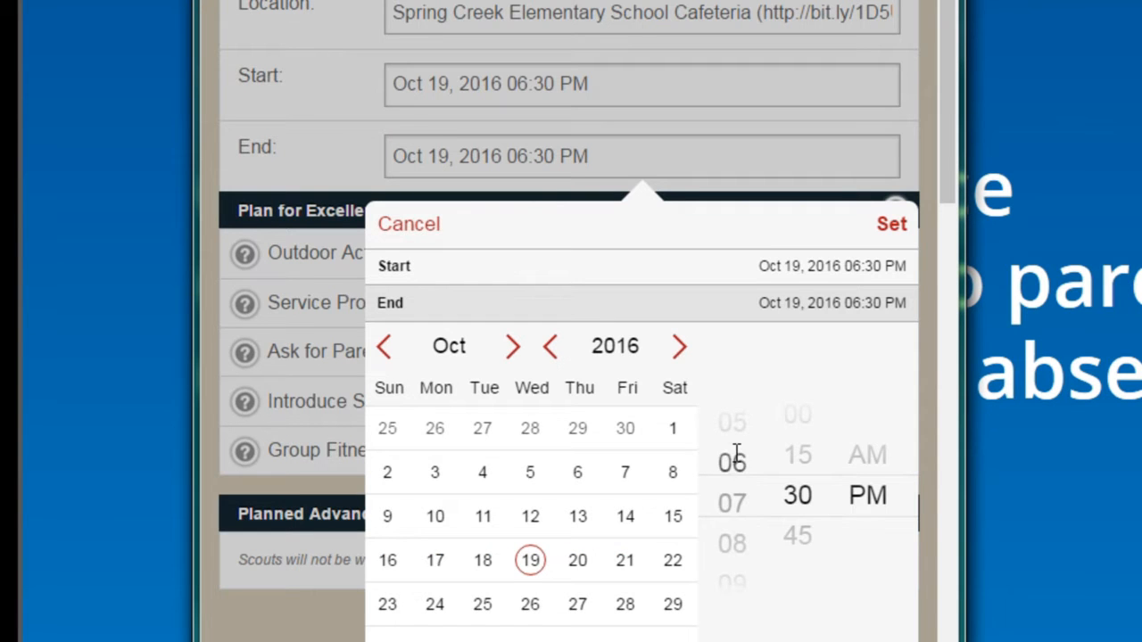
{"action": "left_click", "coordinate": [890, 225]}
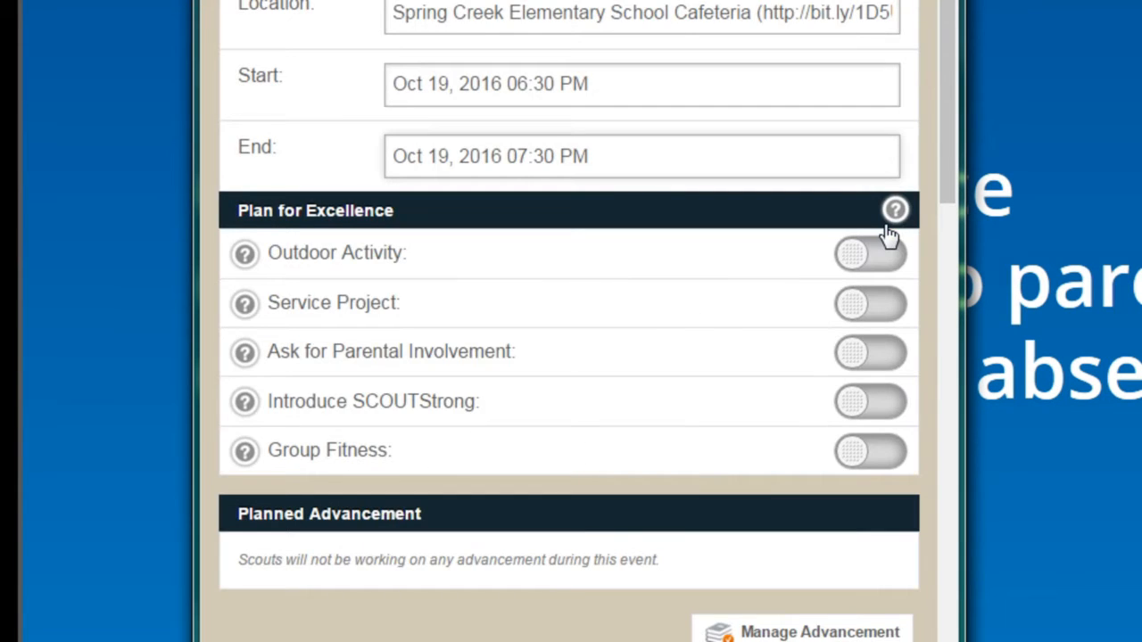
{"action": "scroll", "scroll_direction": "down", "scroll_amount": 3}
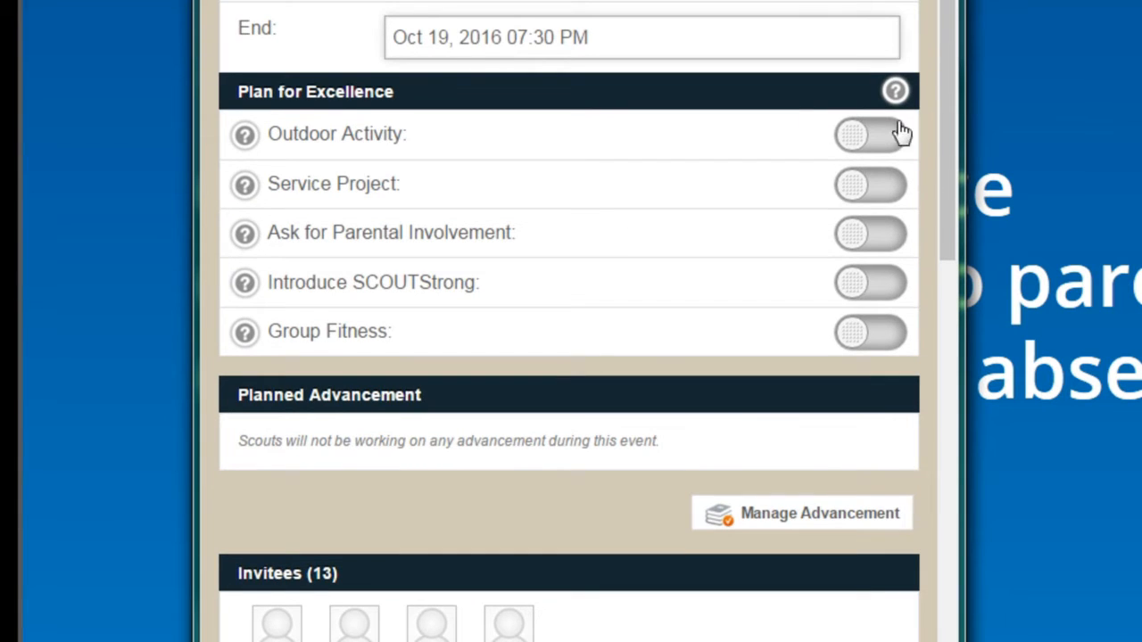
{"action": "mouse_move", "coordinate": [824, 147]}
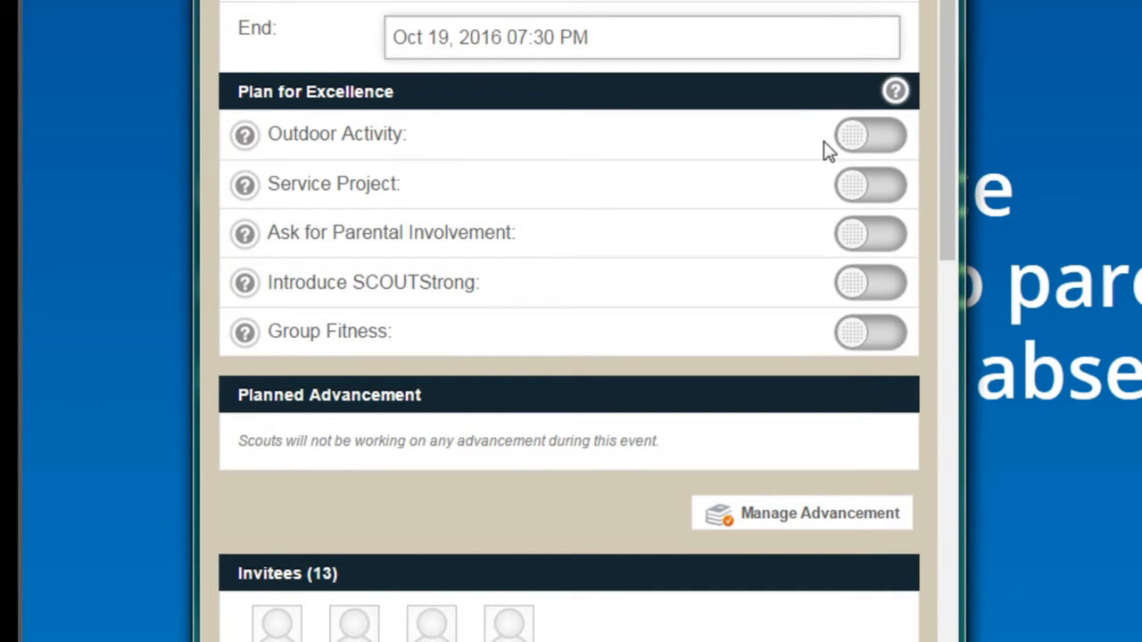
{"action": "mouse_move", "coordinate": [682, 549]}
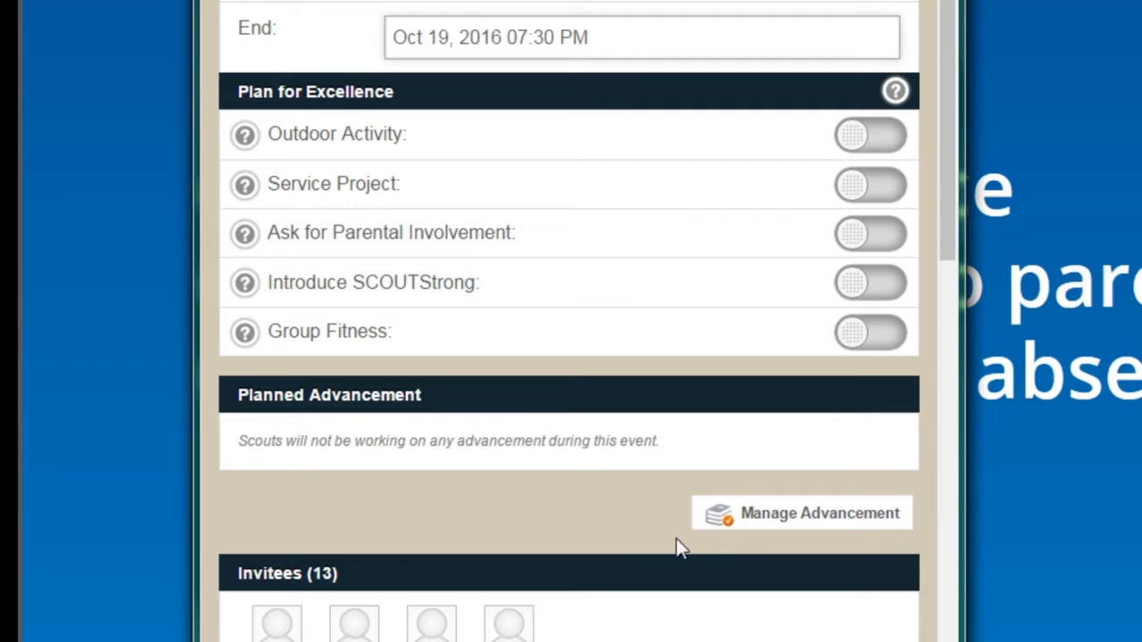
{"action": "mouse_move", "coordinate": [795, 516]}
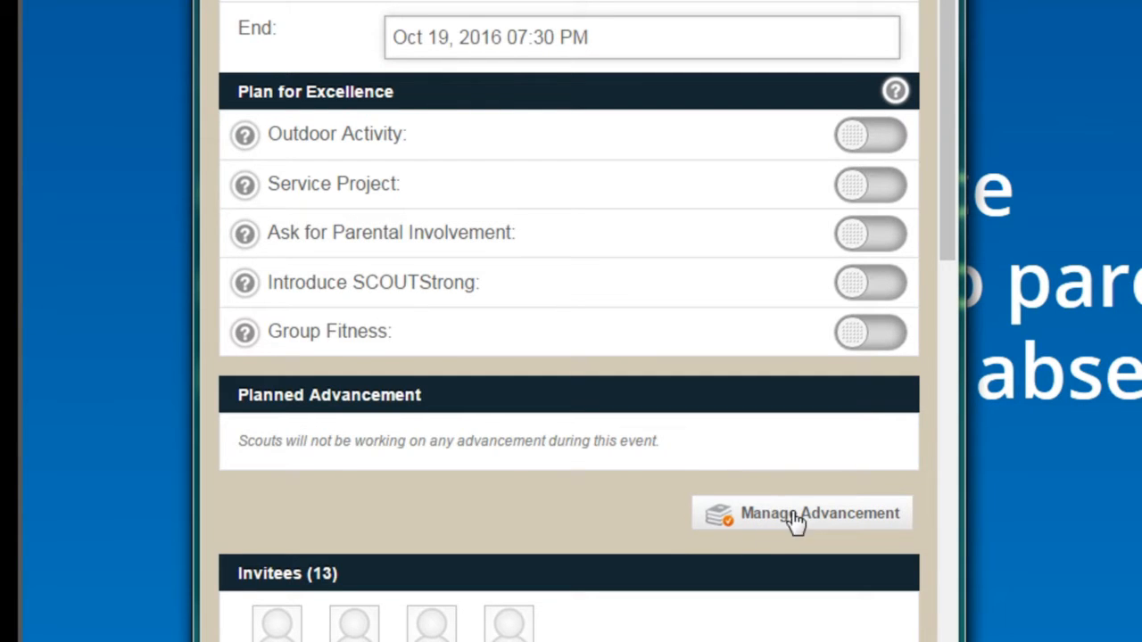
{"action": "scroll", "scroll_direction": "down", "scroll_amount": 3}
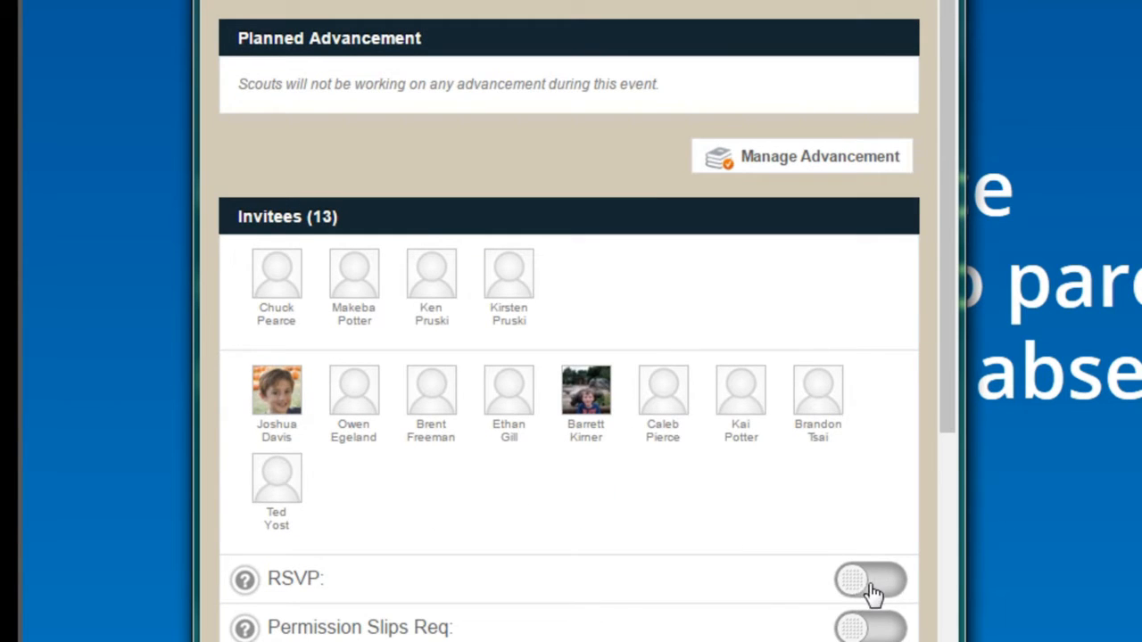
{"action": "mouse_move", "coordinate": [289, 419]}
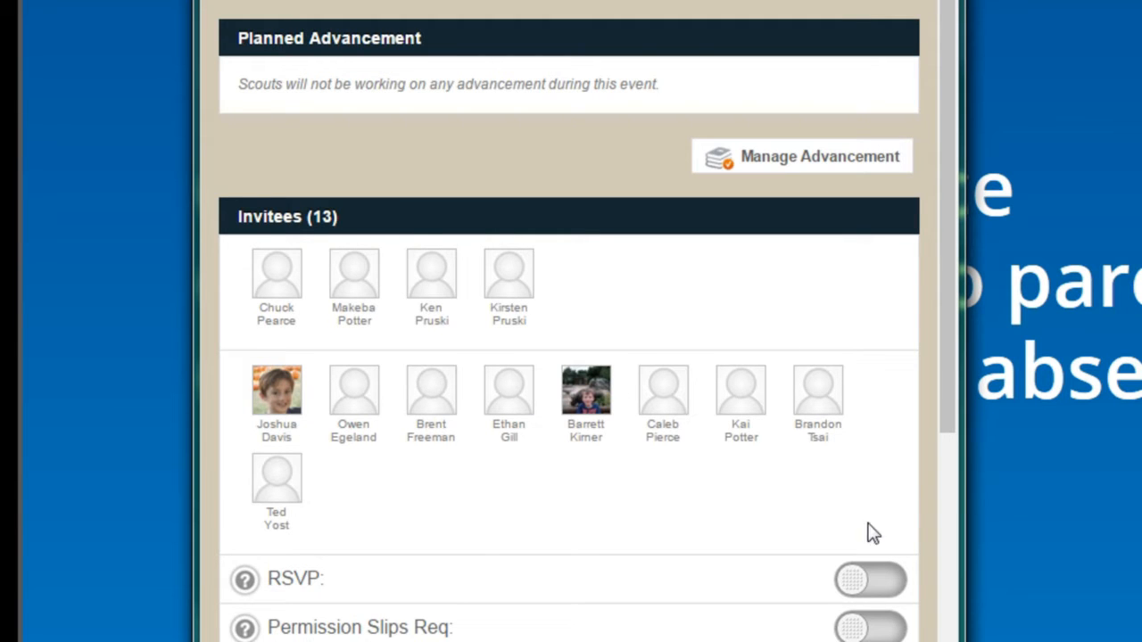
{"action": "left_click", "coordinate": [869, 578]}
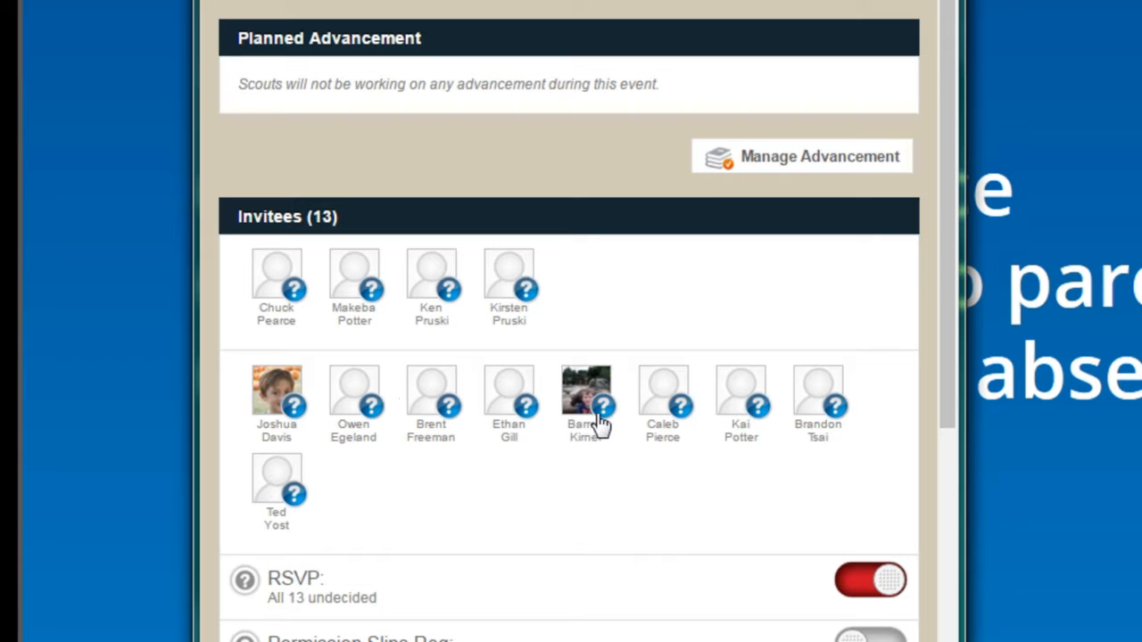
{"action": "mouse_move", "coordinate": [288, 401]}
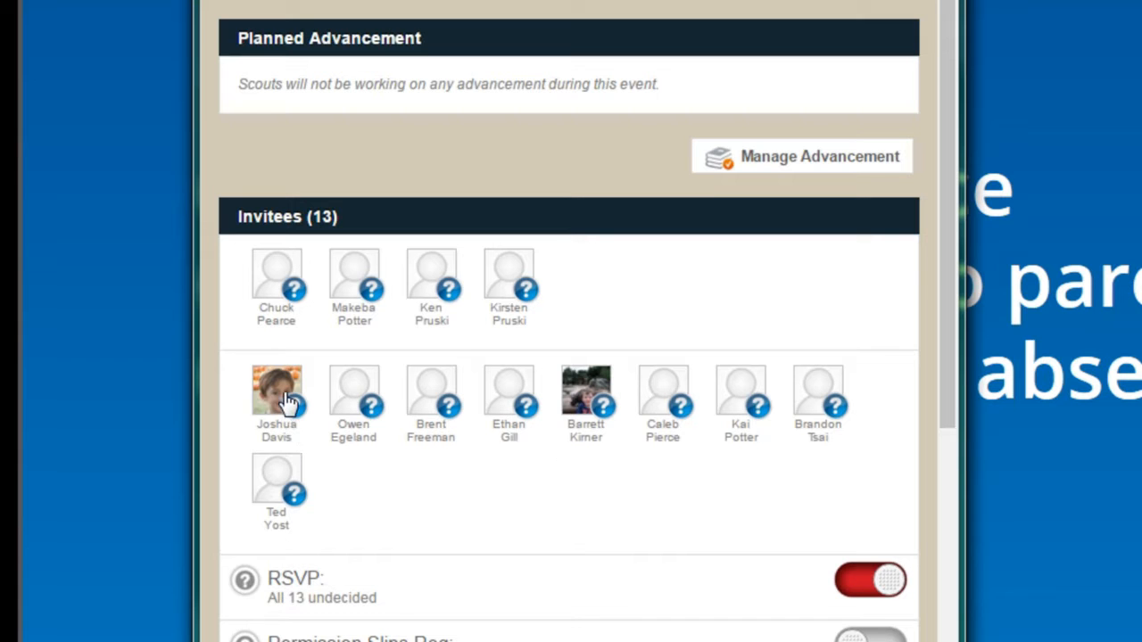
{"action": "left_click", "coordinate": [276, 392]}
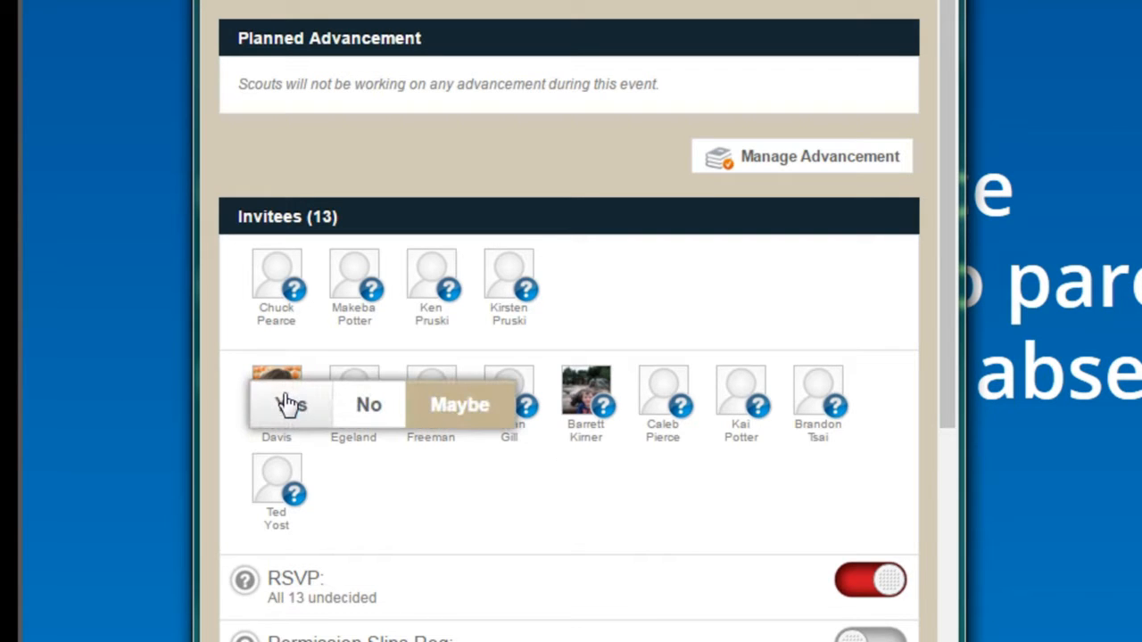
{"action": "left_click", "coordinate": [289, 403]}
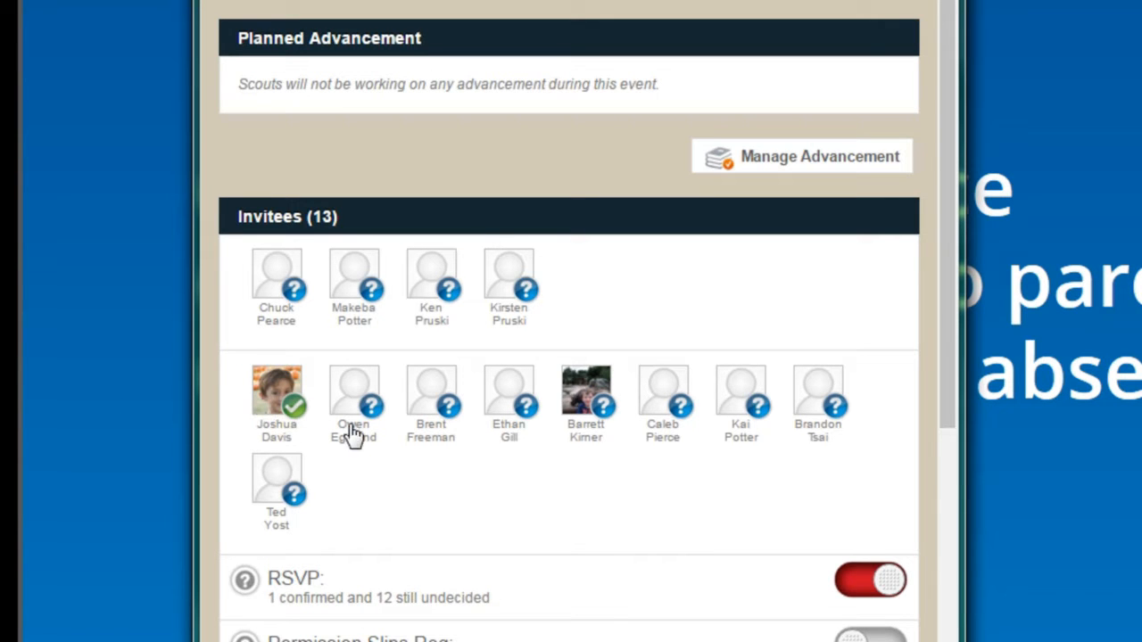
In Manage Reminders, tick reminders for 2 days before and 7 hours before the meeting
{"action": "scroll", "scroll_direction": "down", "scroll_amount": 3}
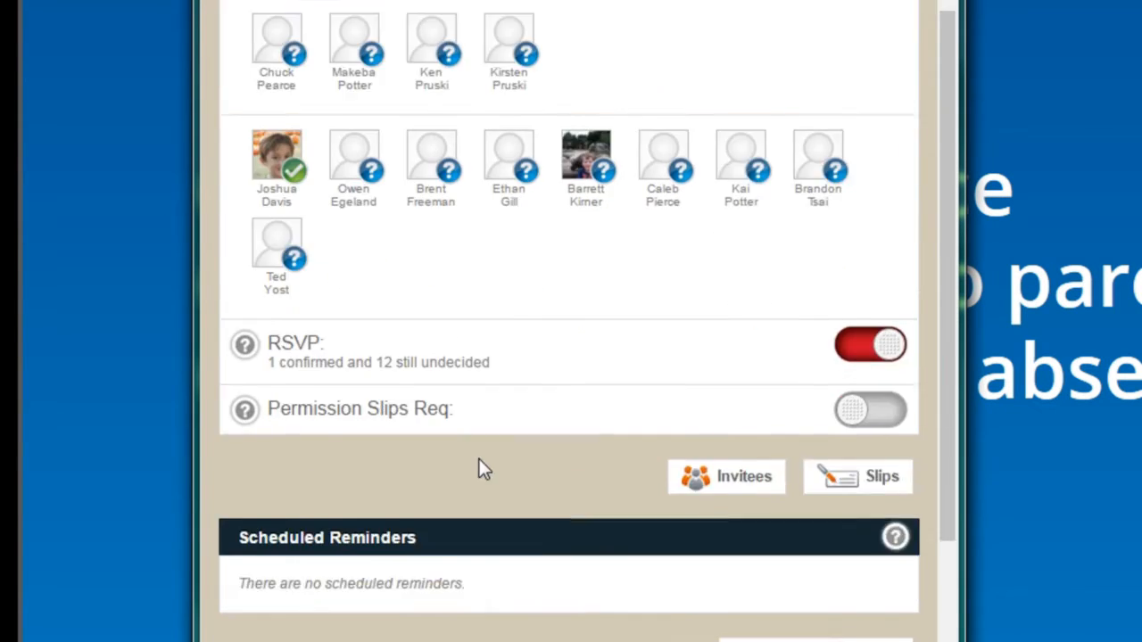
{"action": "scroll", "scroll_direction": "down", "scroll_amount": 3}
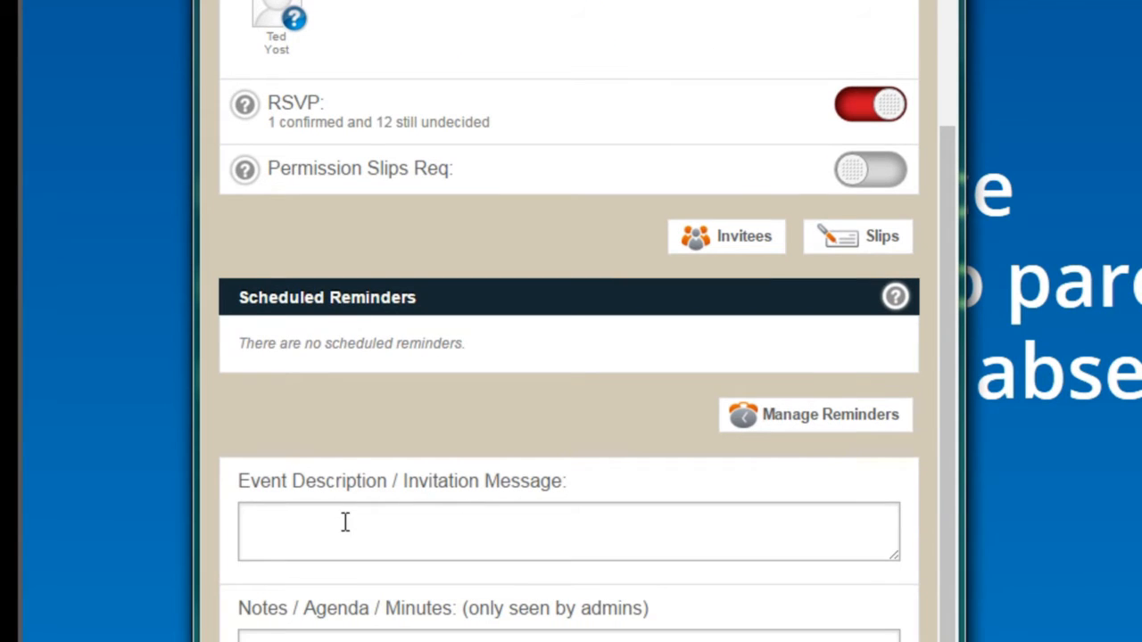
{"action": "mouse_move", "coordinate": [403, 525]}
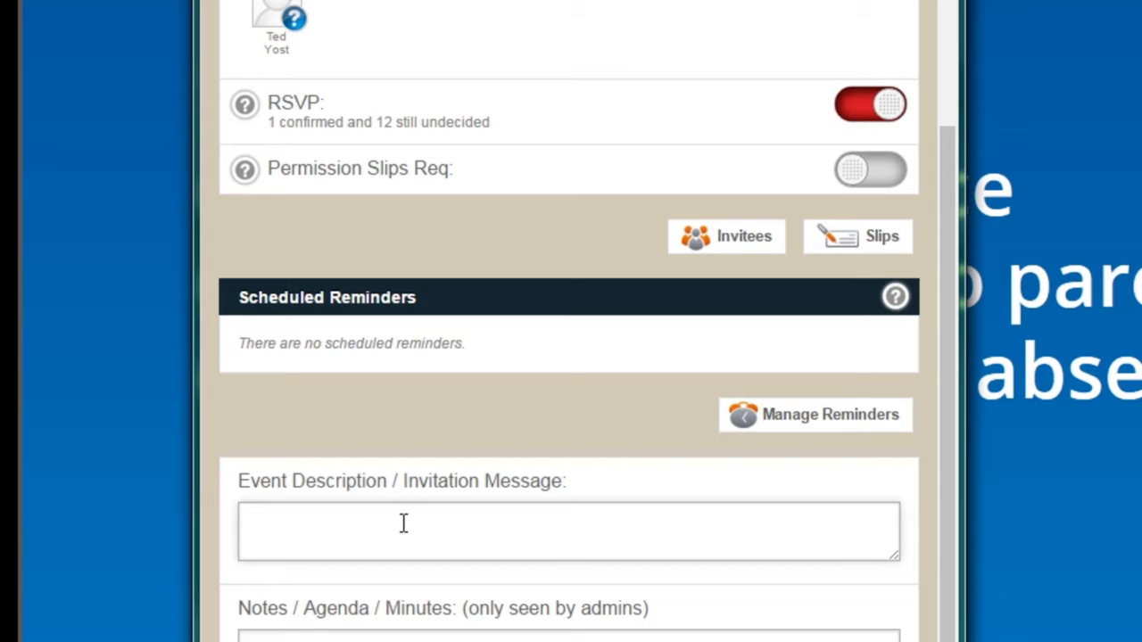
{"action": "left_click", "coordinate": [402, 531]}
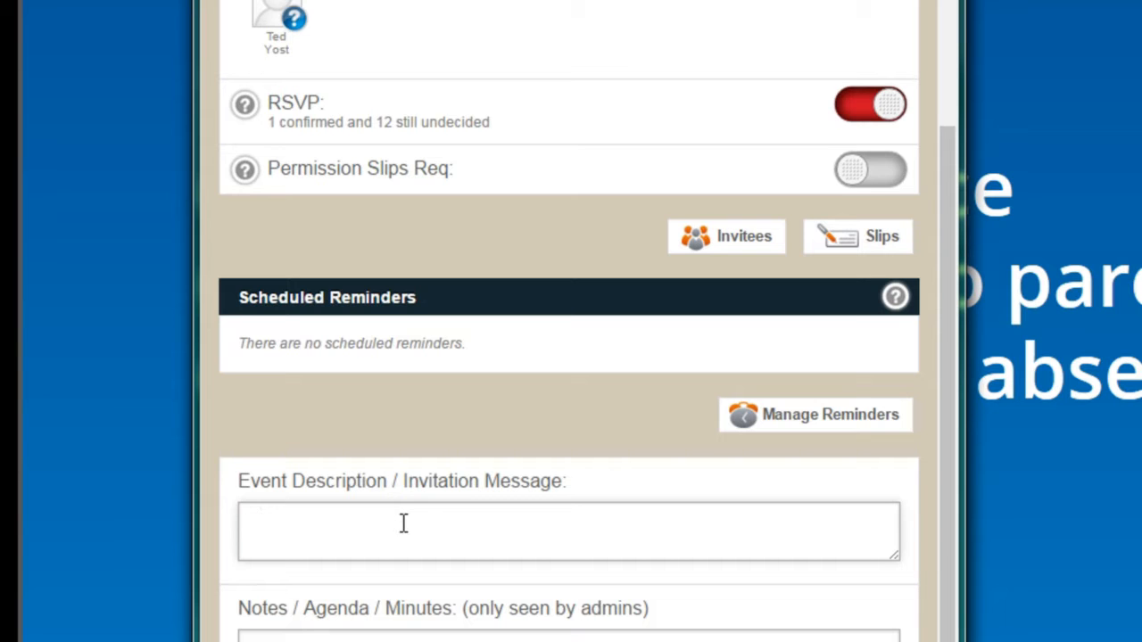
{"action": "left_click", "coordinate": [403, 522]}
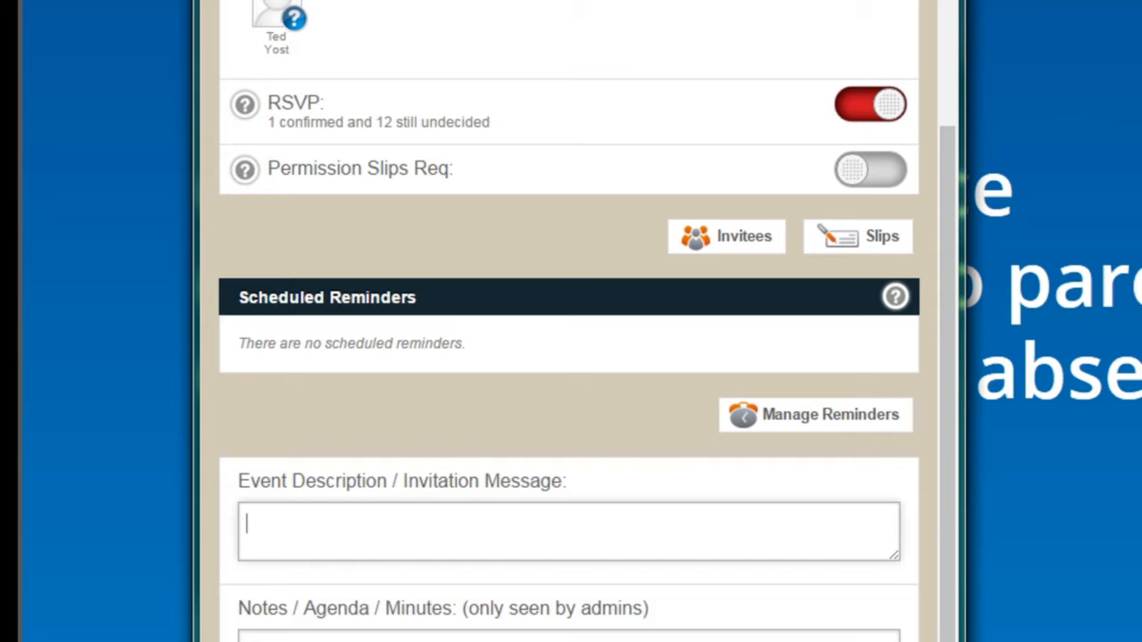
{"action": "mouse_move", "coordinate": [507, 415]}
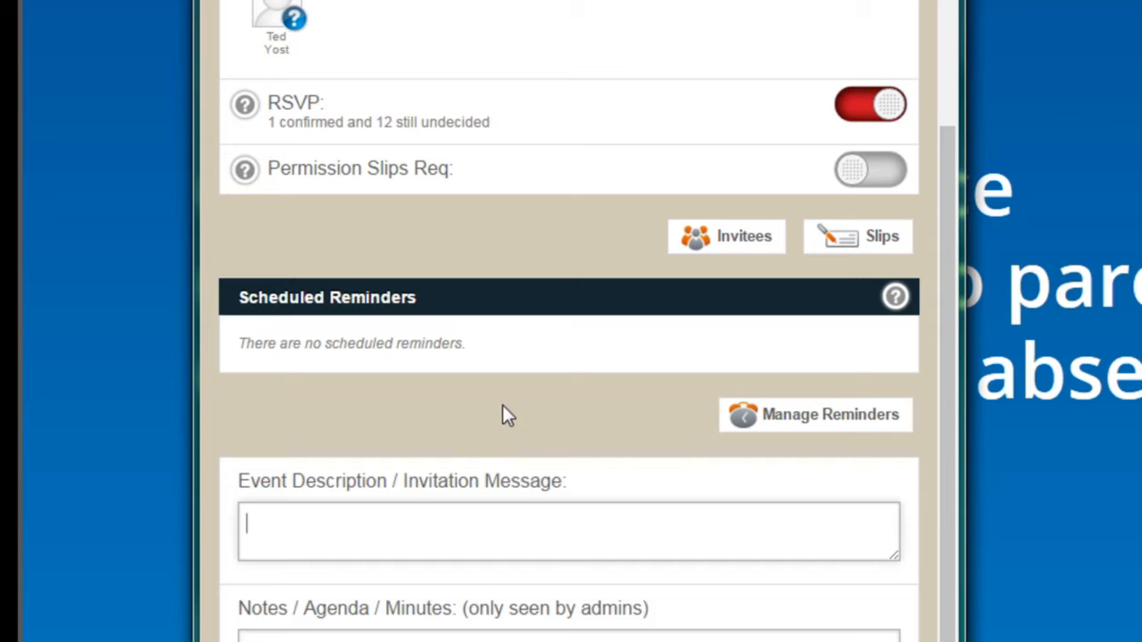
{"action": "mouse_move", "coordinate": [800, 396]}
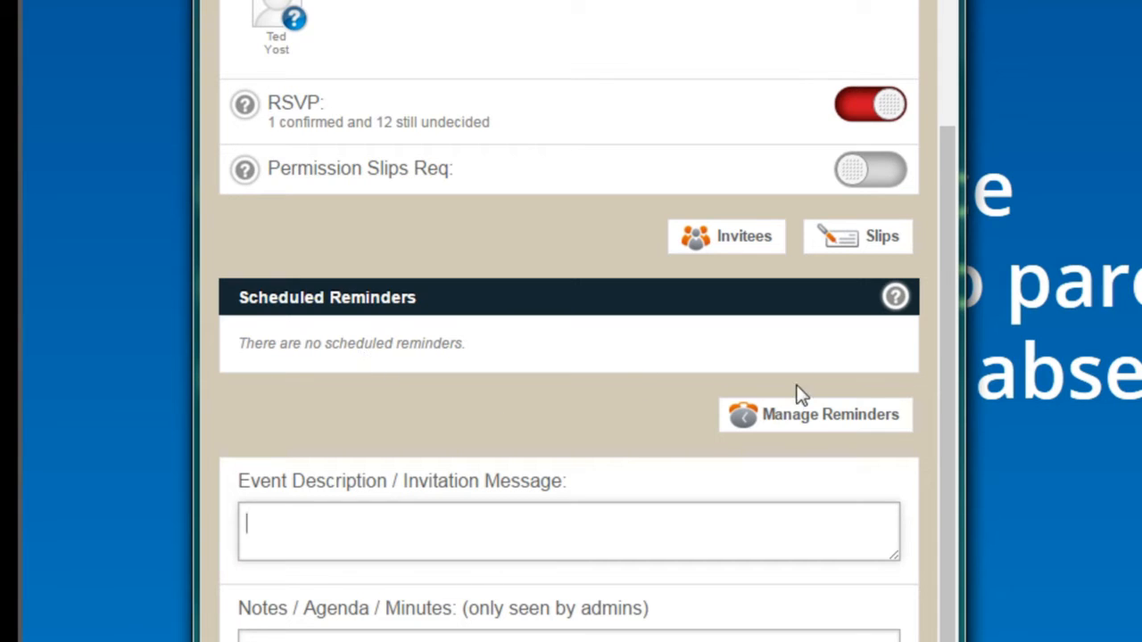
{"action": "left_click", "coordinate": [813, 414]}
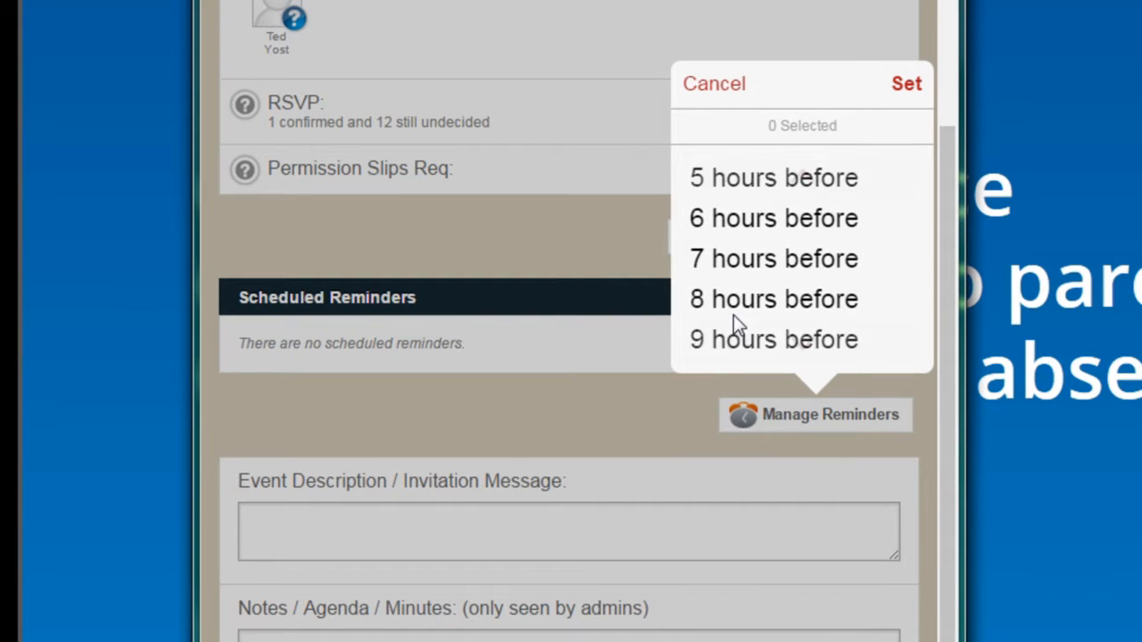
{"action": "scroll", "scroll_direction": "down", "scroll_amount": 3}
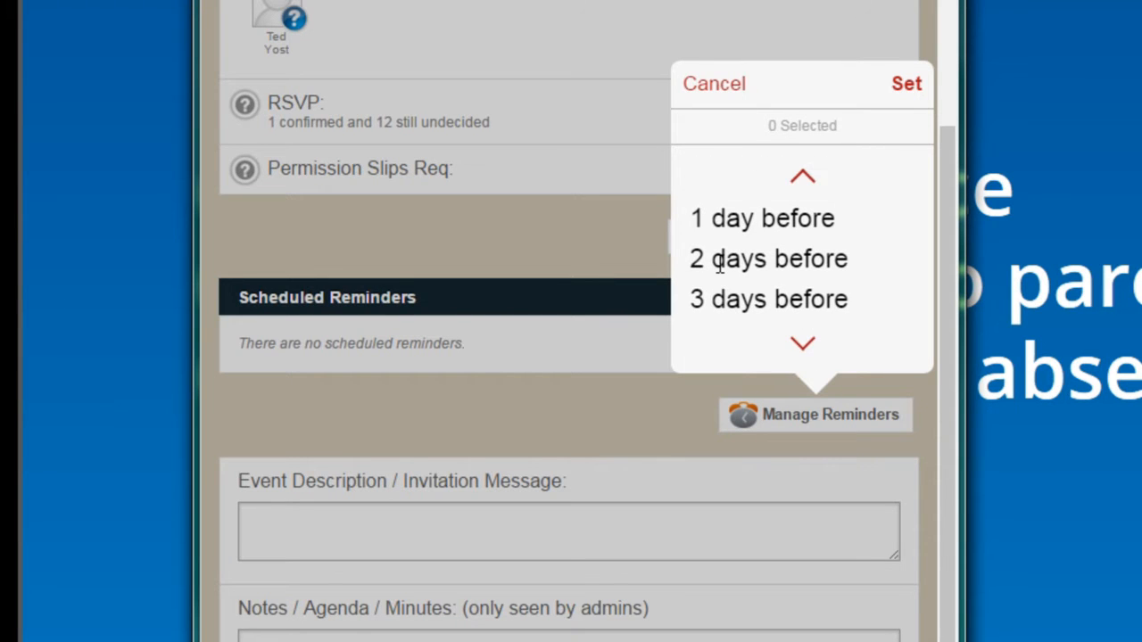
{"action": "left_click", "coordinate": [767, 257]}
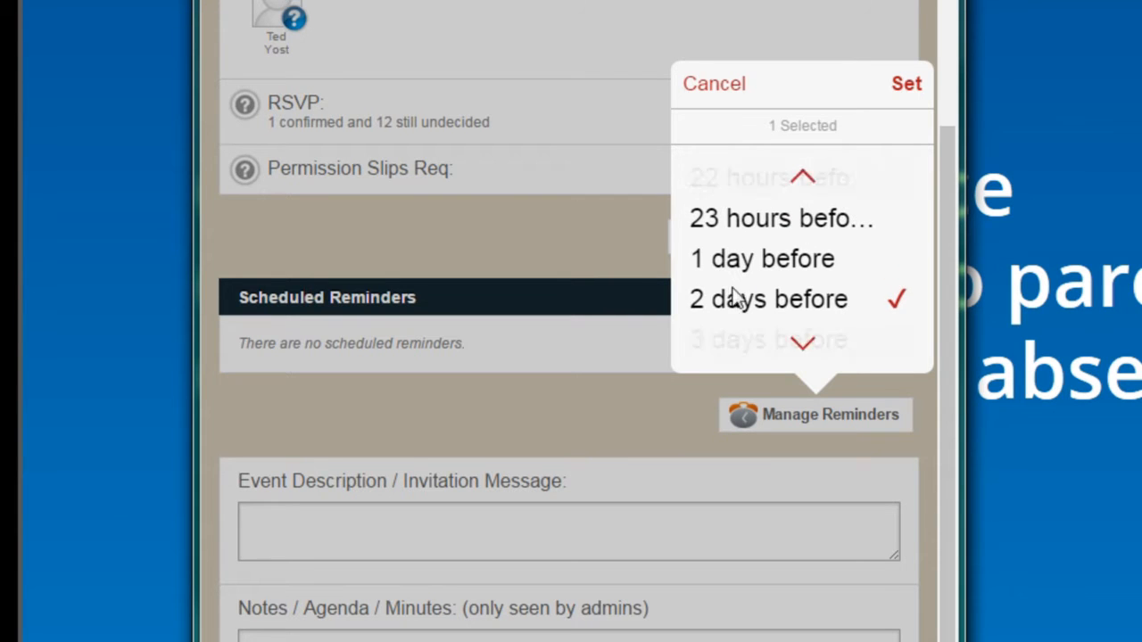
{"action": "scroll", "scroll_direction": "down", "scroll_amount": 3}
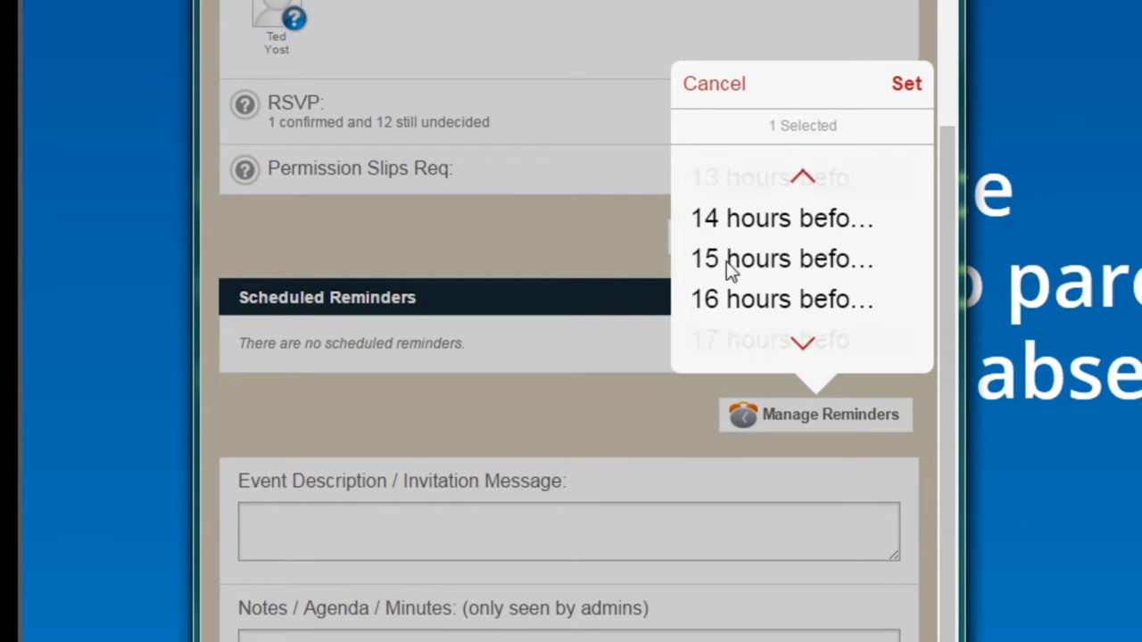
{"action": "scroll", "scroll_direction": "down", "scroll_amount": 3}
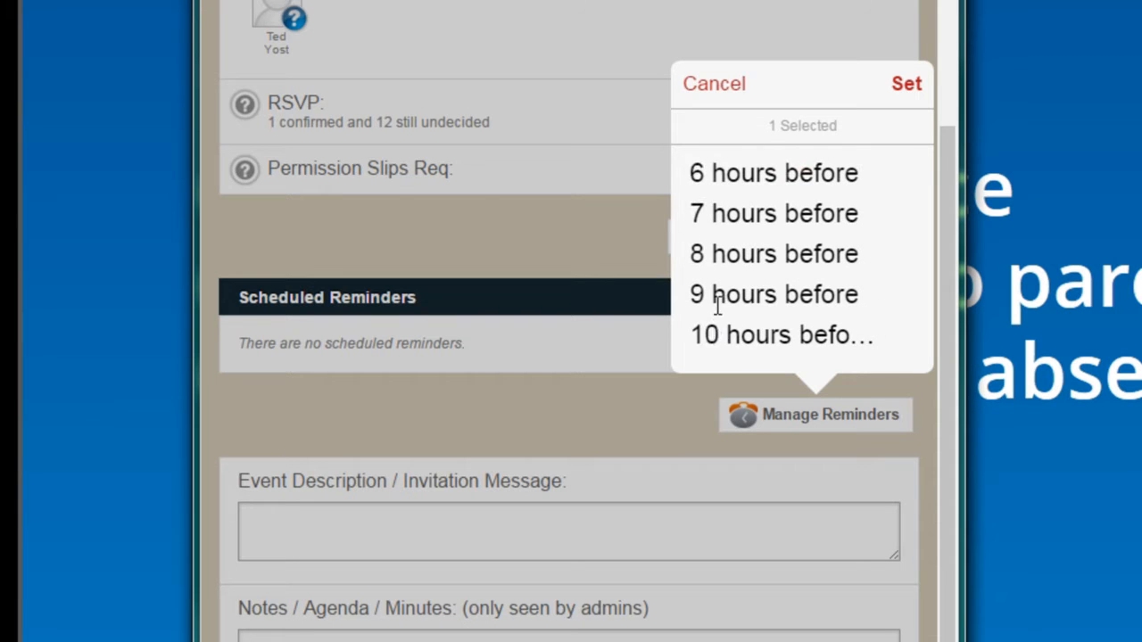
{"action": "left_click", "coordinate": [774, 214]}
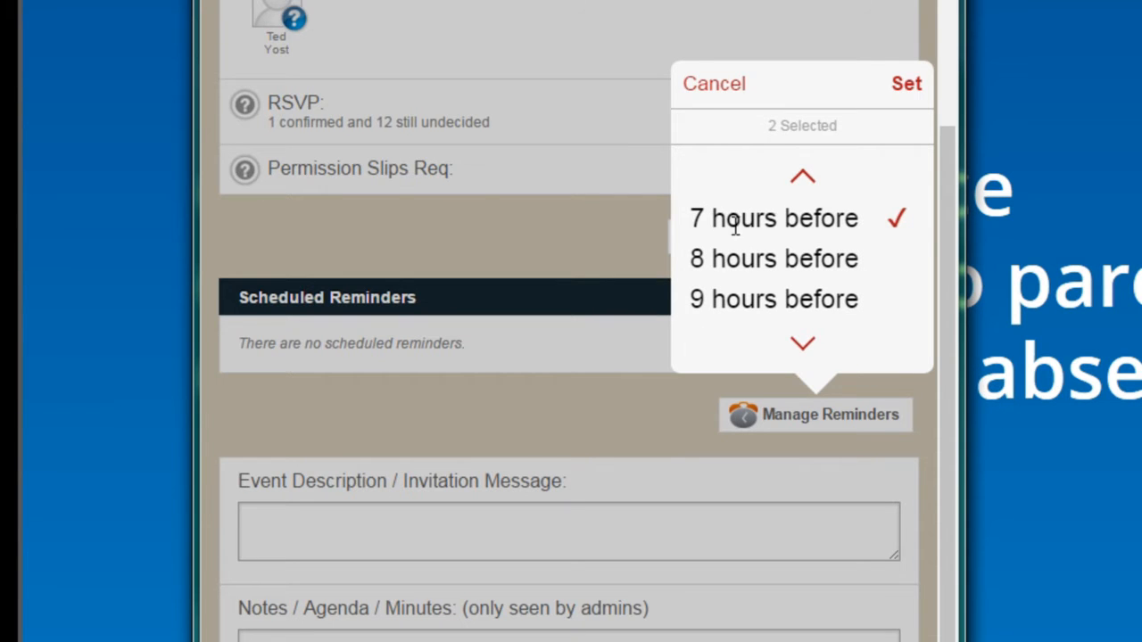
{"action": "mouse_move", "coordinate": [877, 128]}
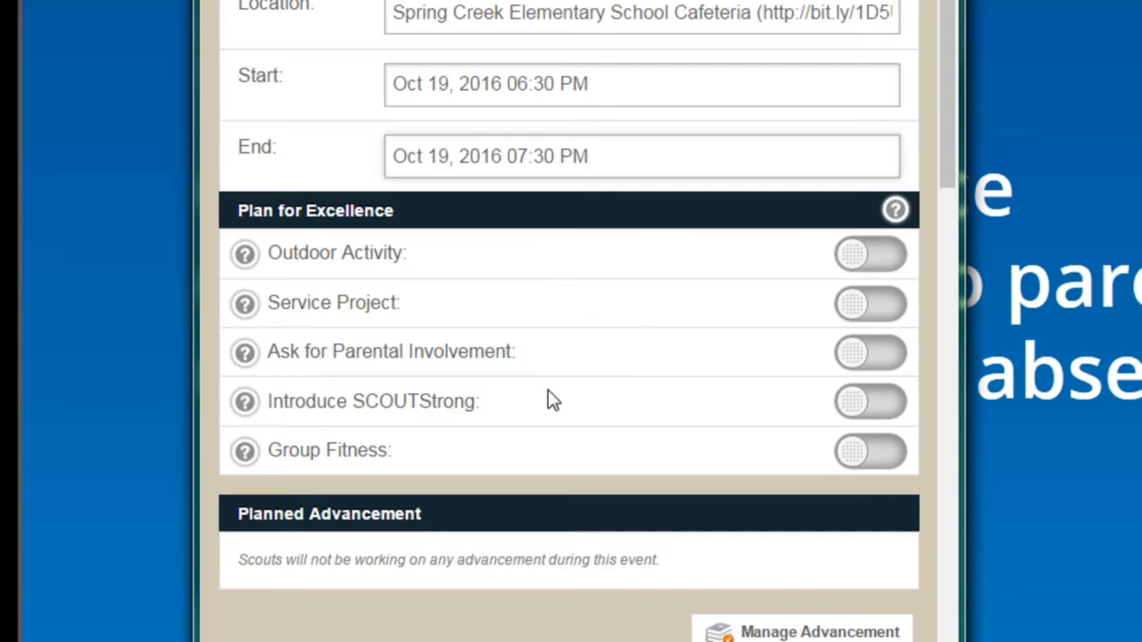
Review the form, save the event and dismiss the Event saved confirmation
{"action": "scroll", "scroll_direction": "down", "scroll_amount": 3}
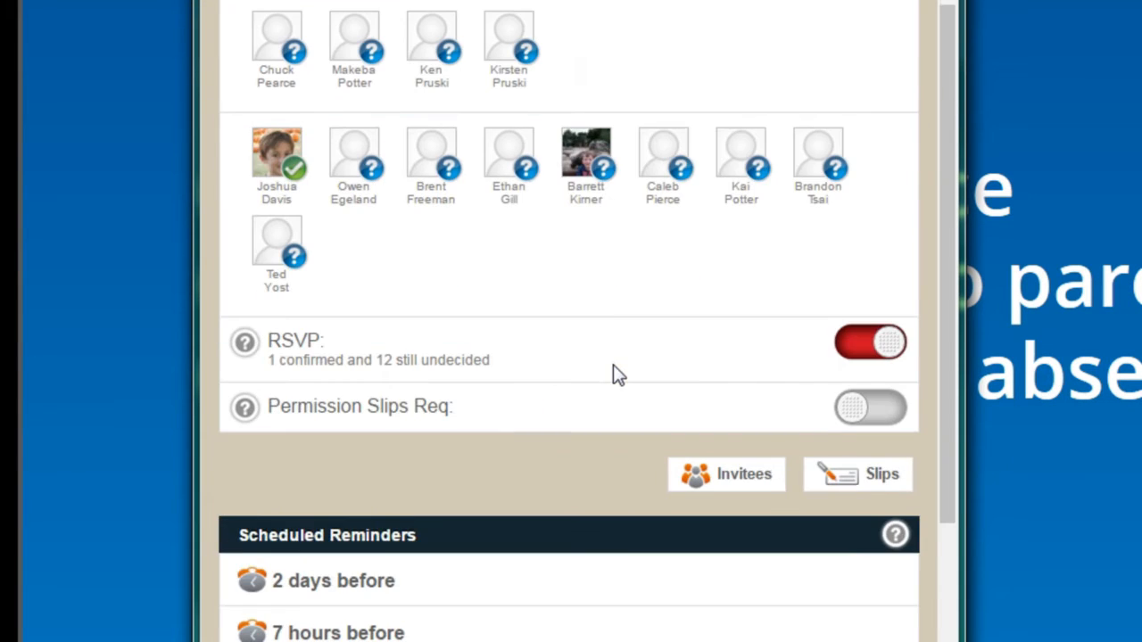
{"action": "scroll", "scroll_direction": "down", "scroll_amount": 3}
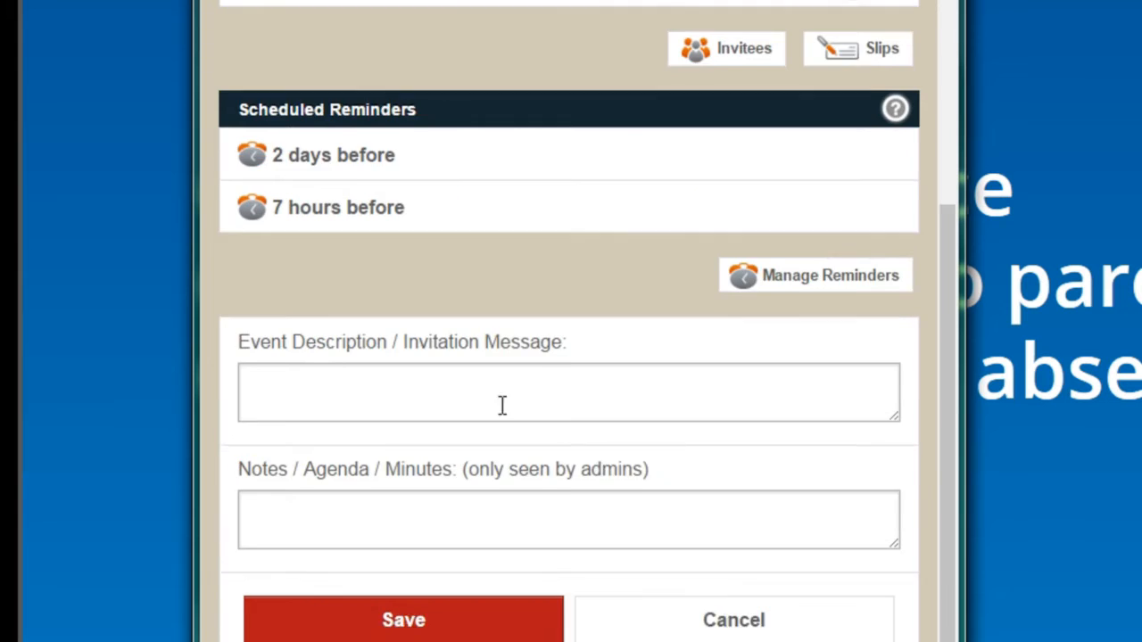
{"action": "scroll", "scroll_direction": "down", "scroll_amount": 3}
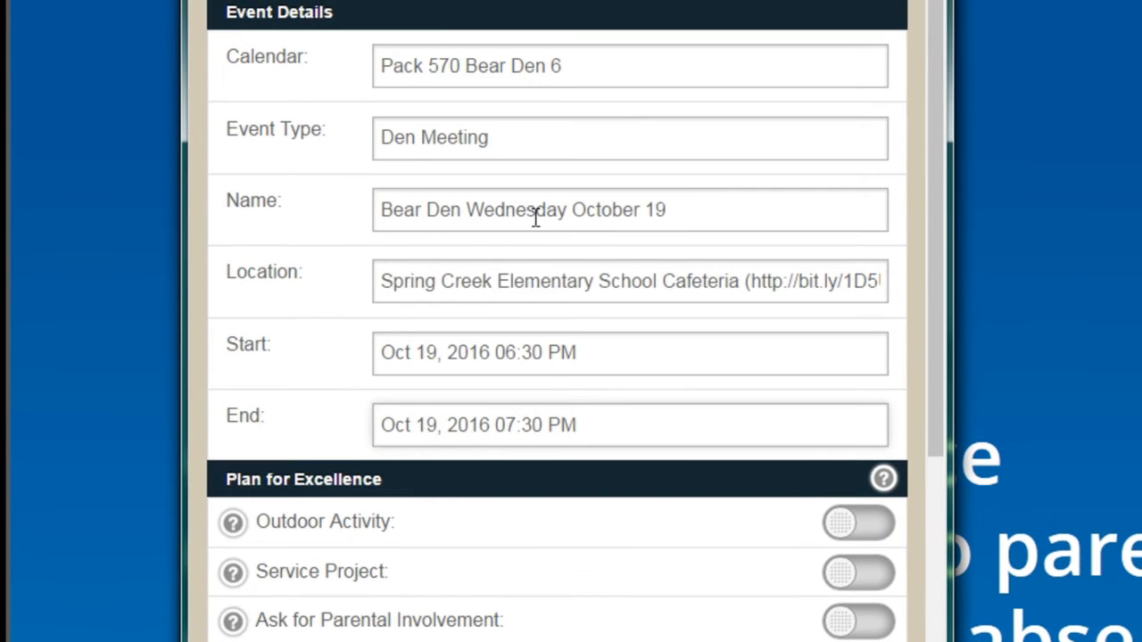
{"action": "mouse_move", "coordinate": [589, 425]}
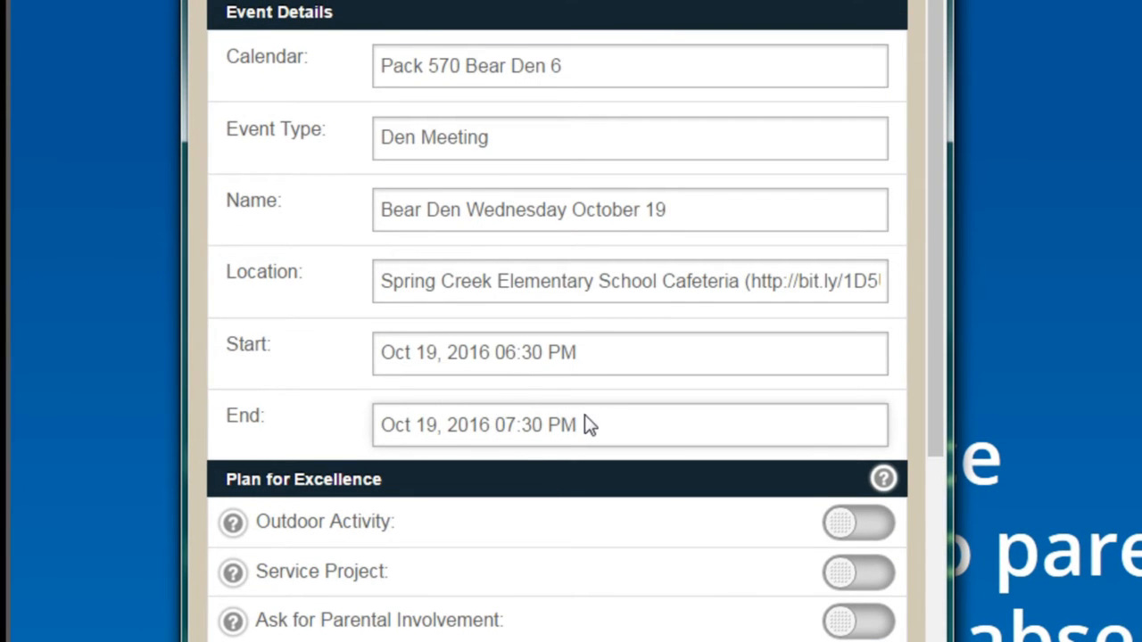
{"action": "scroll", "scroll_direction": "down", "scroll_amount": 3}
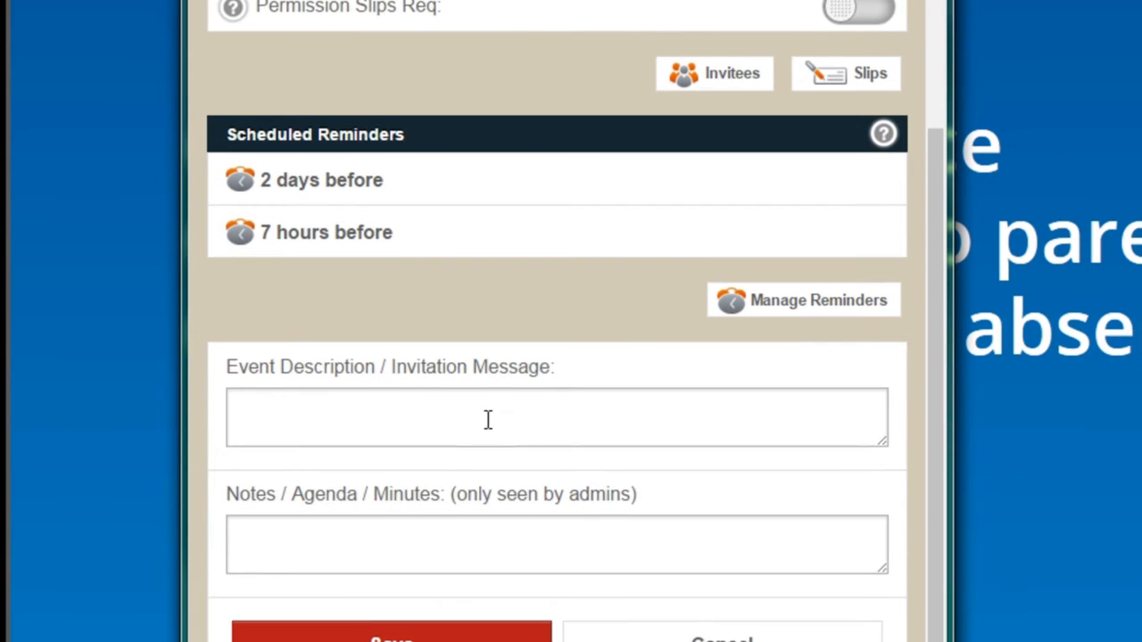
{"action": "scroll", "scroll_direction": "down", "scroll_amount": 3}
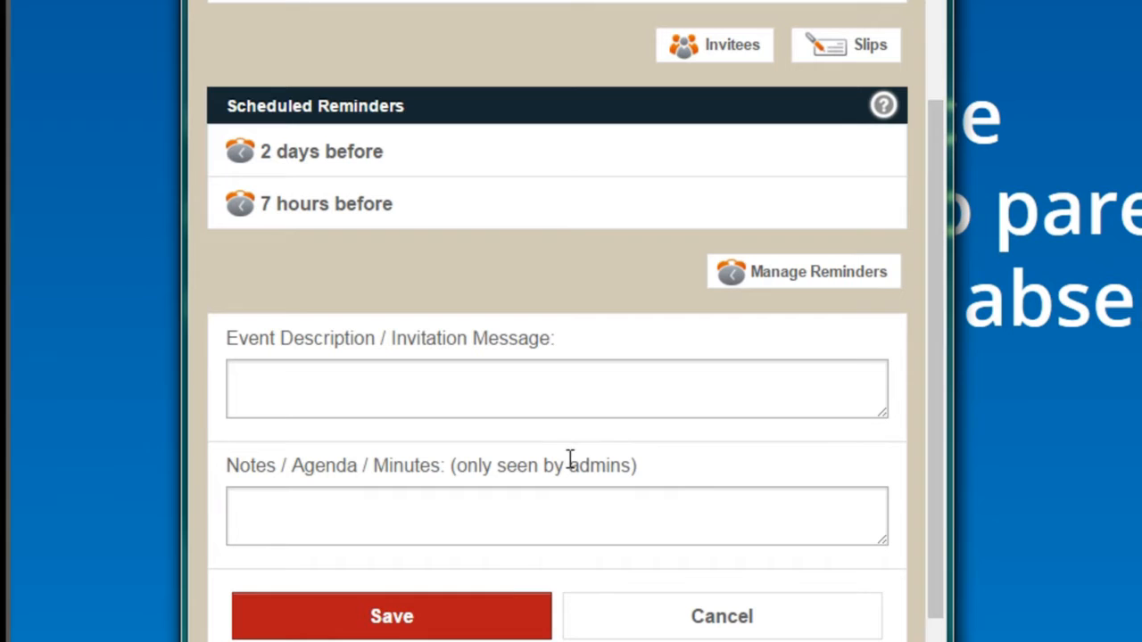
{"action": "left_click", "coordinate": [391, 616]}
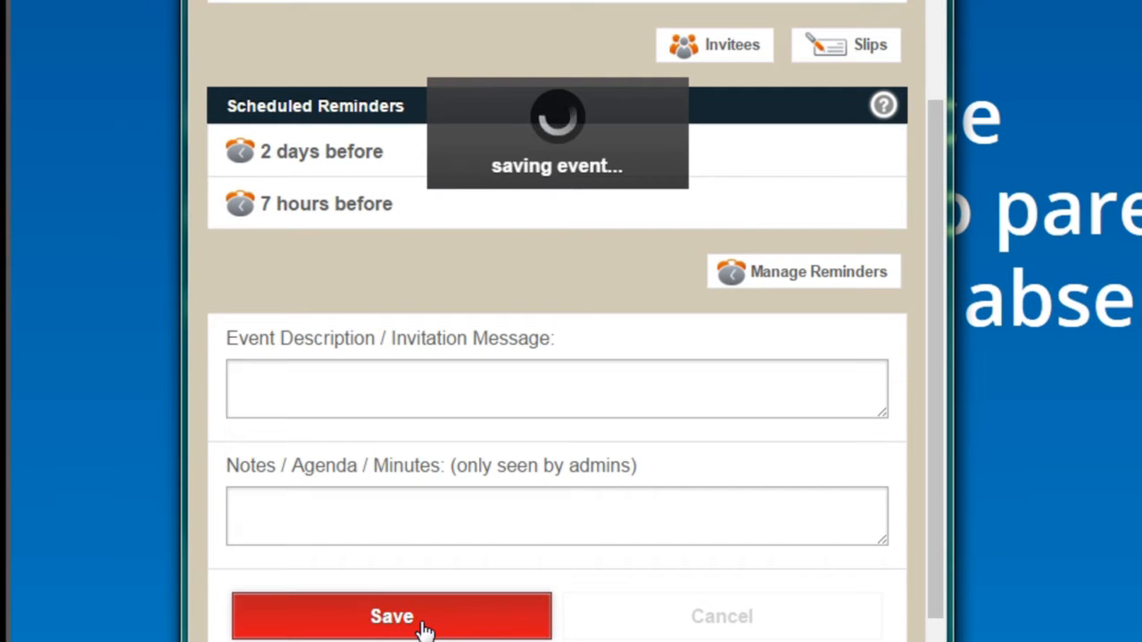
{"action": "left_click", "coordinate": [390, 616]}
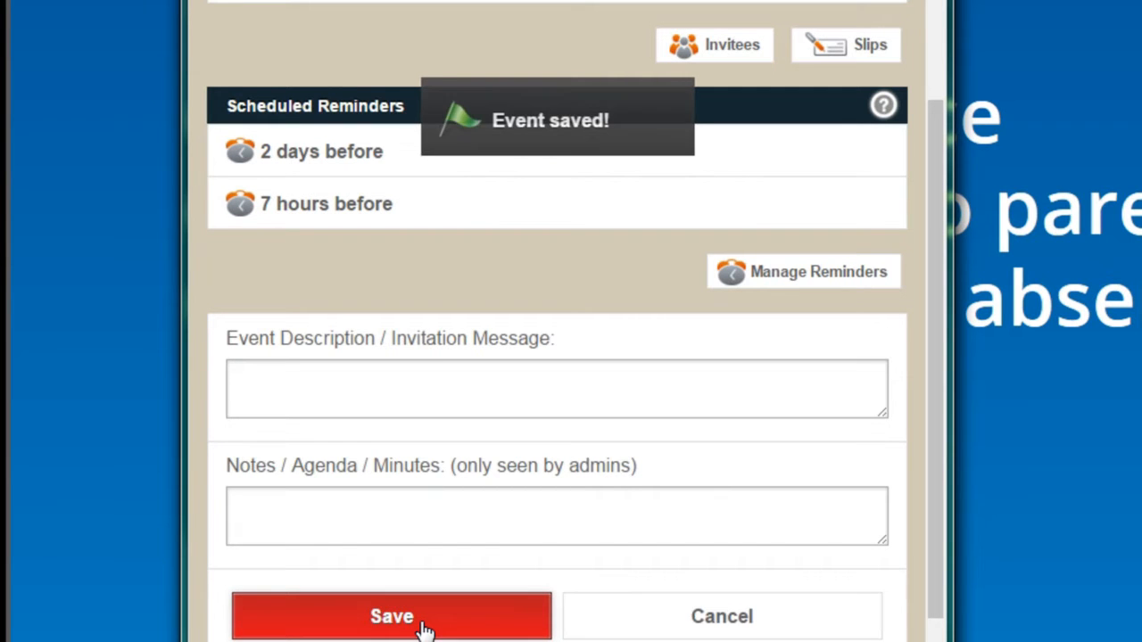
{"action": "left_click", "coordinate": [391, 618]}
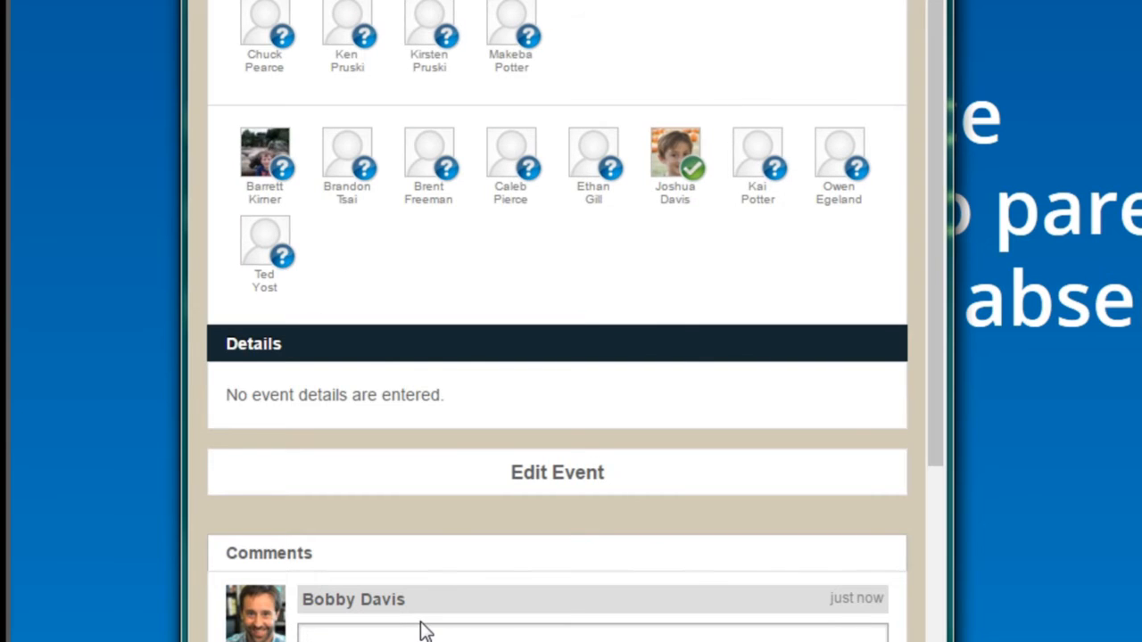
{"action": "mouse_move", "coordinate": [480, 450]}
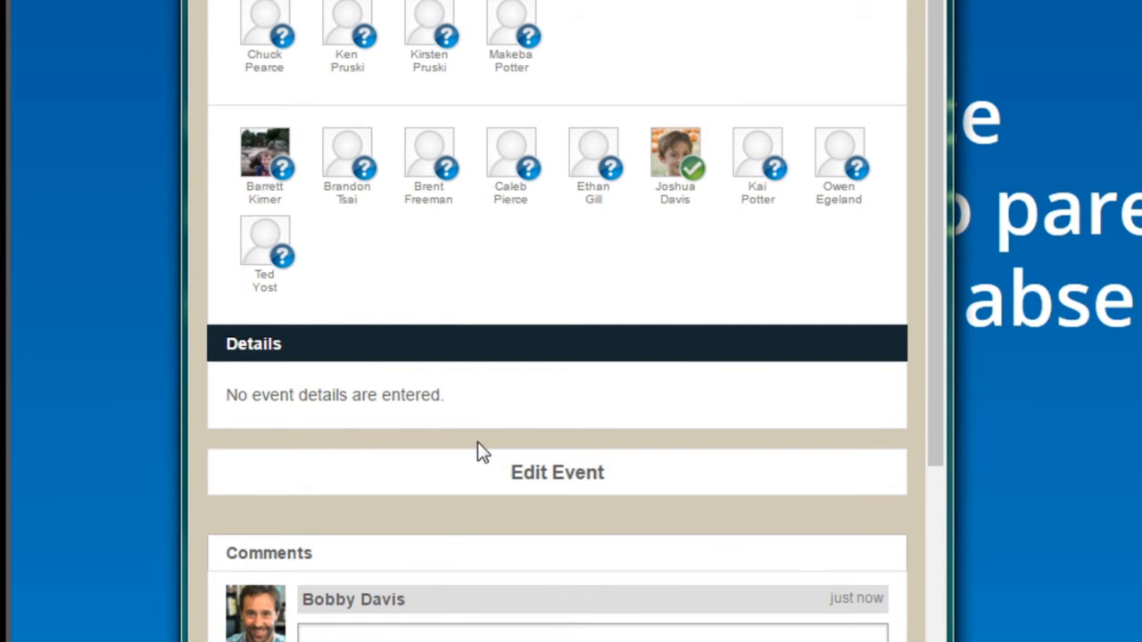
{"action": "mouse_move", "coordinate": [488, 457]}
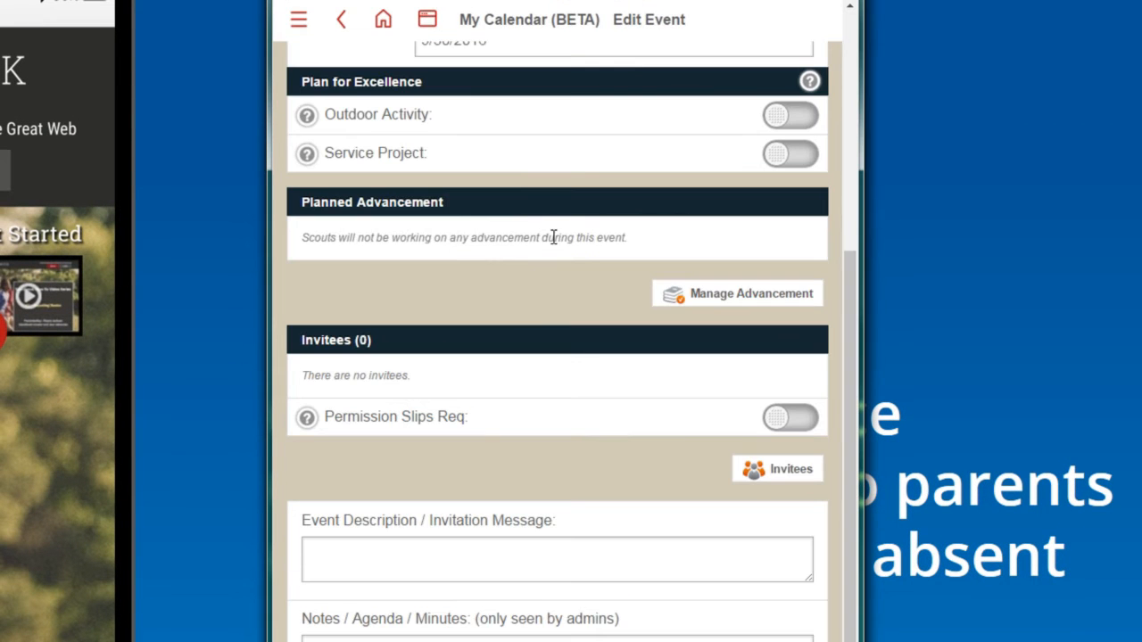
Bring up Manage Advancement from the Edit Event form's Planned Advancement section
{"action": "left_click", "coordinate": [429, 18]}
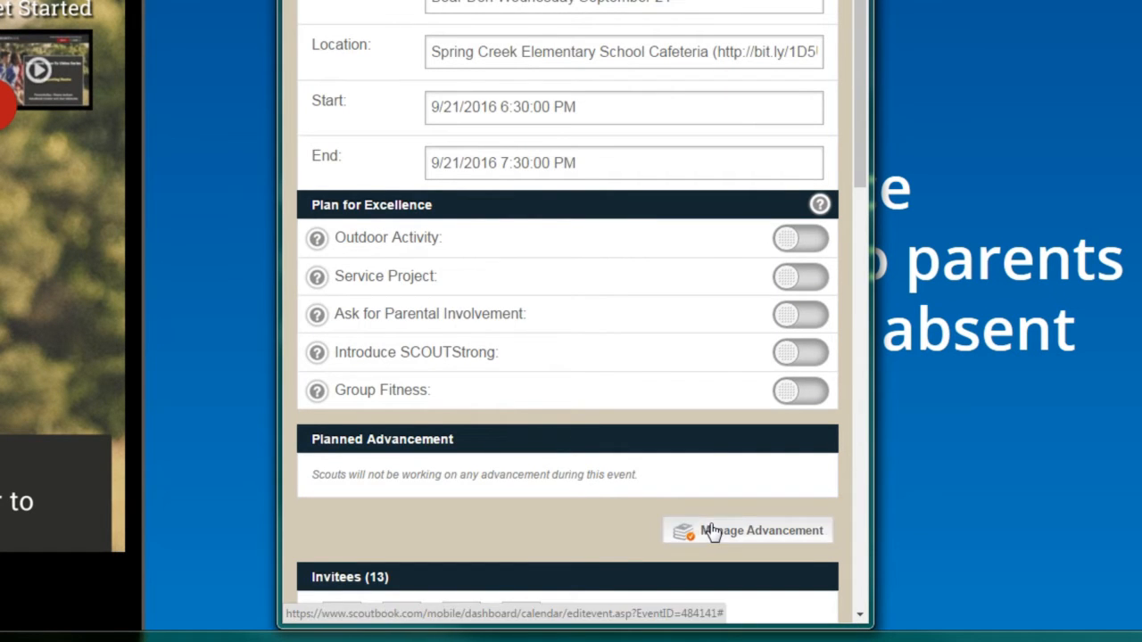
{"action": "left_click", "coordinate": [748, 530]}
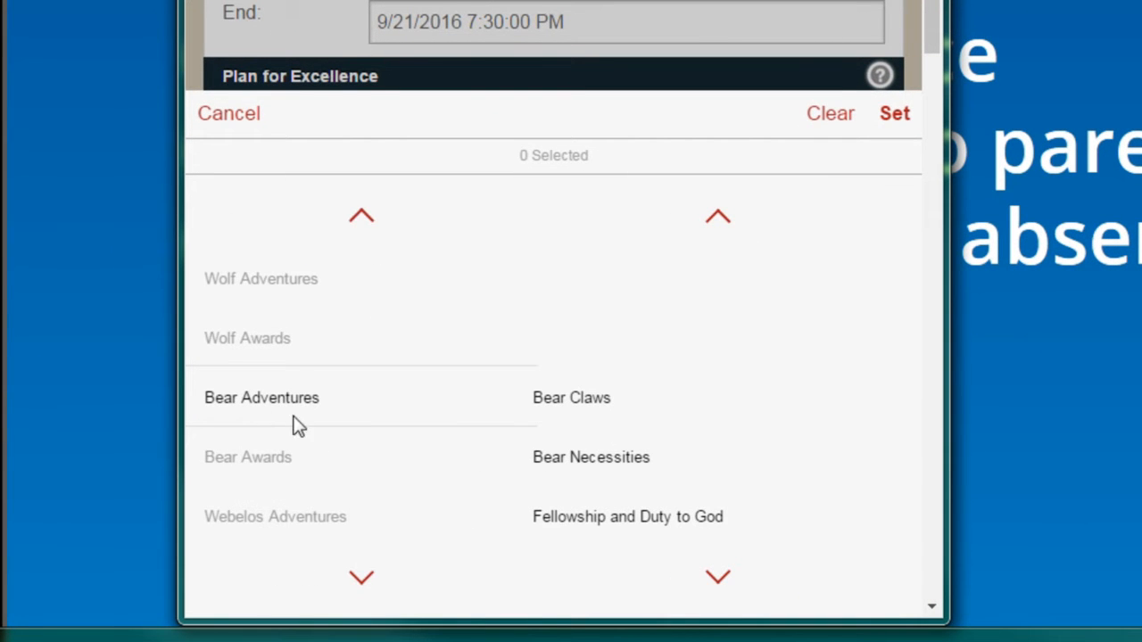
Choose the Bear Necessities adventure and show its requirements
{"action": "scroll", "scroll_direction": "down", "scroll_amount": 3}
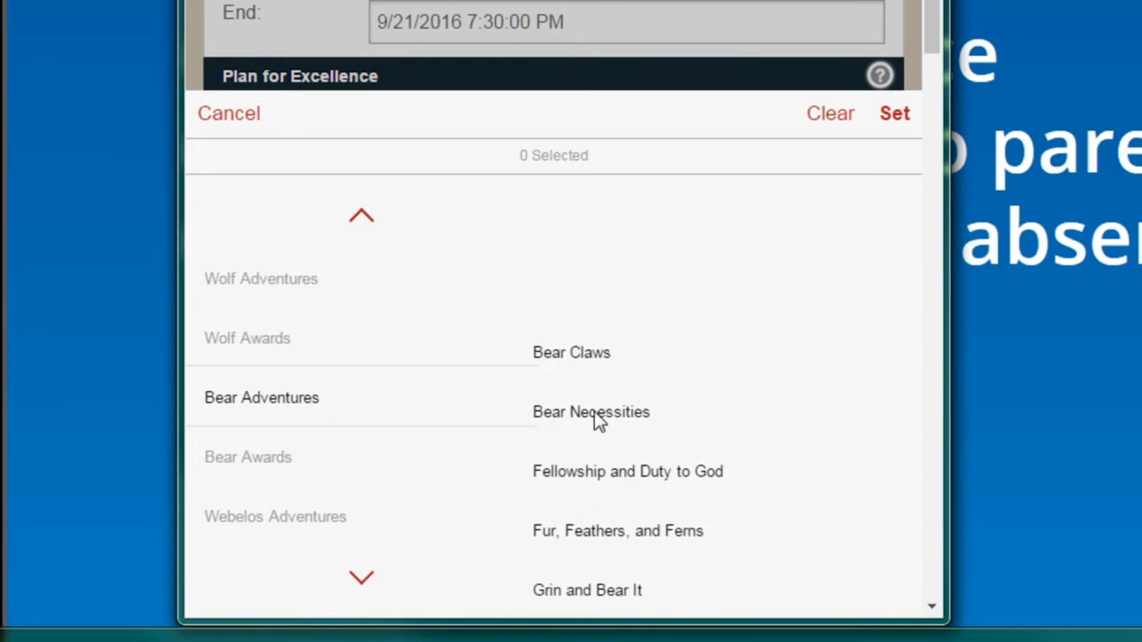
{"action": "left_click", "coordinate": [591, 410]}
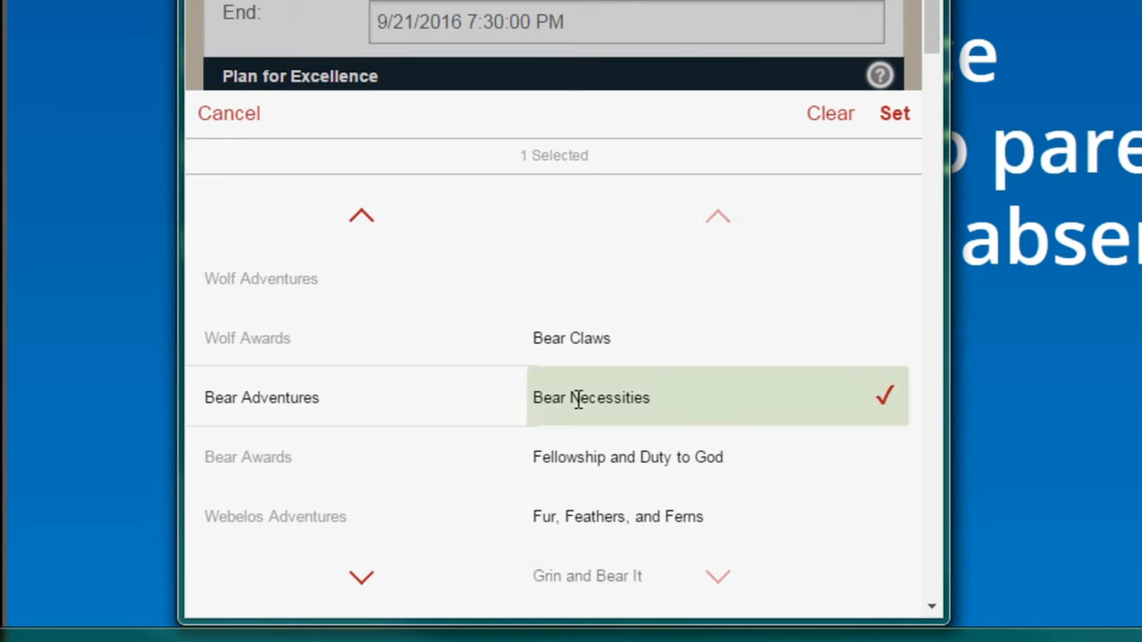
{"action": "mouse_move", "coordinate": [819, 346]}
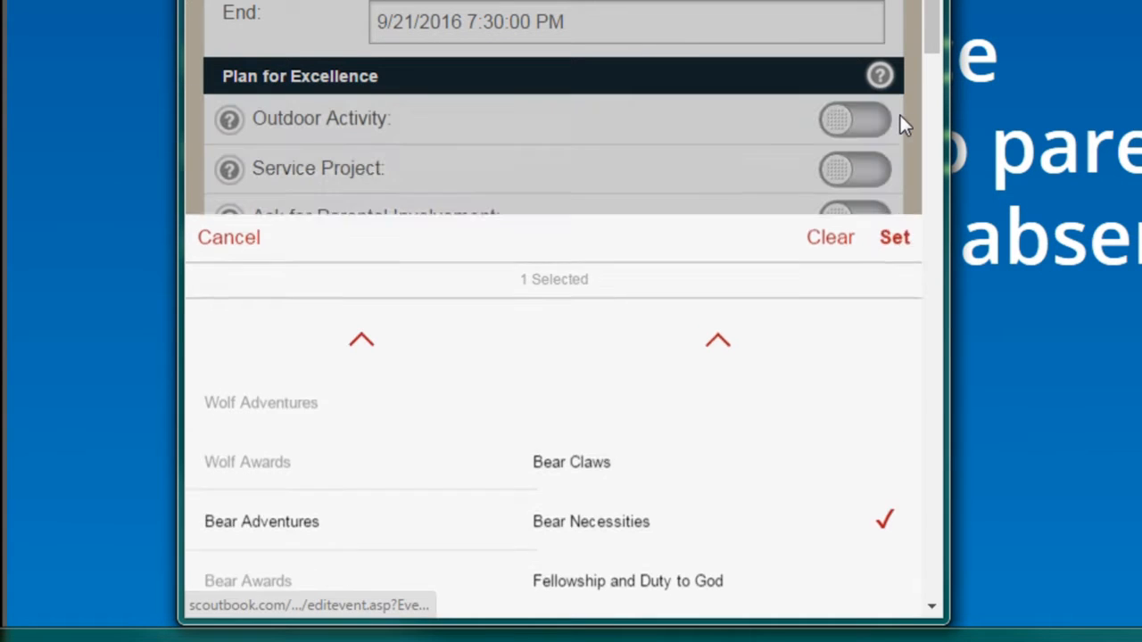
{"action": "left_click", "coordinate": [892, 237]}
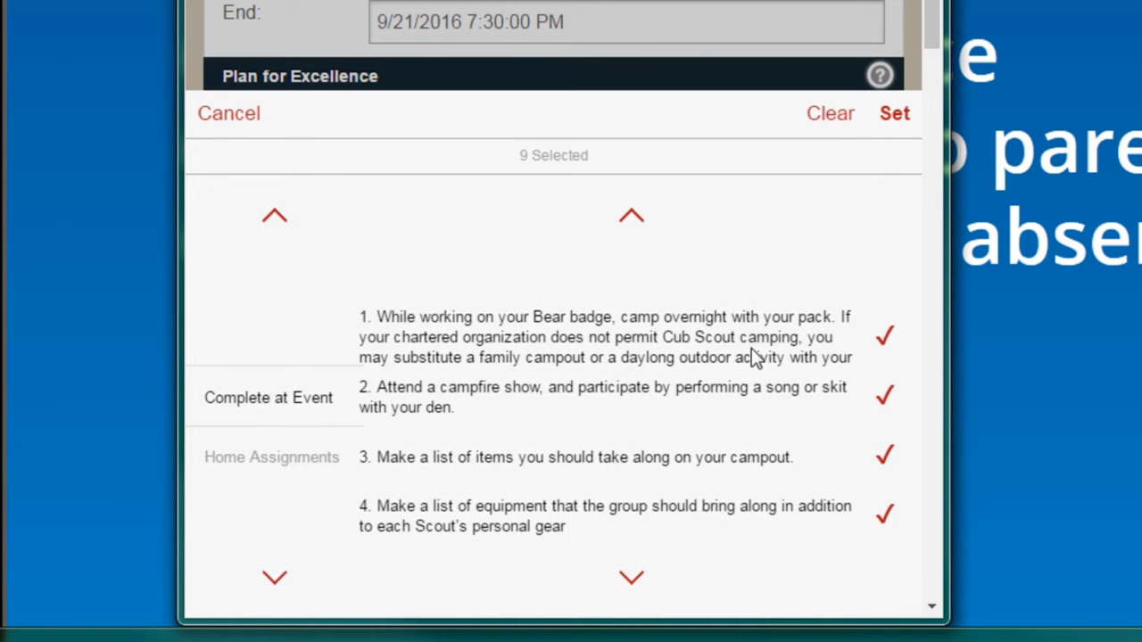
Untick the other requirements, including 9, leaving only requirement 7, and confirm with Set
{"action": "scroll", "scroll_direction": "down", "scroll_amount": 3}
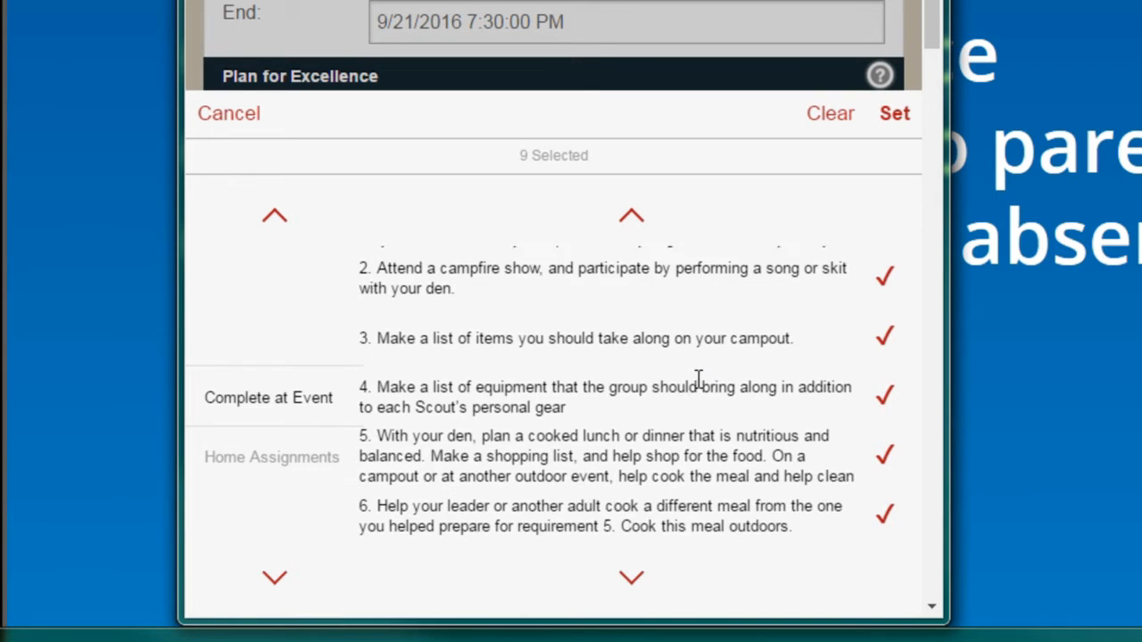
{"action": "scroll", "scroll_direction": "down", "scroll_amount": 3}
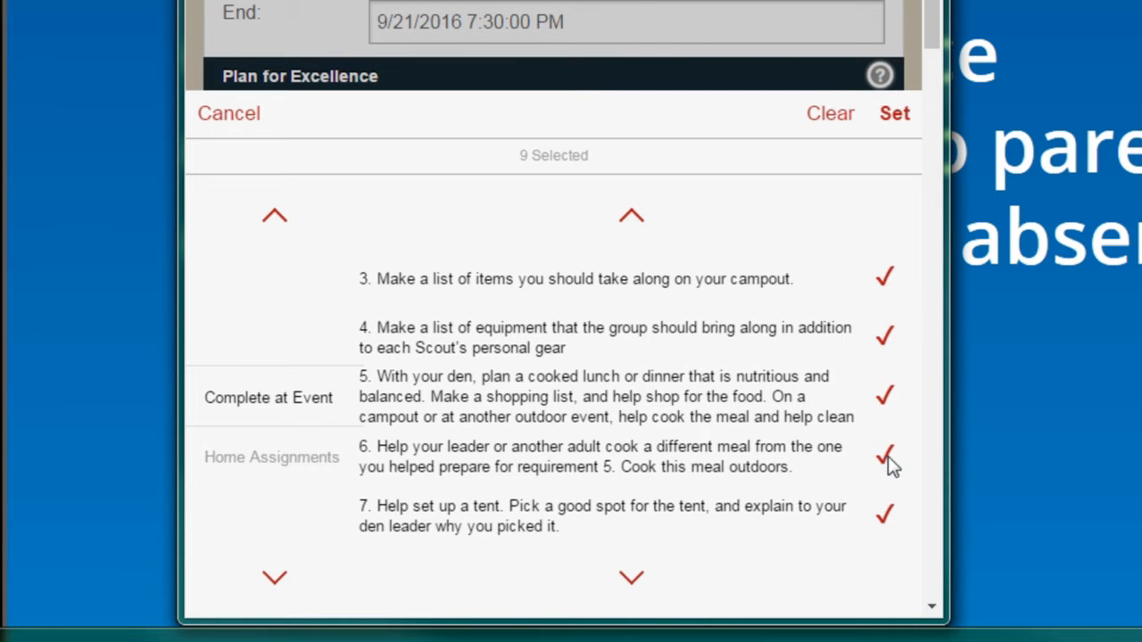
{"action": "left_click", "coordinate": [885, 456]}
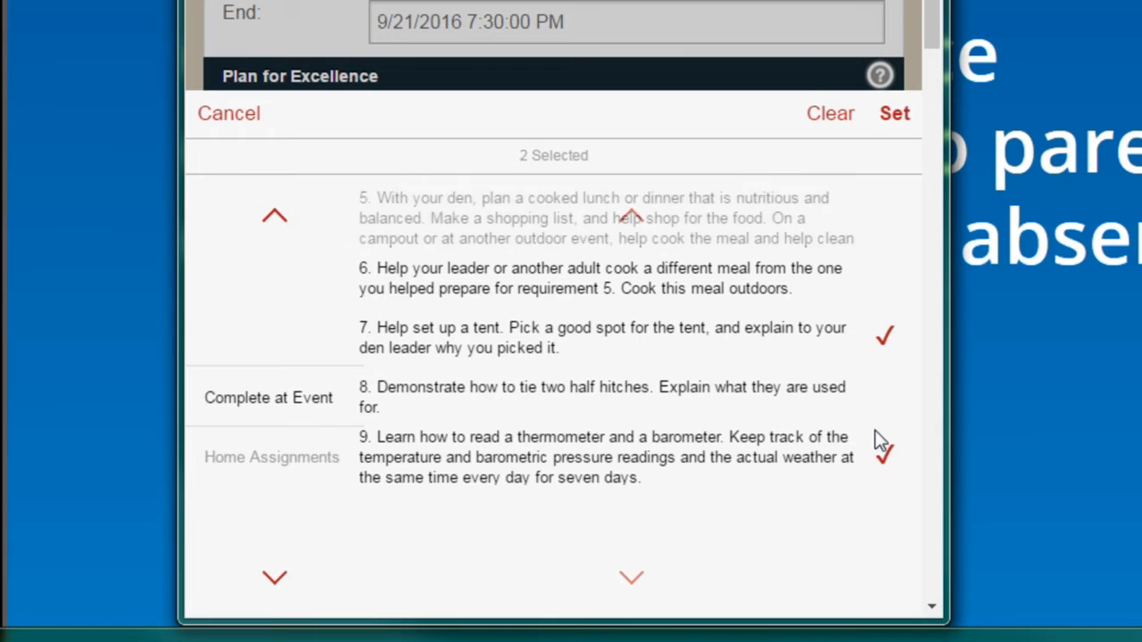
{"action": "left_click", "coordinate": [883, 457]}
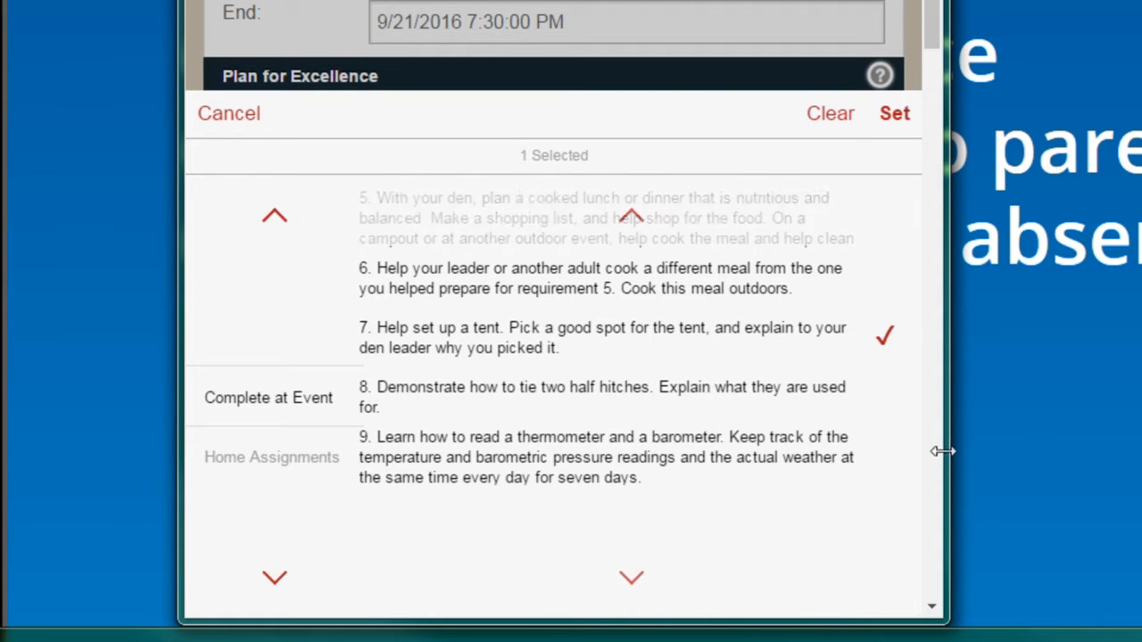
{"action": "left_click", "coordinate": [892, 114]}
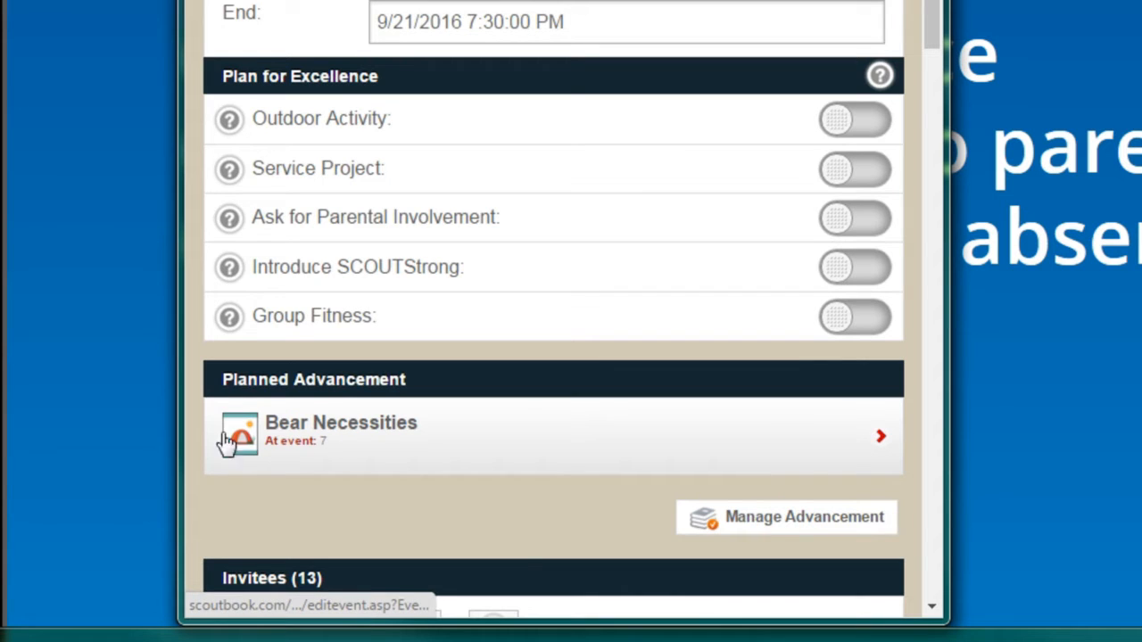
{"action": "mouse_move", "coordinate": [330, 460]}
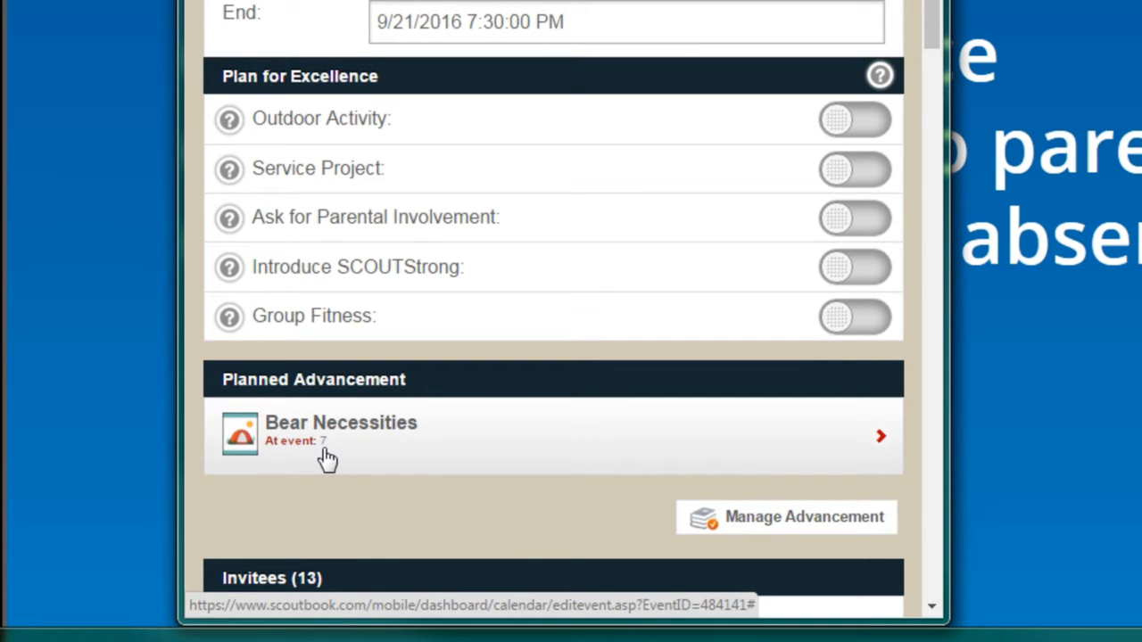
{"action": "mouse_move", "coordinate": [446, 478]}
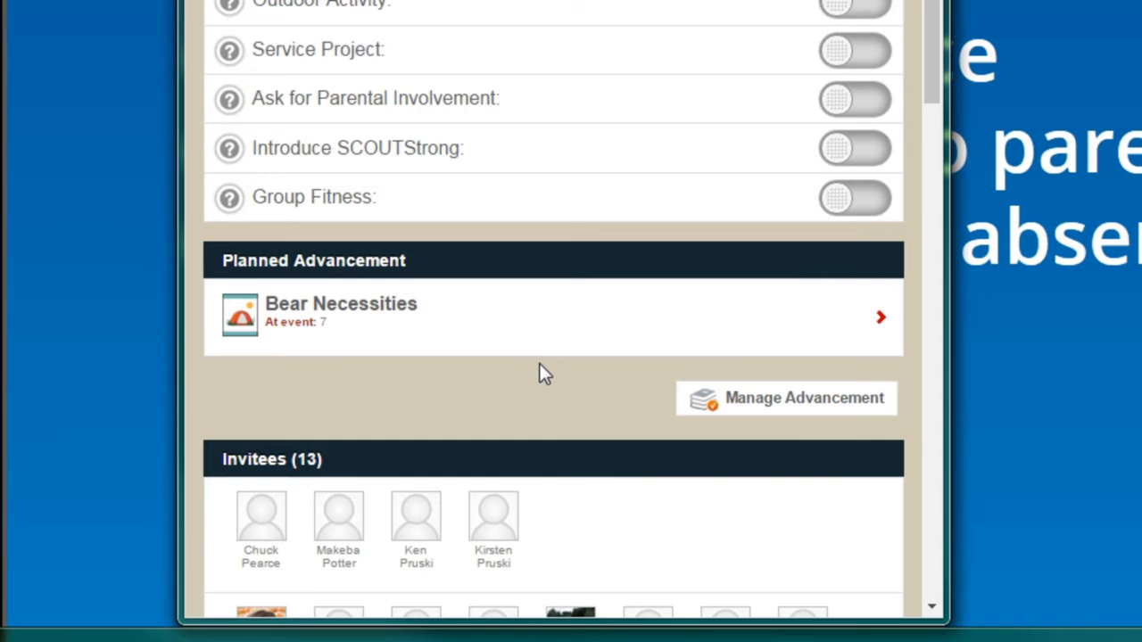
Save the event so Bear Necessities requirement 7 is kept as planned advancement
{"action": "scroll", "scroll_direction": "down", "scroll_amount": 3}
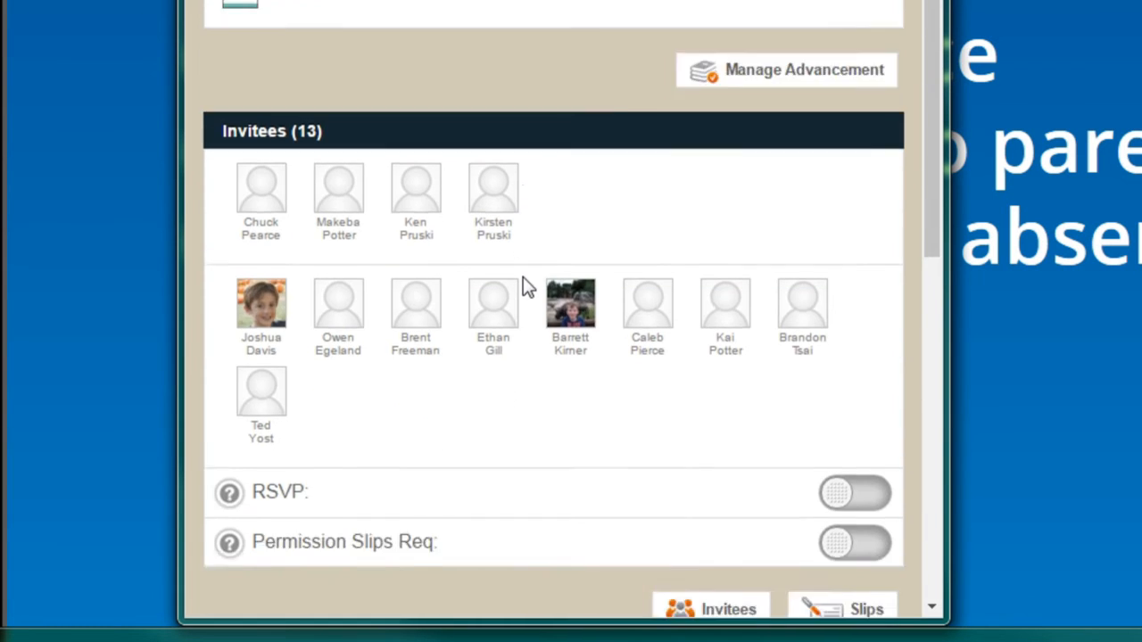
{"action": "left_click", "coordinate": [387, 404]}
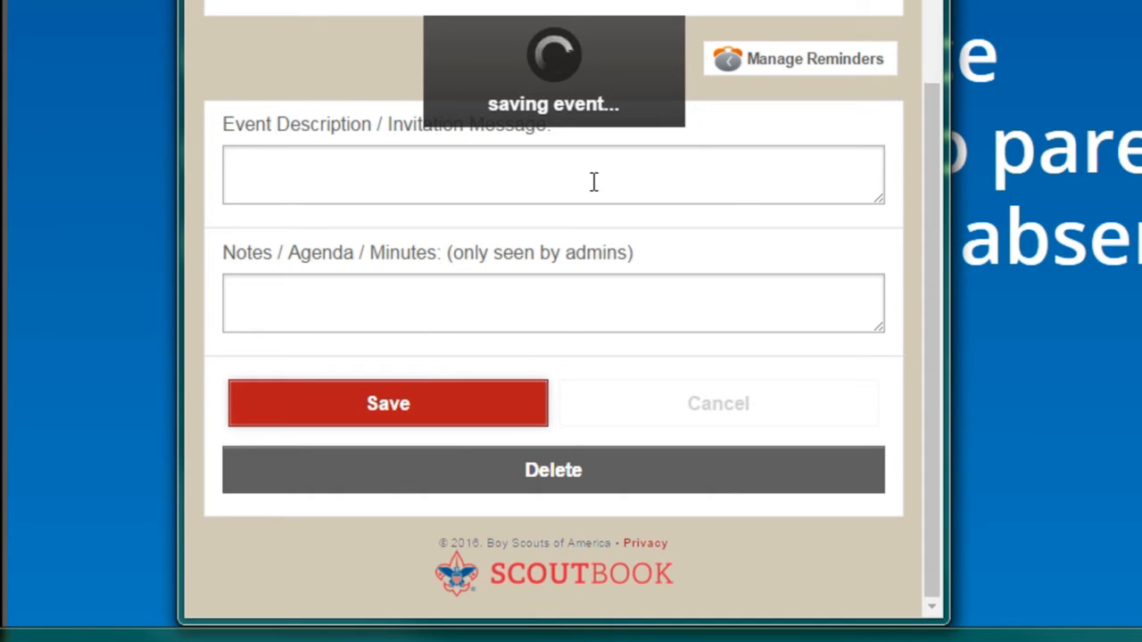
{"action": "left_click", "coordinate": [388, 403]}
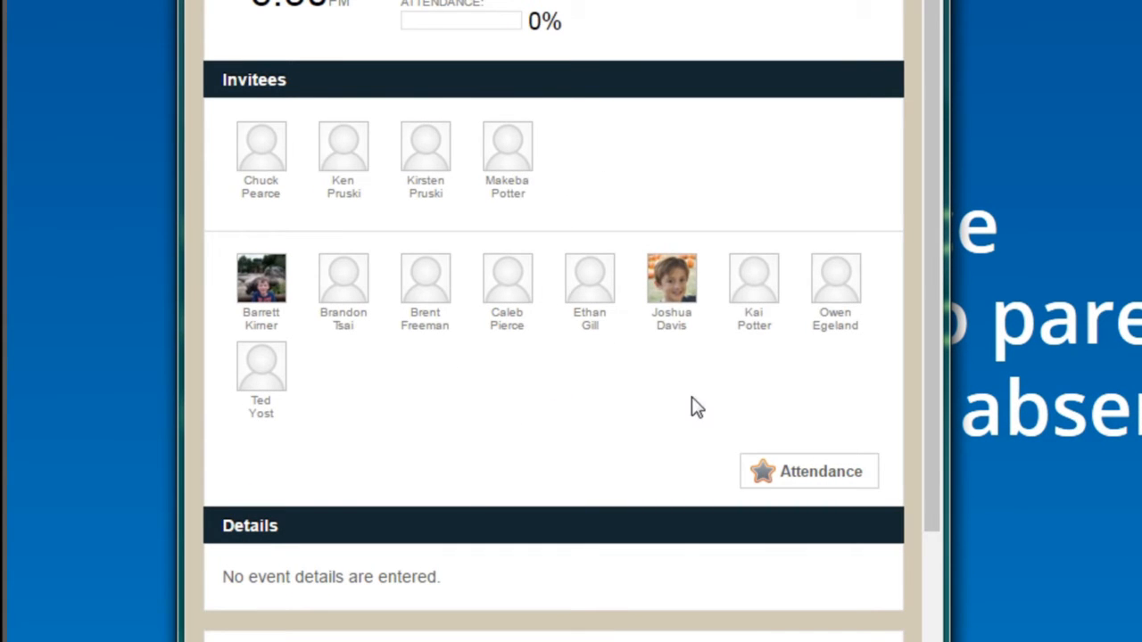
{"action": "mouse_move", "coordinate": [812, 472]}
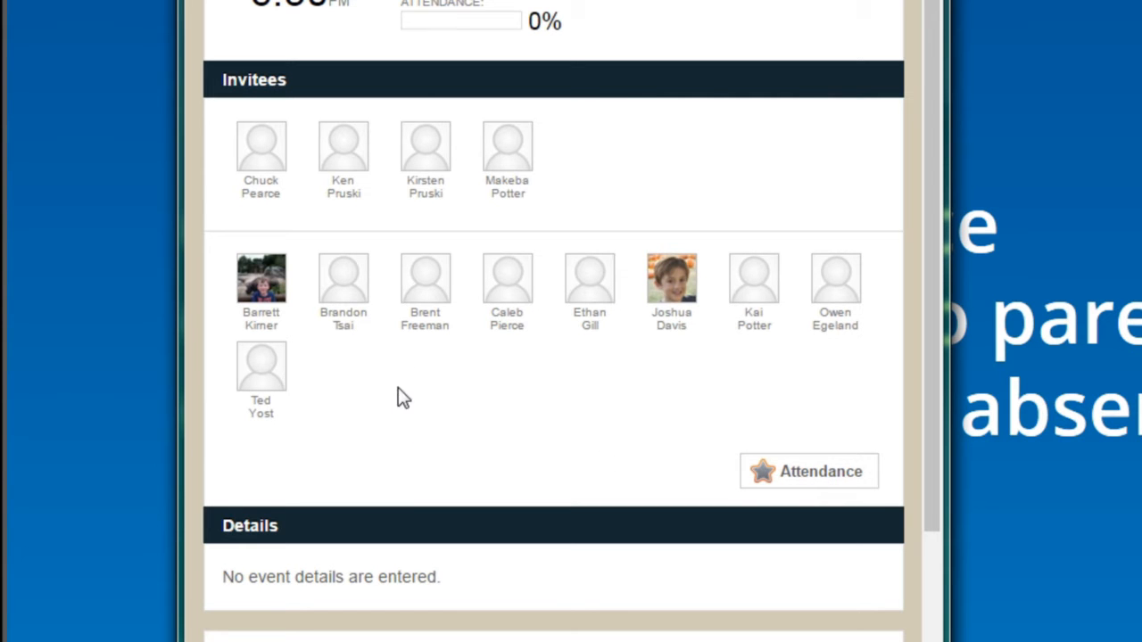
In Attendance, star one adult and all nine scouts as present and save, reaching 77%
{"action": "left_click", "coordinate": [807, 471]}
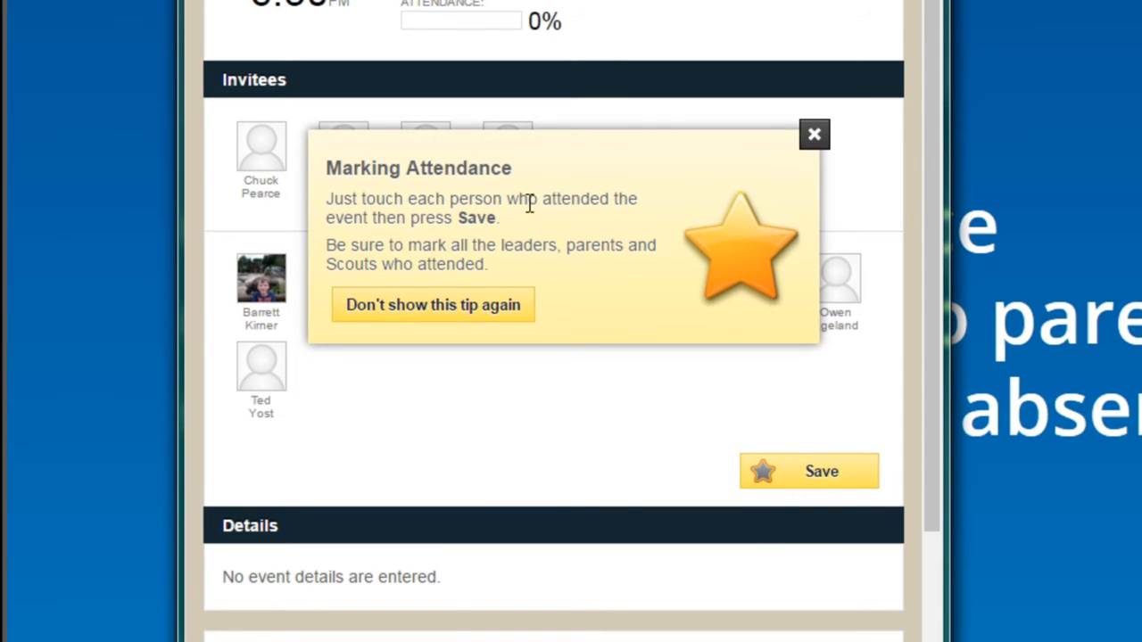
{"action": "left_click", "coordinate": [813, 134]}
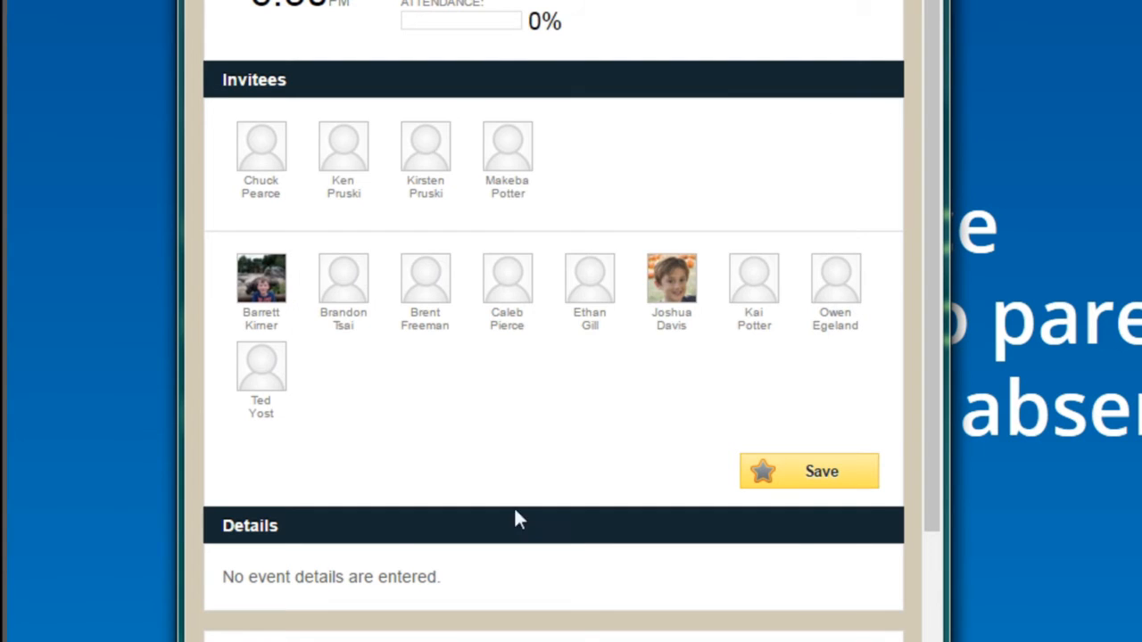
{"action": "left_click", "coordinate": [507, 146]}
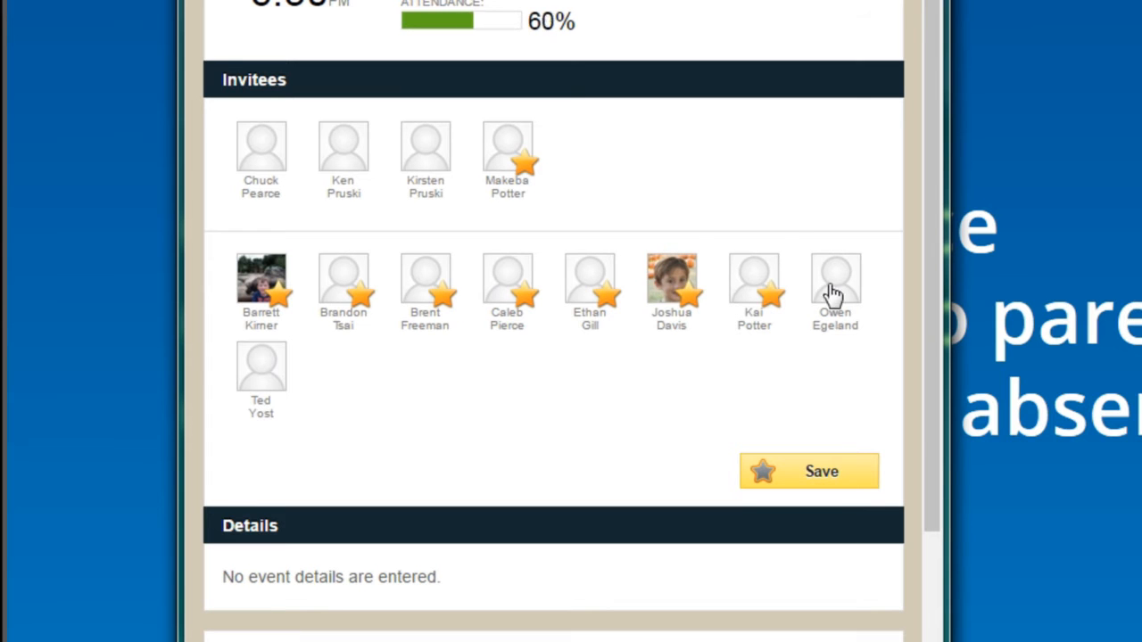
{"action": "left_click", "coordinate": [835, 293]}
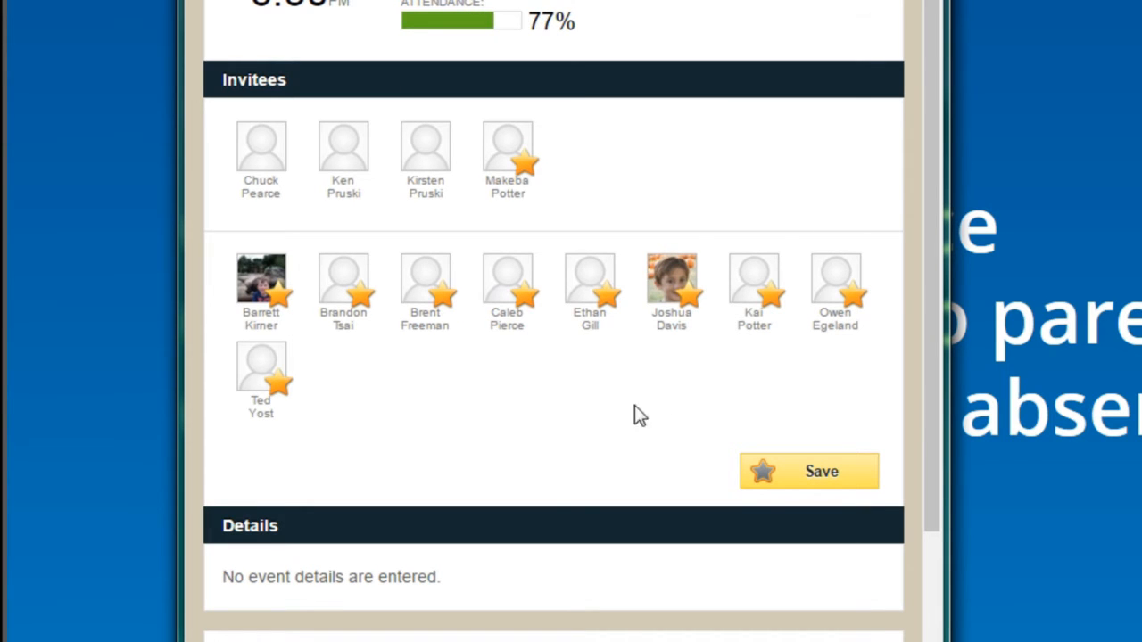
{"action": "left_click", "coordinate": [810, 471]}
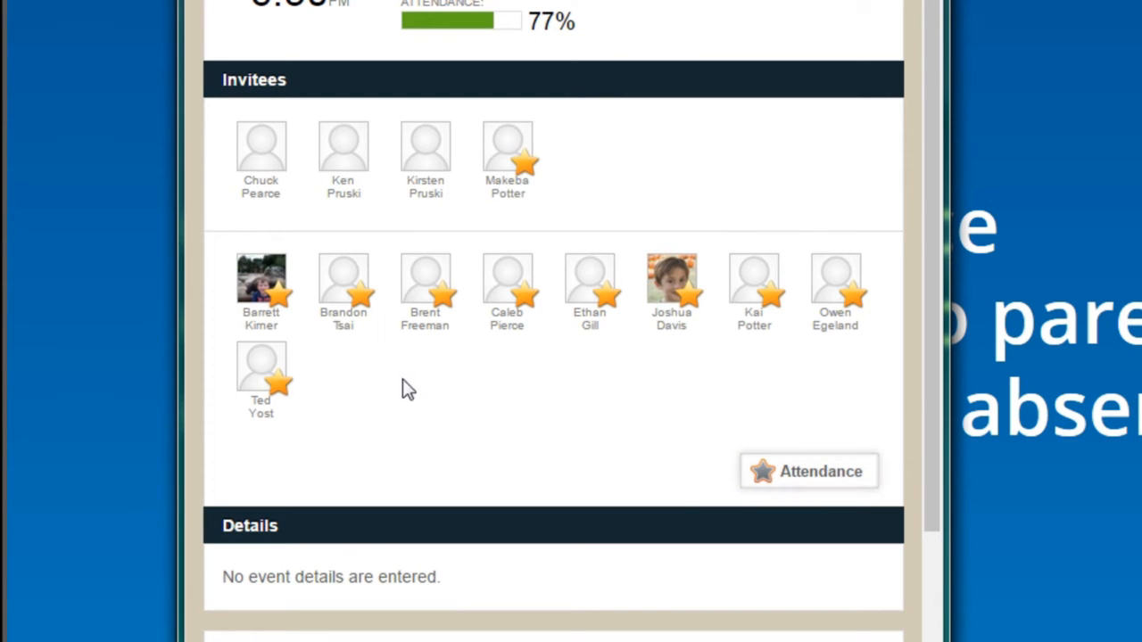
{"action": "scroll", "scroll_direction": "down", "scroll_amount": 3}
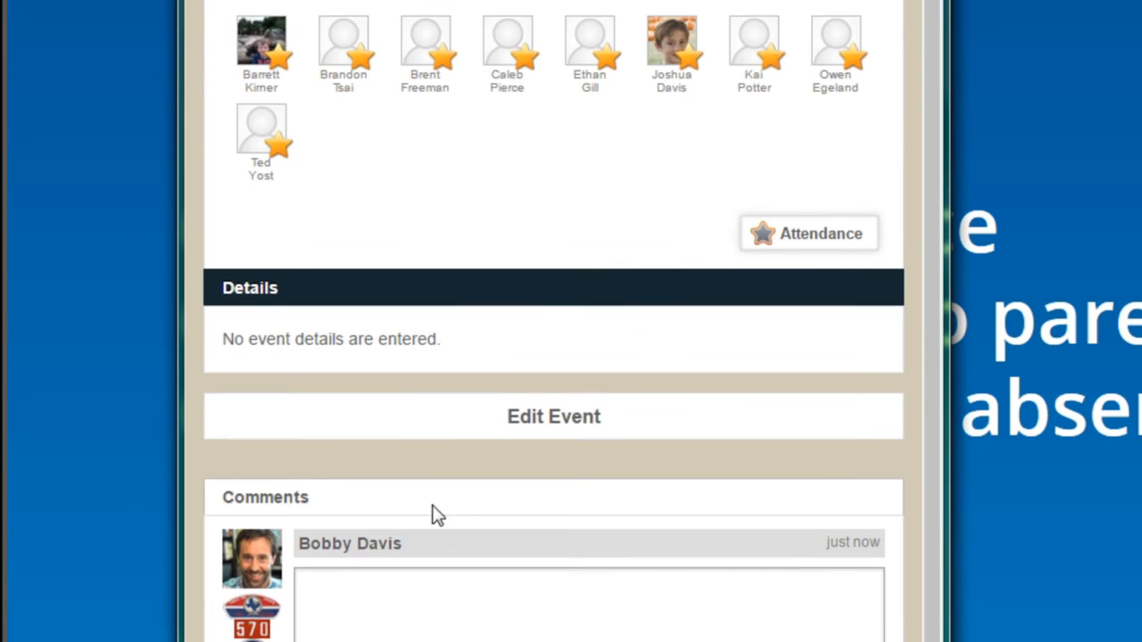
{"action": "scroll", "scroll_direction": "down", "scroll_amount": 3}
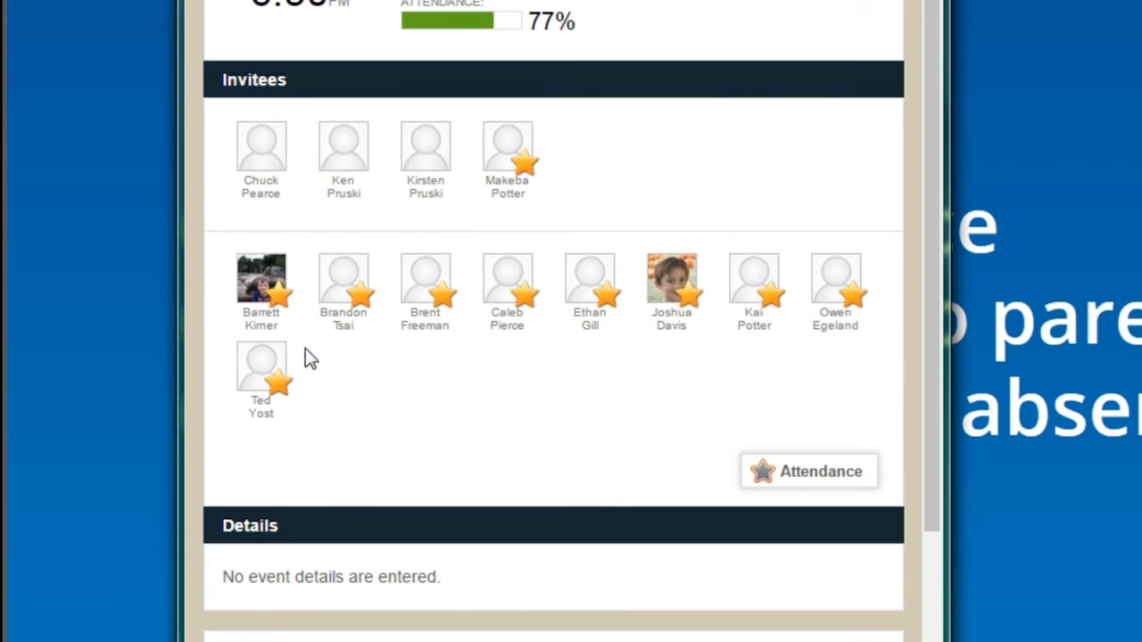
{"action": "mouse_move", "coordinate": [592, 443]}
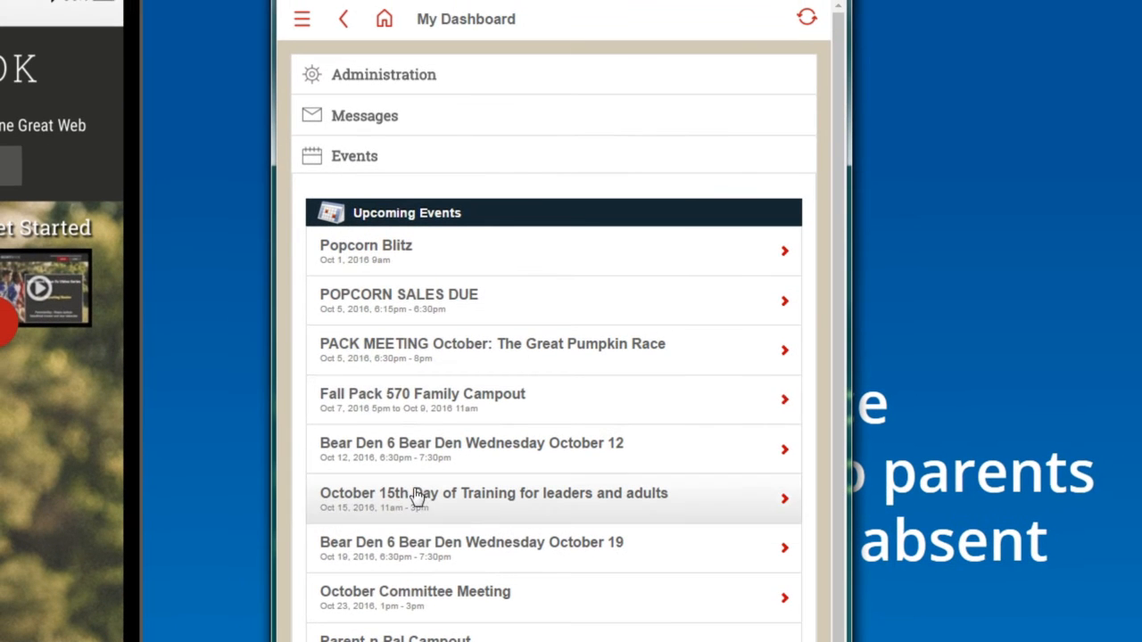
{"action": "mouse_move", "coordinate": [494, 410]}
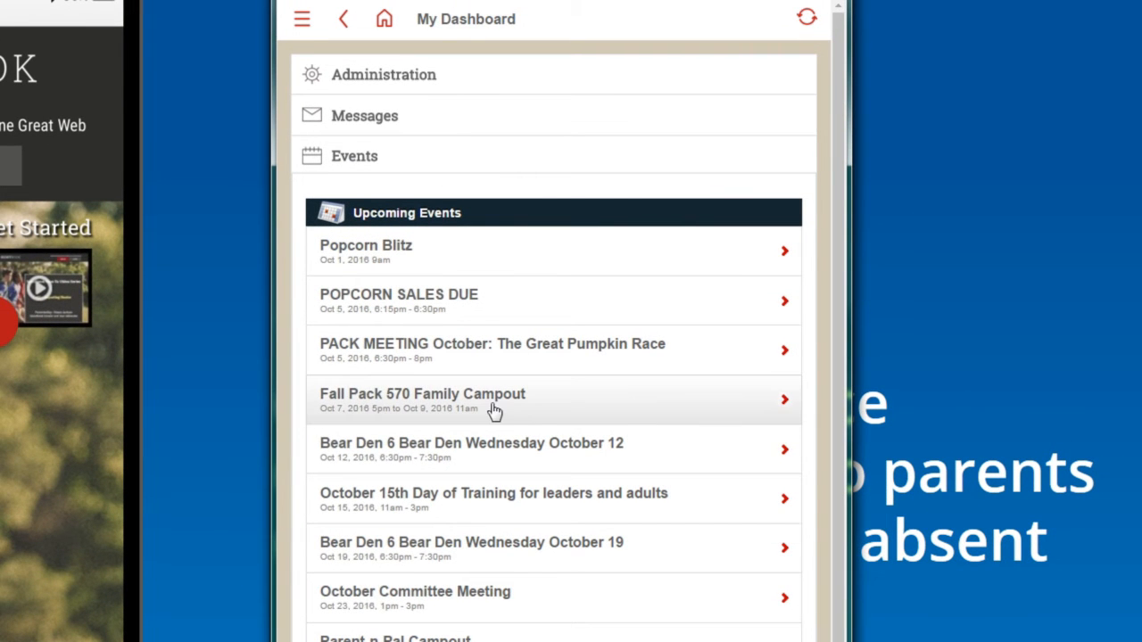
Open the September 28 Bear Den event, scroll past its invitees and start editing it
{"action": "left_click", "coordinate": [421, 399]}
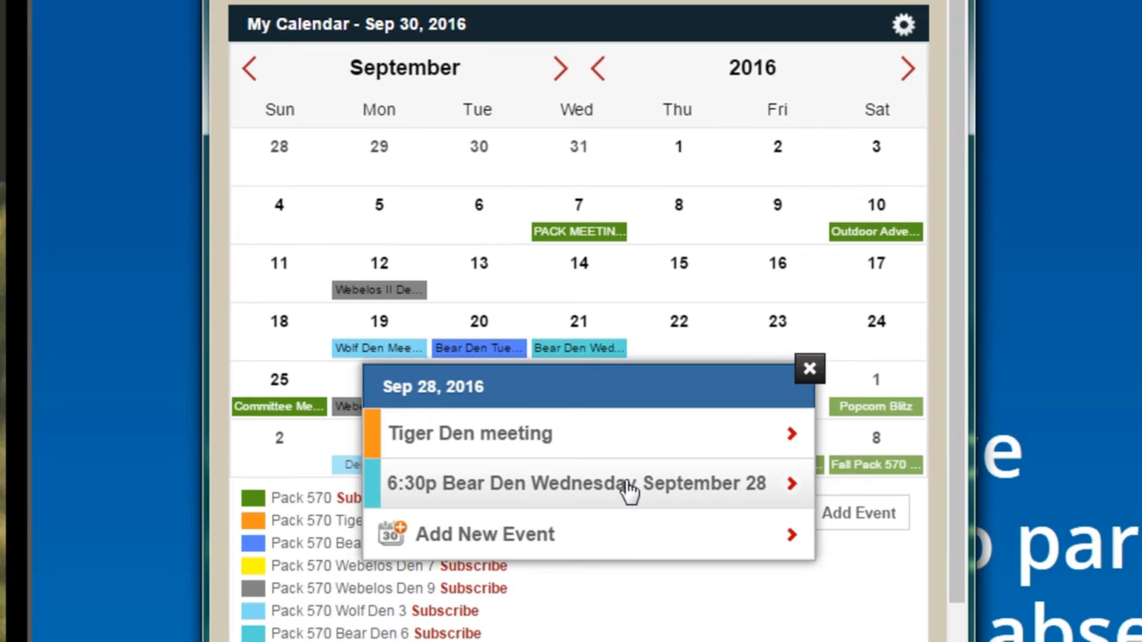
{"action": "left_click", "coordinate": [579, 482]}
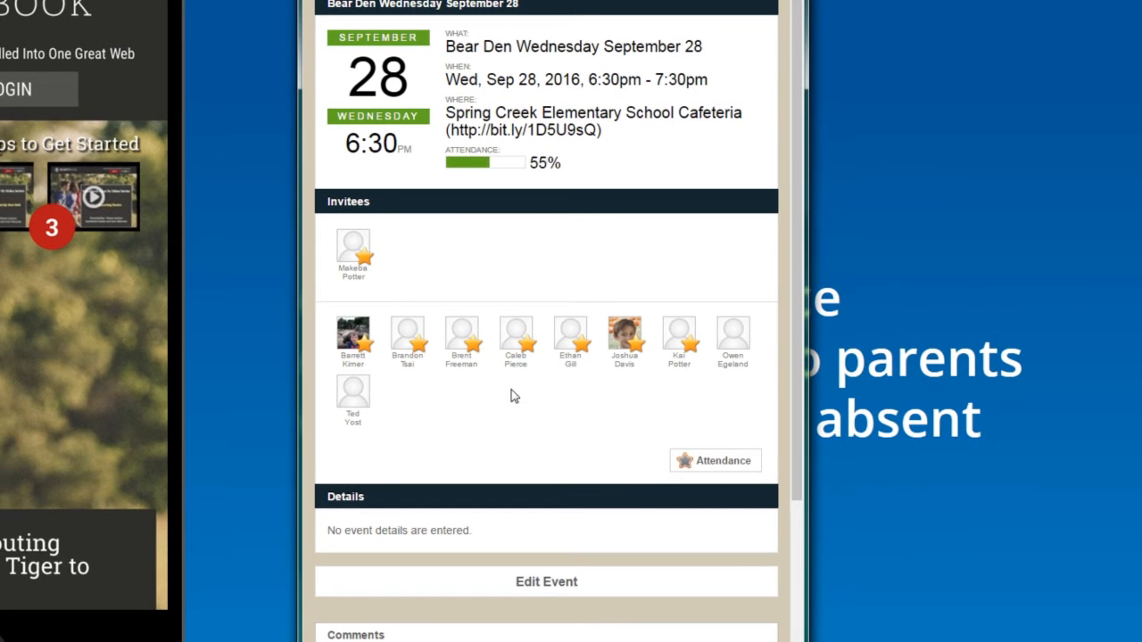
{"action": "left_click", "coordinate": [732, 343]}
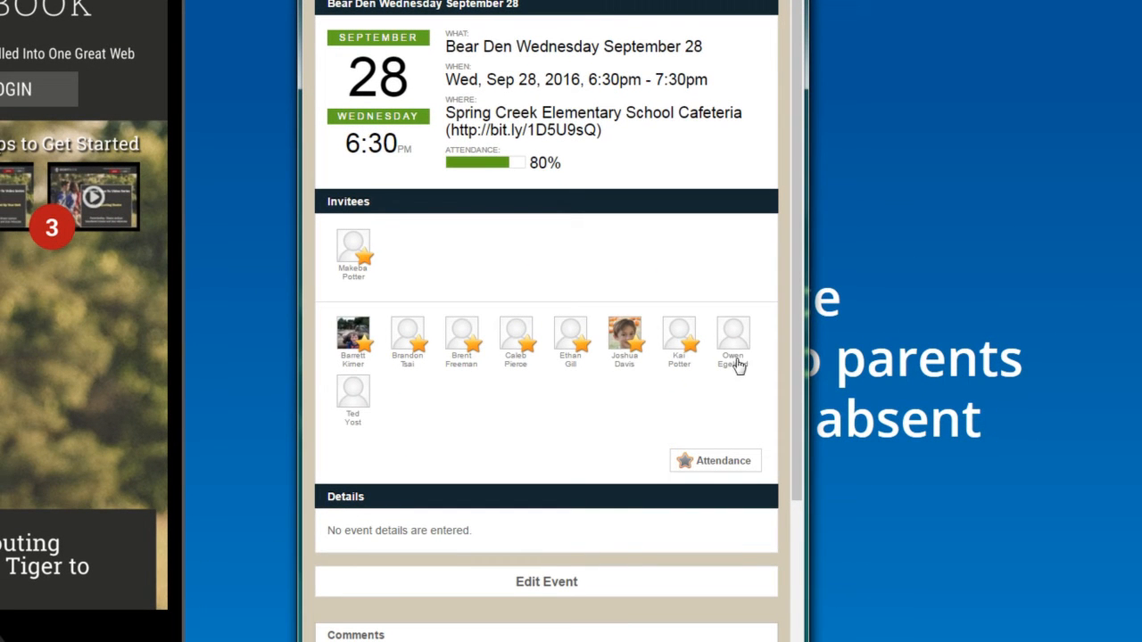
{"action": "mouse_move", "coordinate": [485, 426]}
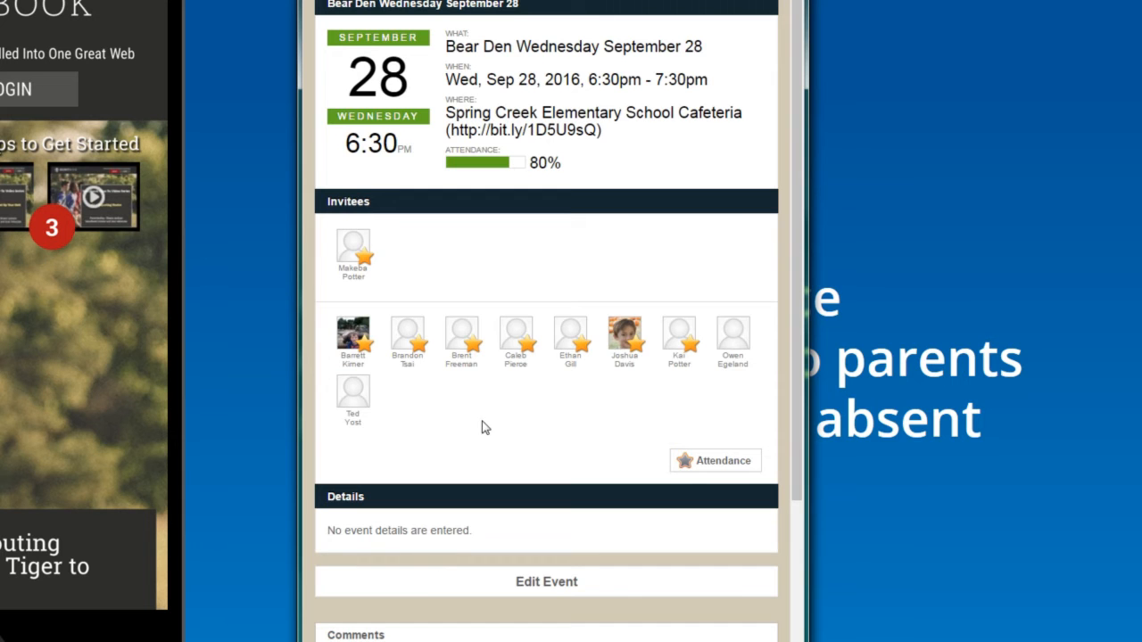
{"action": "scroll", "scroll_direction": "down", "scroll_amount": 3}
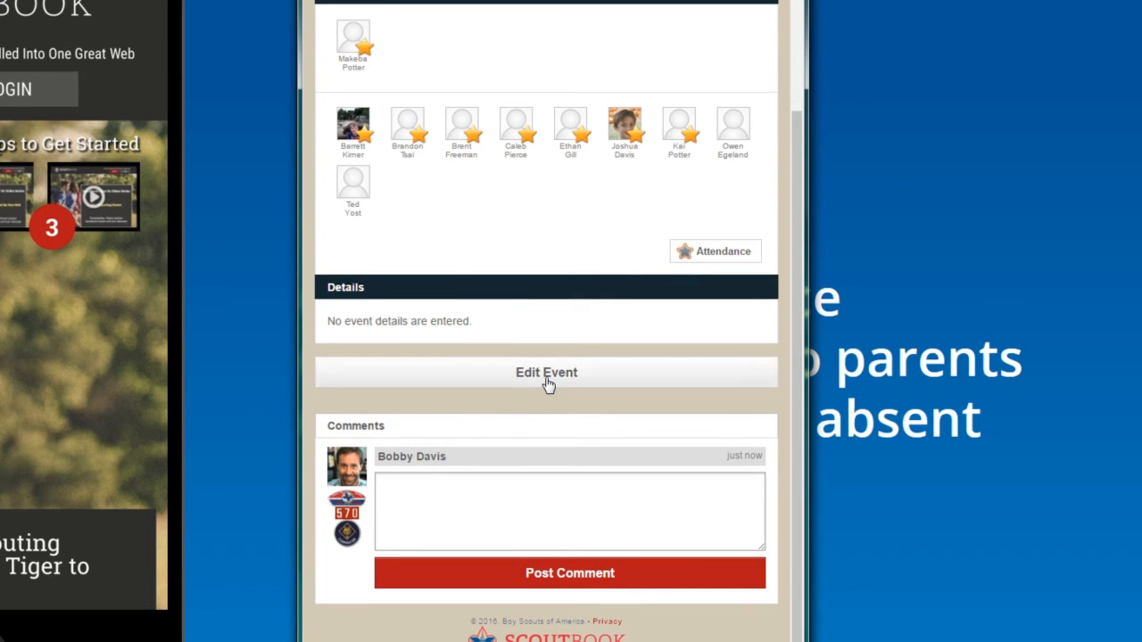
{"action": "left_click", "coordinate": [545, 373]}
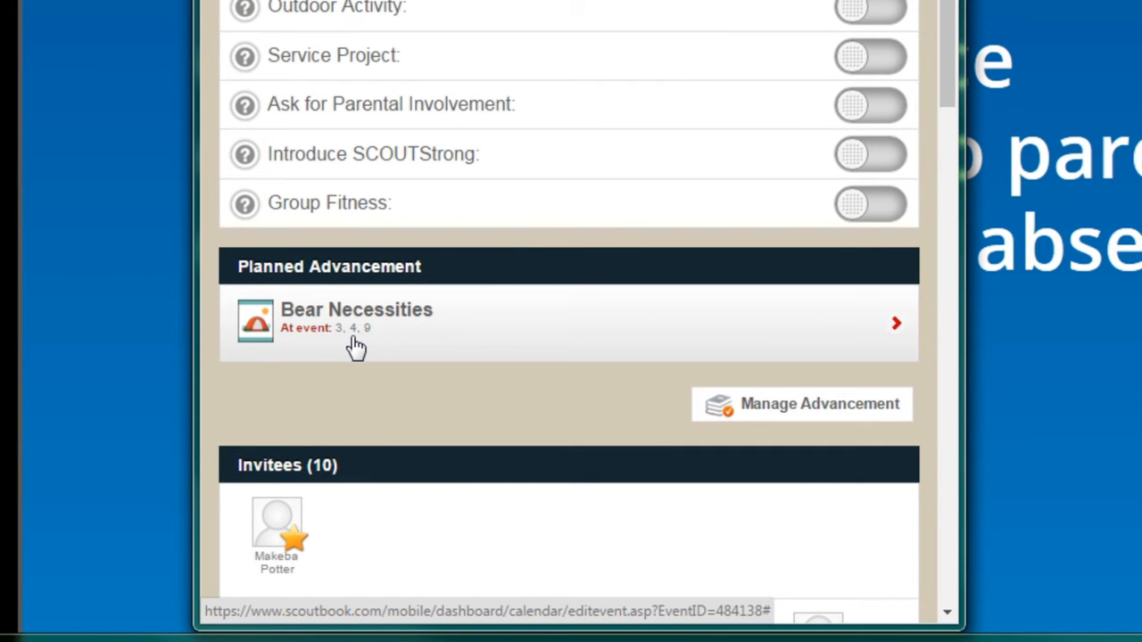
{"action": "mouse_move", "coordinate": [557, 346]}
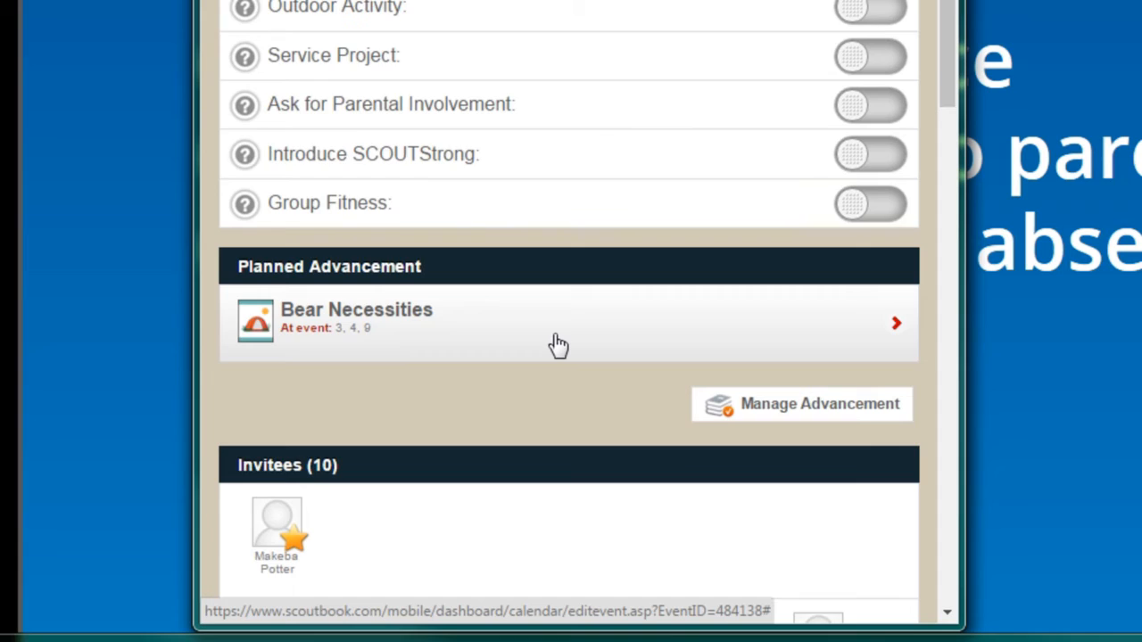
View the planned Bear Necessities requirements 3, 4 and 9, then return to My Dashboard
{"action": "scroll", "scroll_direction": "up", "scroll_amount": 3}
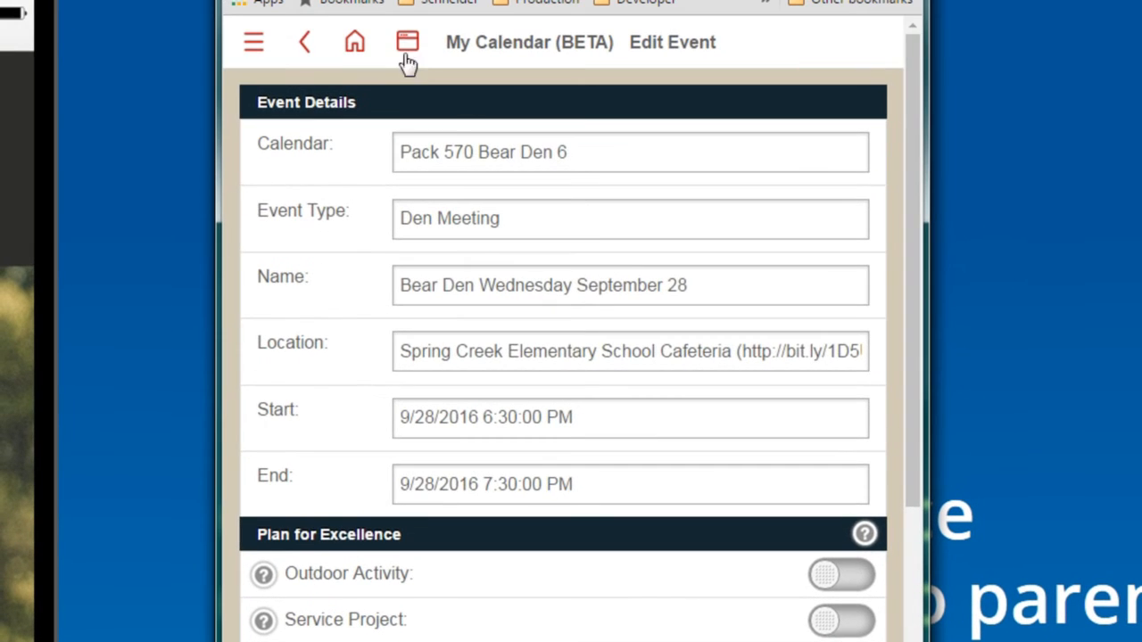
{"action": "left_click", "coordinate": [353, 42]}
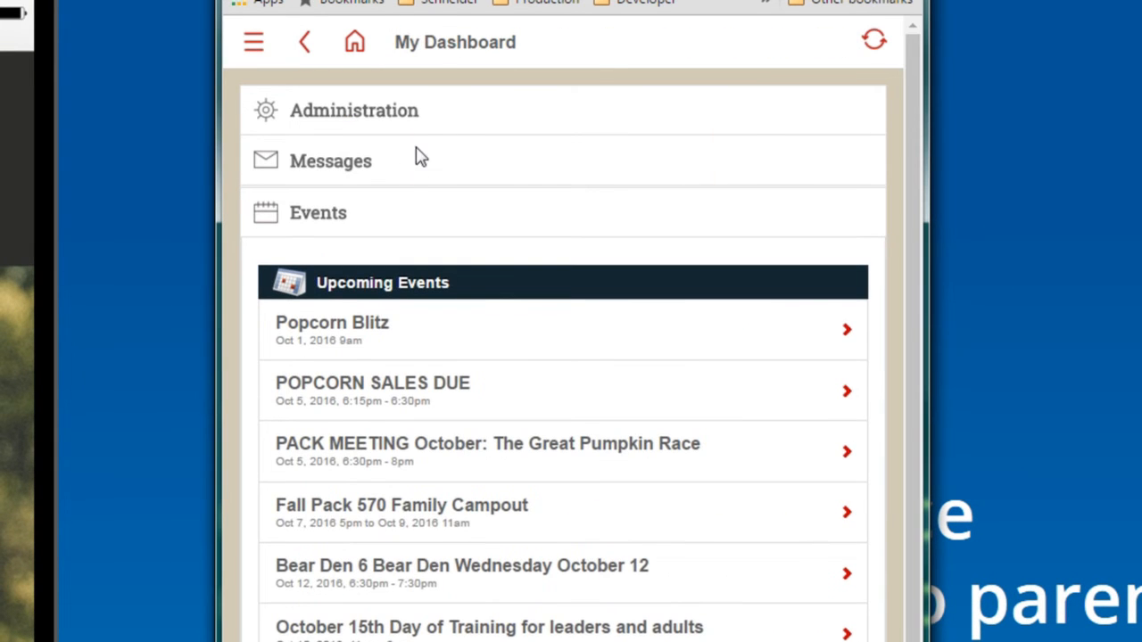
Start a new message from Messages and scroll through the Leaders and Parents recipient lists
{"action": "left_click", "coordinate": [330, 160]}
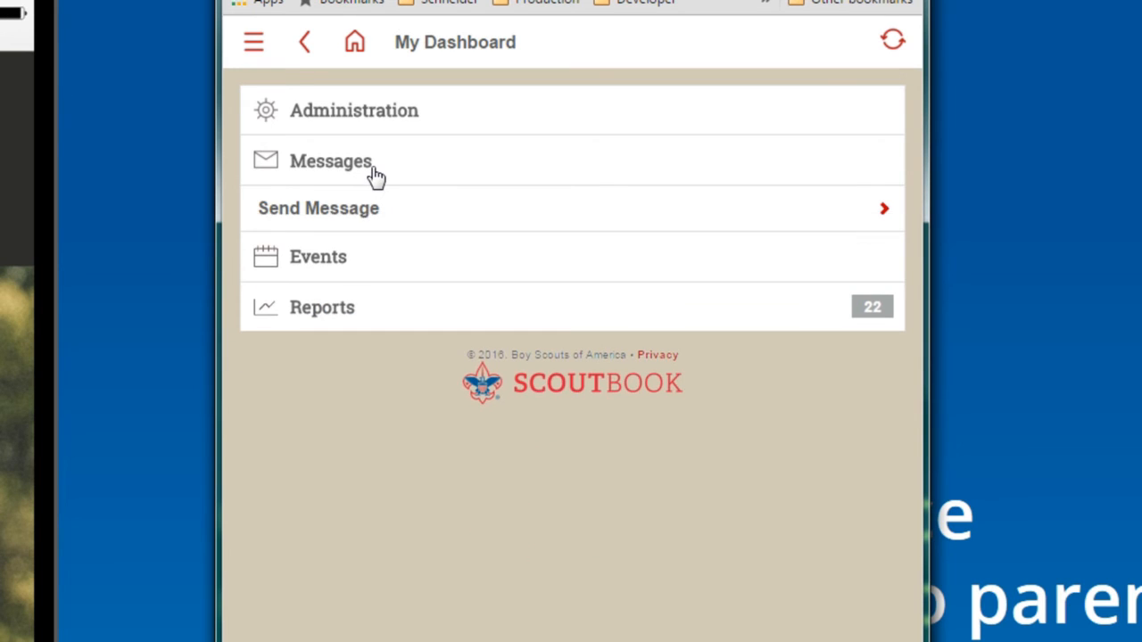
{"action": "left_click", "coordinate": [318, 206]}
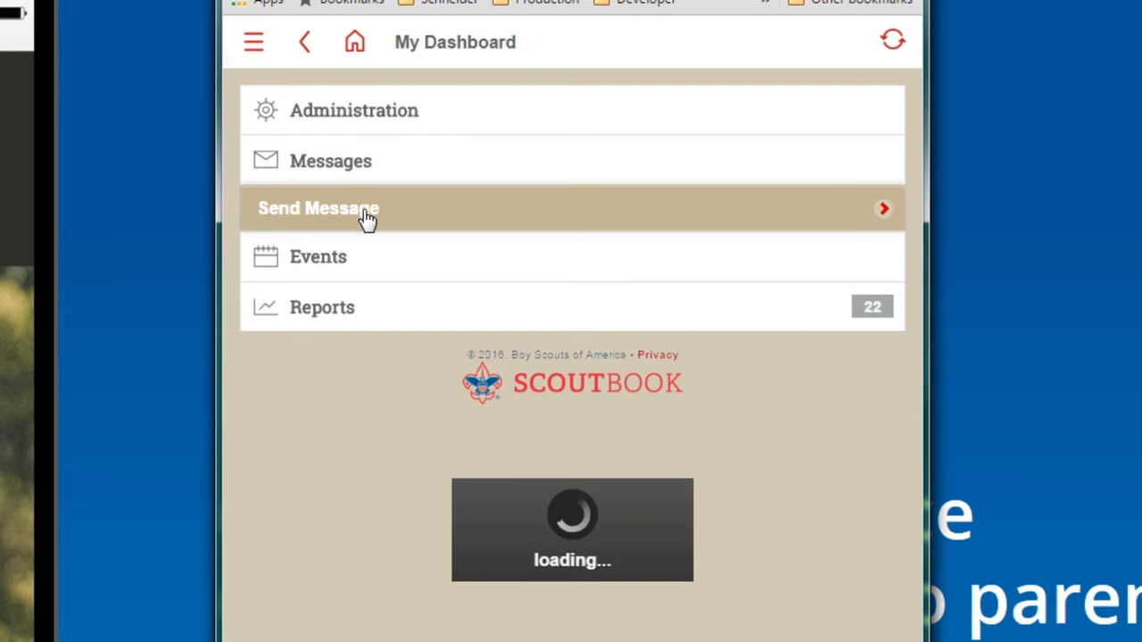
{"action": "left_click", "coordinate": [318, 207]}
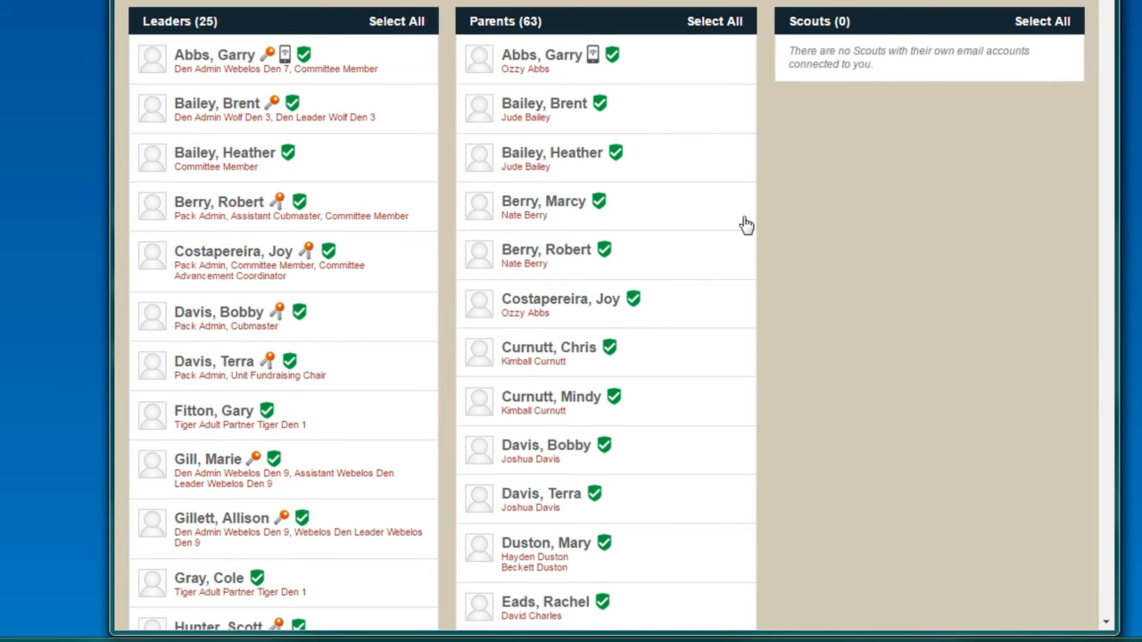
{"action": "scroll", "scroll_direction": "down", "scroll_amount": 3}
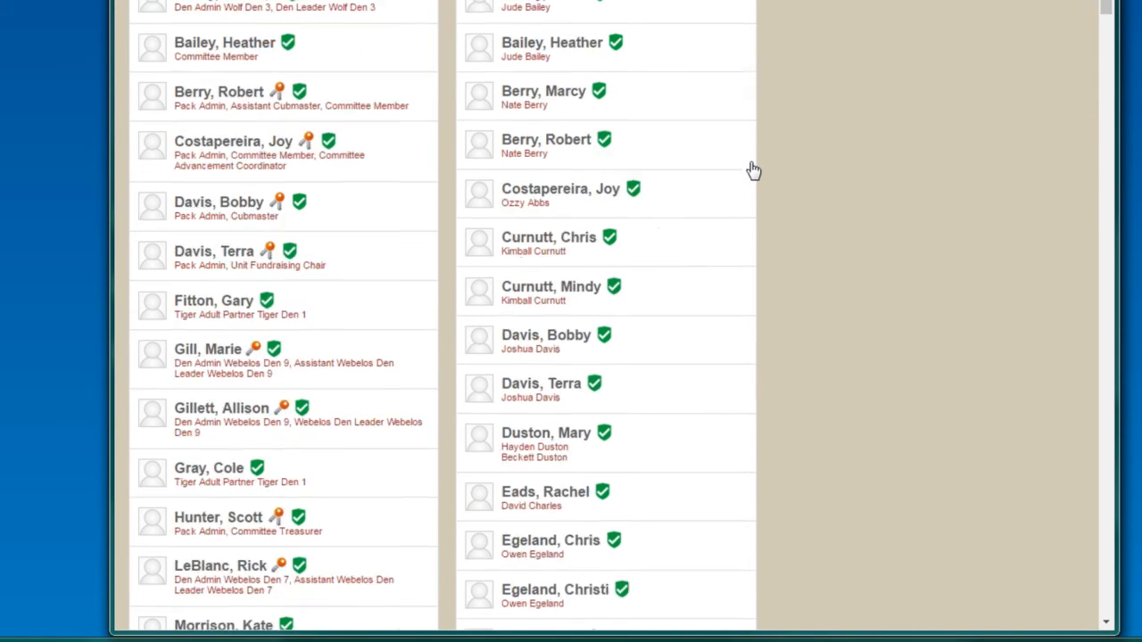
{"action": "scroll", "scroll_direction": "down", "scroll_amount": 3}
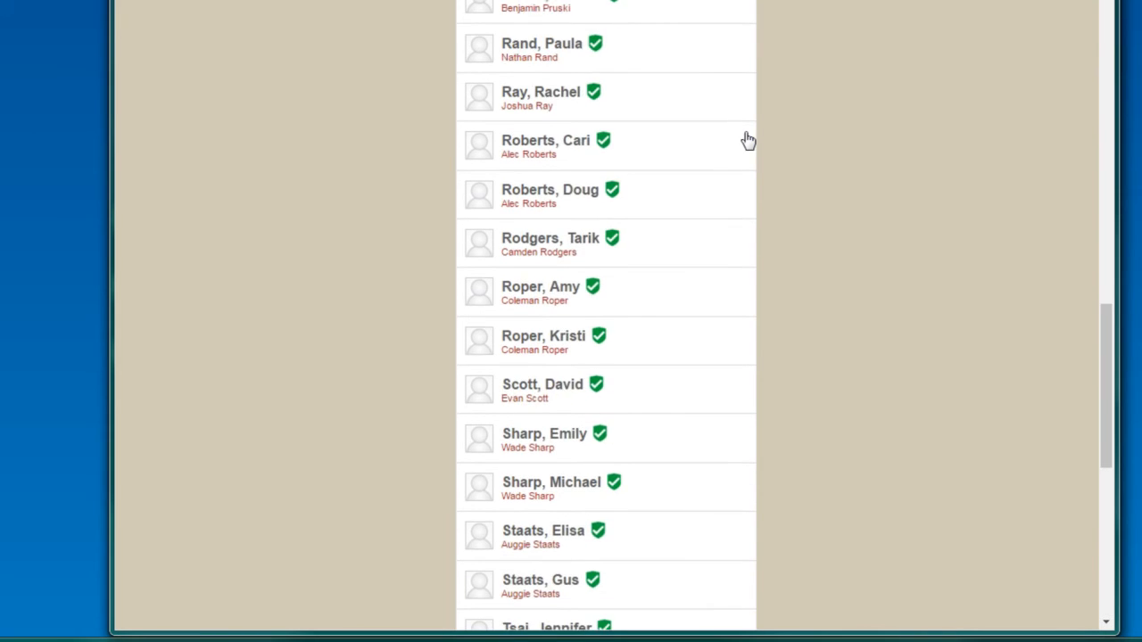
{"action": "scroll", "scroll_direction": "down", "scroll_amount": 3}
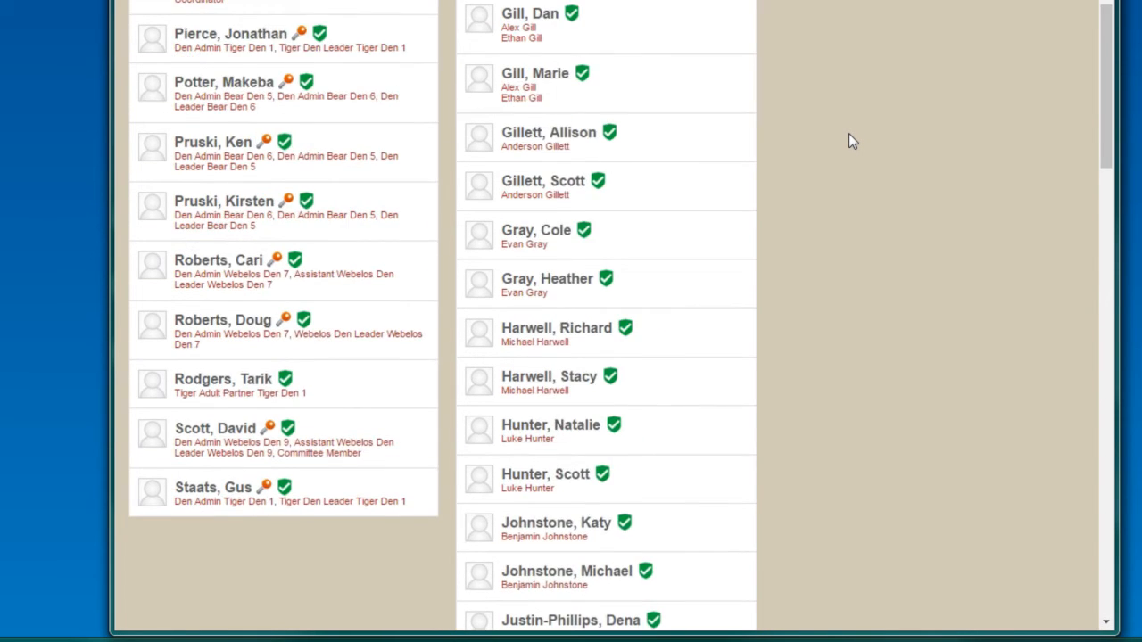
{"action": "scroll", "scroll_direction": "down", "scroll_amount": 3}
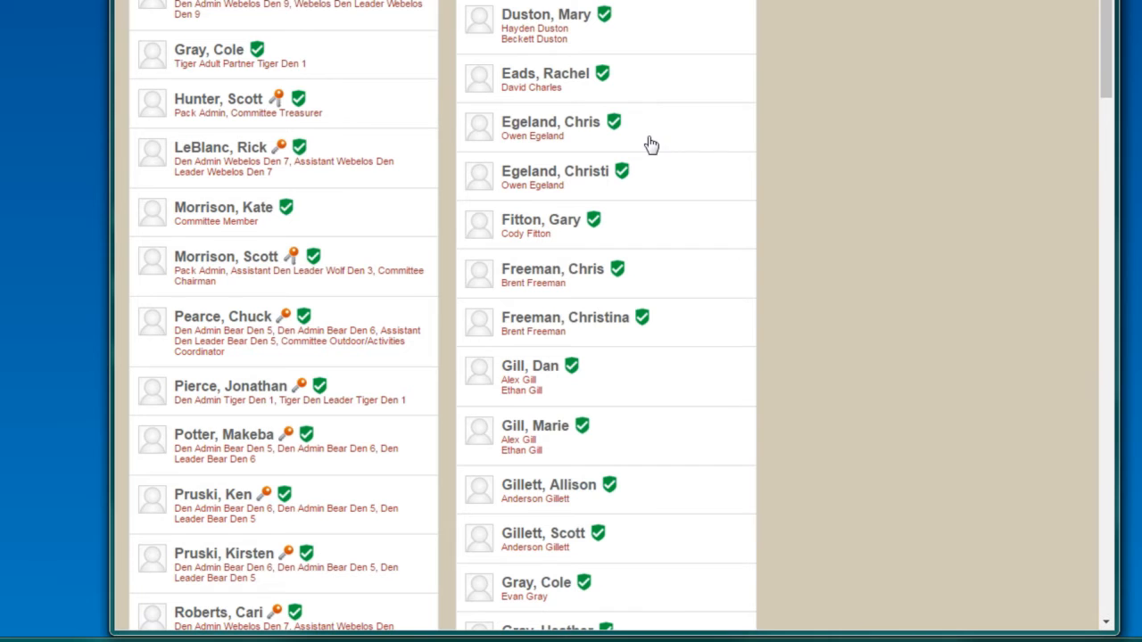
{"action": "scroll", "scroll_direction": "down", "scroll_amount": 3}
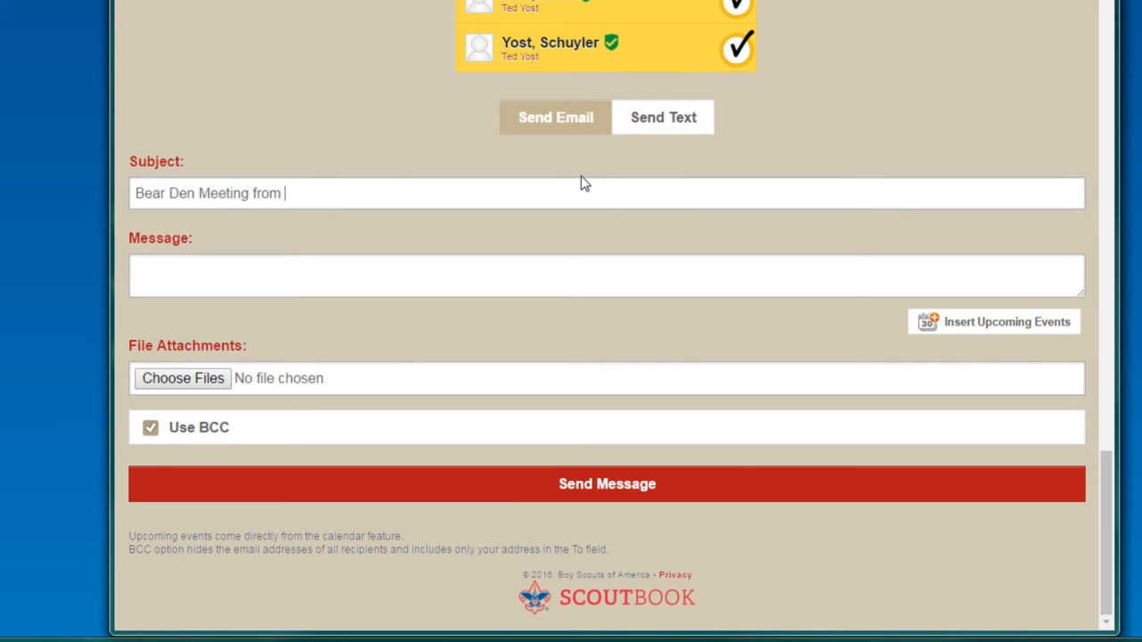
Complete the subject as 'Bear Den Meeting from September 28 - Missed Requirements'
{"action": "type", "text": "September"}
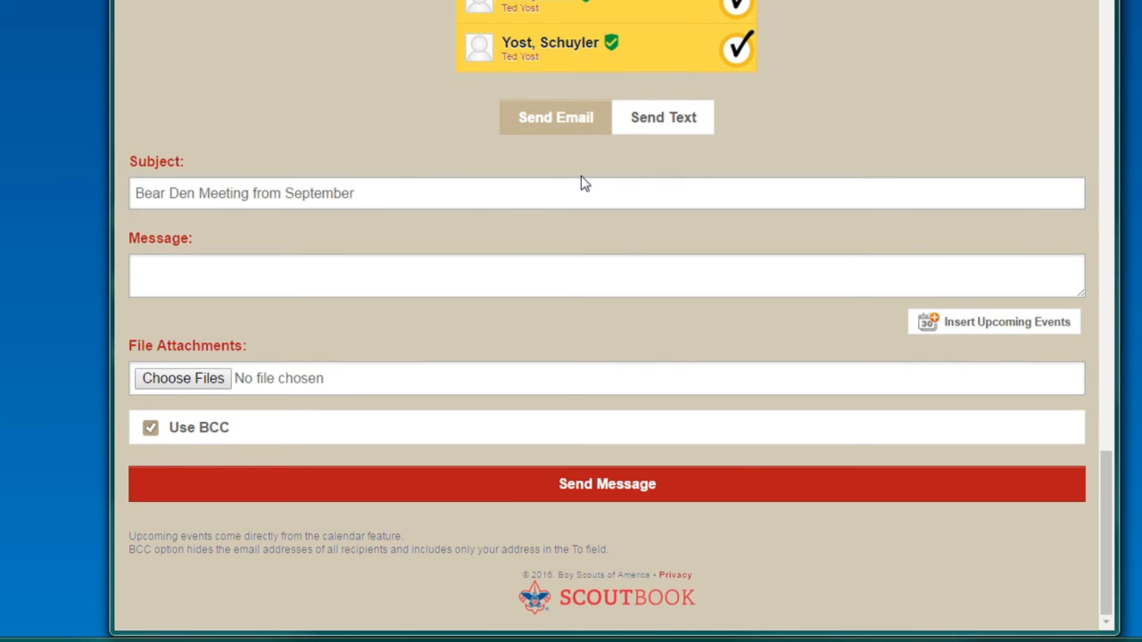
{"action": "type", "text": "28 - Missed Req"}
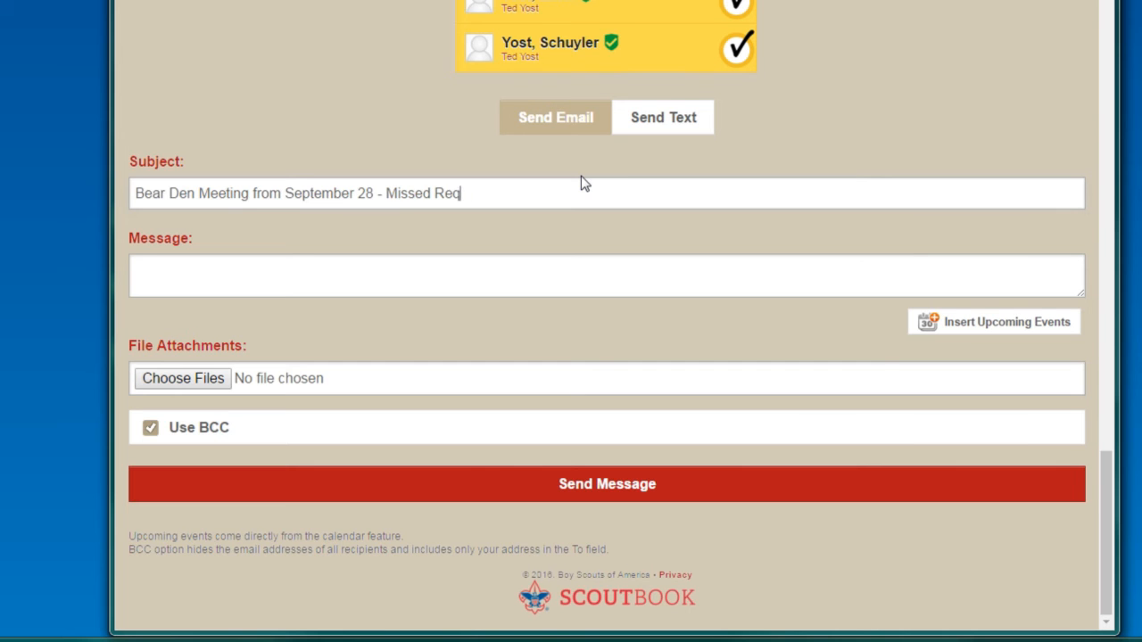
{"action": "type", "text": "uirements"}
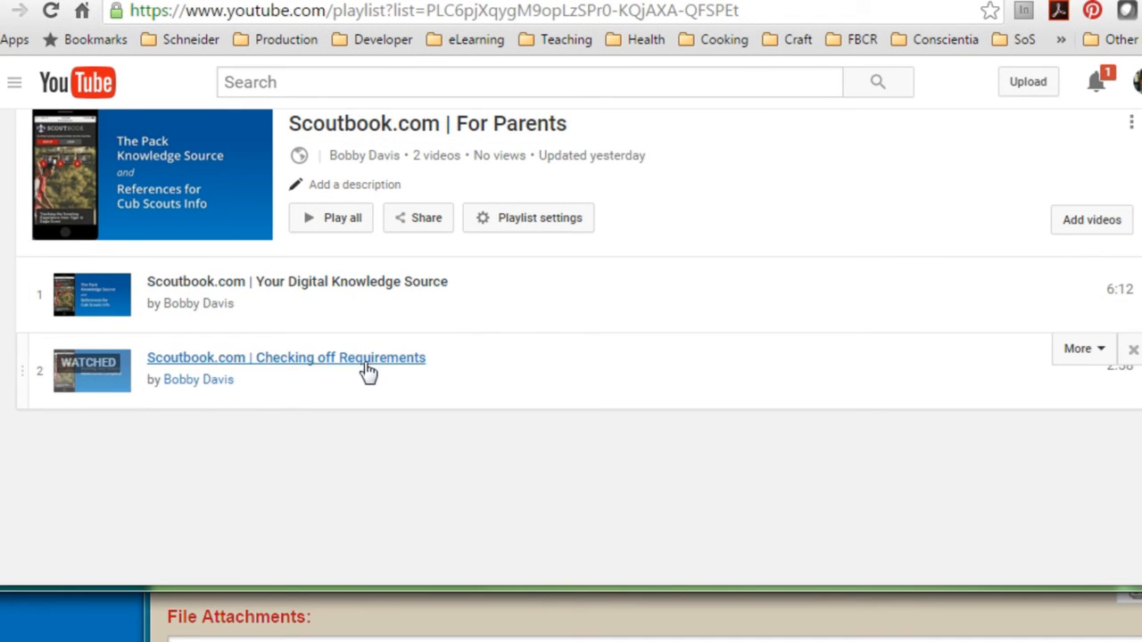
{"action": "mouse_move", "coordinate": [342, 373]}
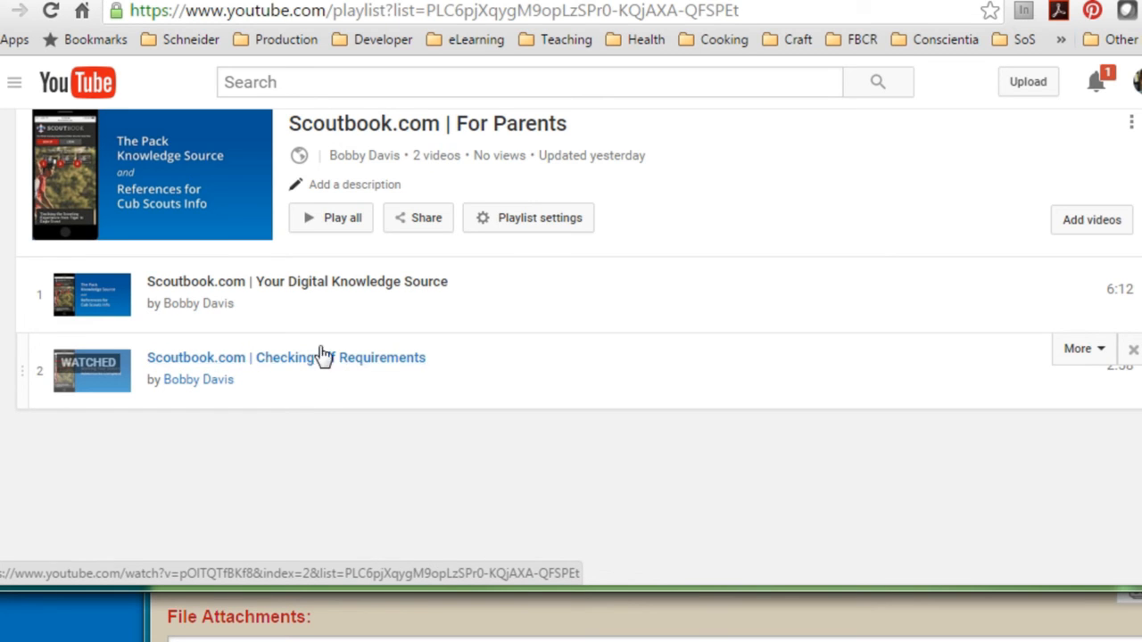
Copy the share link of the Scoutbook.com | For Parents YouTube playlist
{"action": "left_click", "coordinate": [418, 218]}
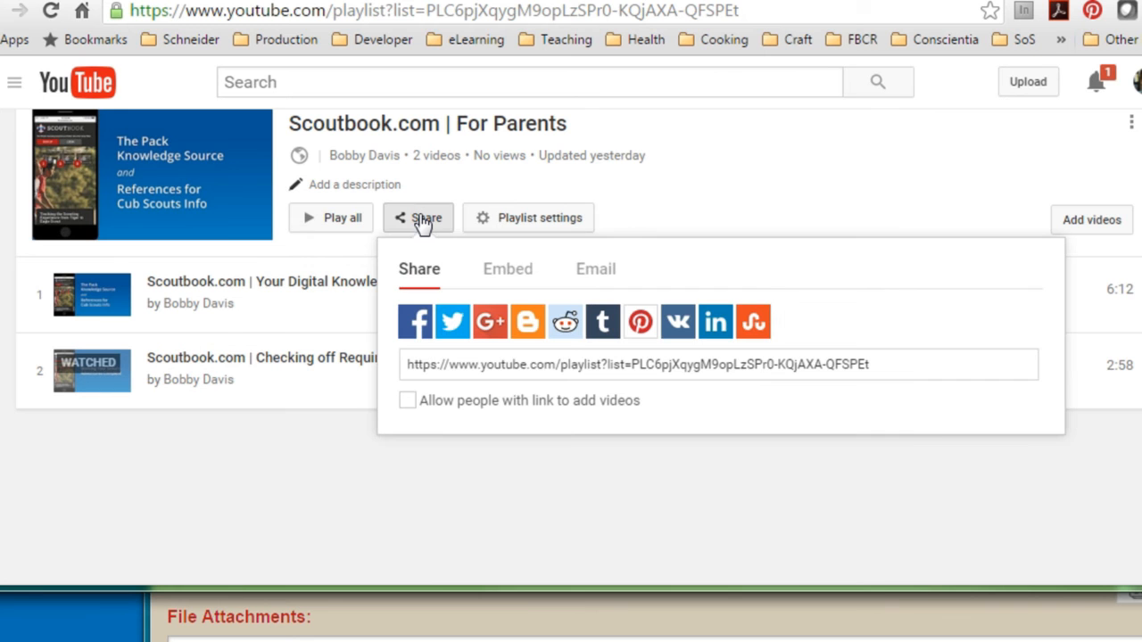
{"action": "left_click", "coordinate": [633, 364]}
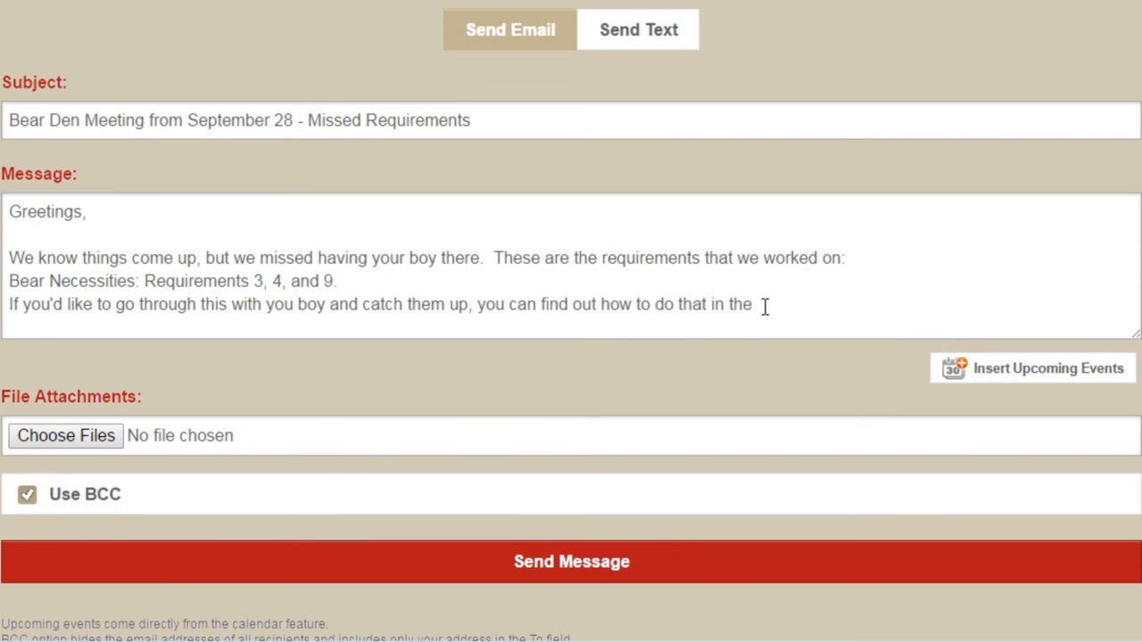
{"action": "mouse_move", "coordinate": [799, 307]}
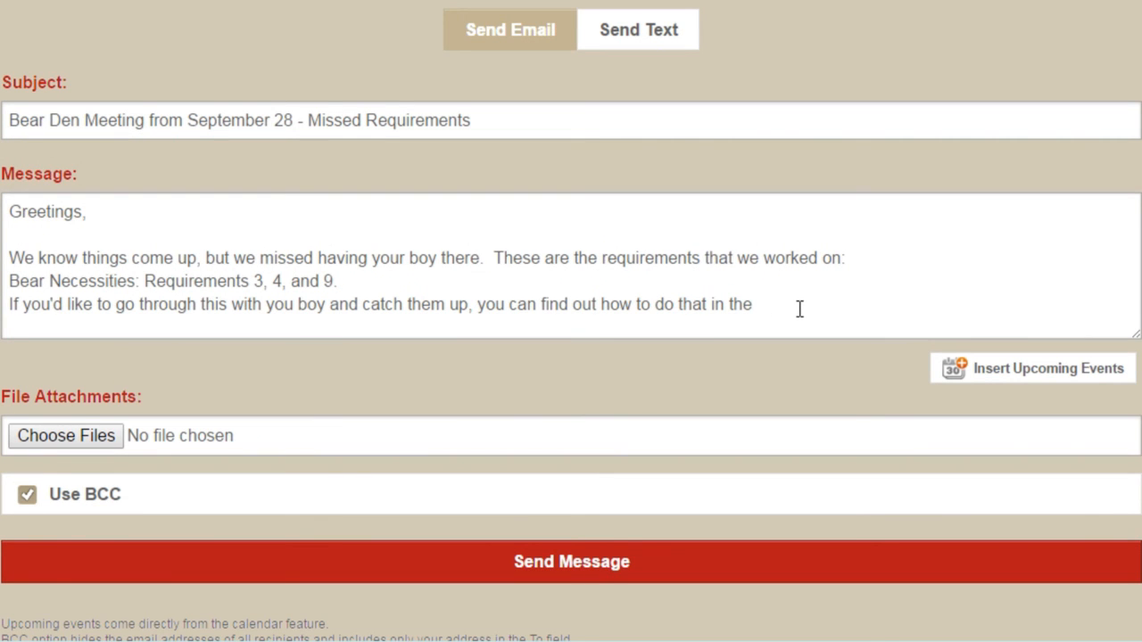
Write the body citing the Scoutbook.com video for requirements 3, 4 and 9, sign off with Thanks, and send to parents via BCC
{"action": "type", "text": "Scout"}
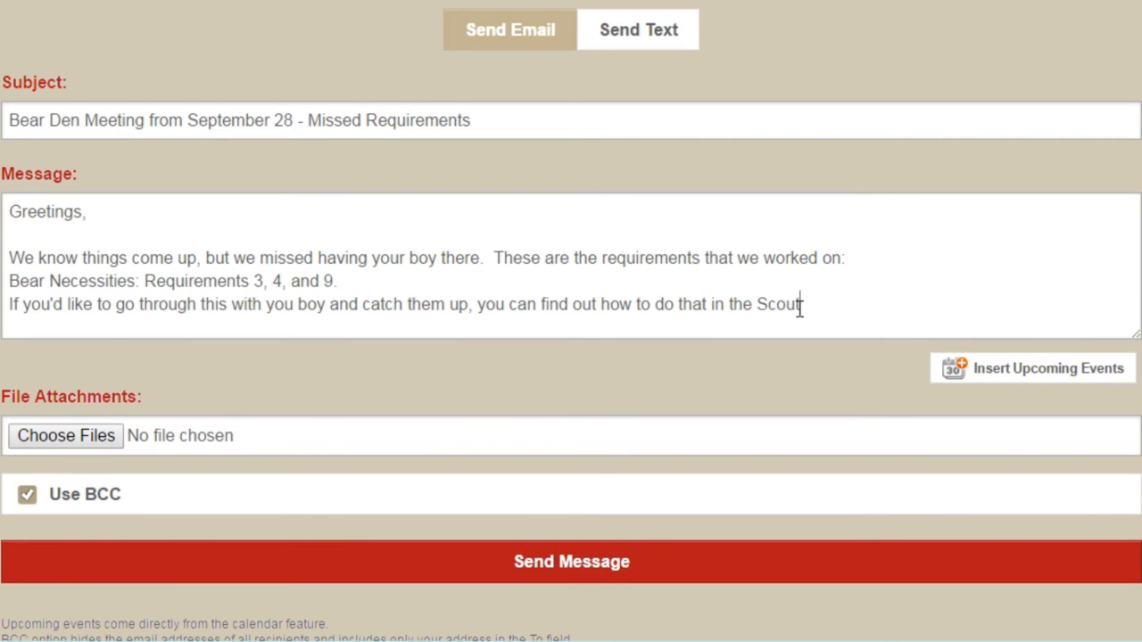
{"action": "type", "text": "book.com | Checking off"}
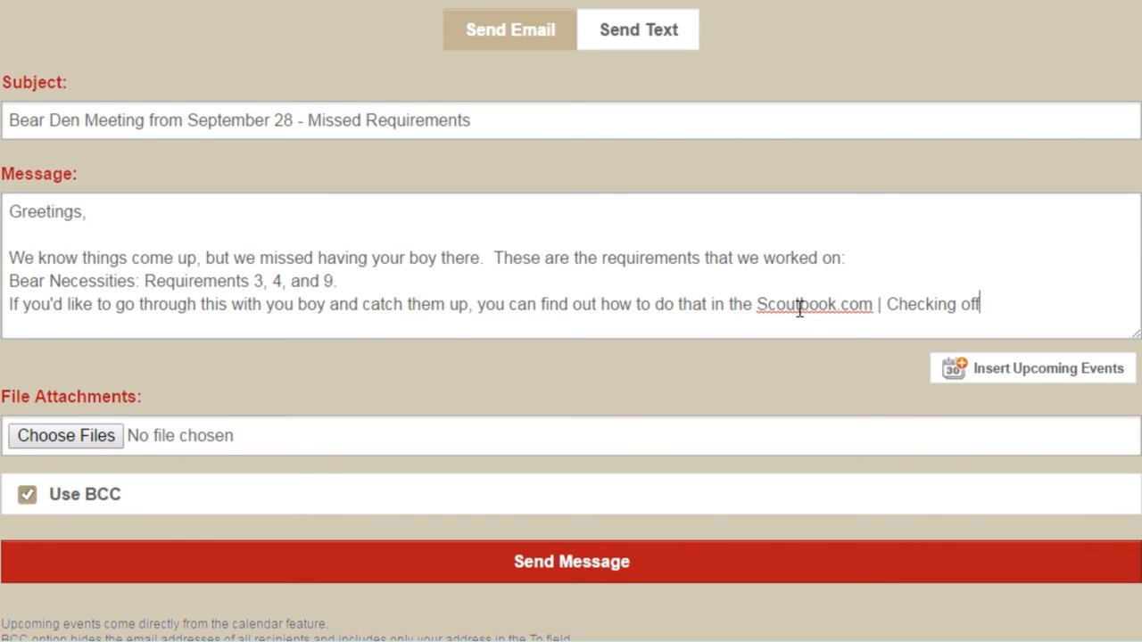
{"action": "type", "text": "Requirements"}
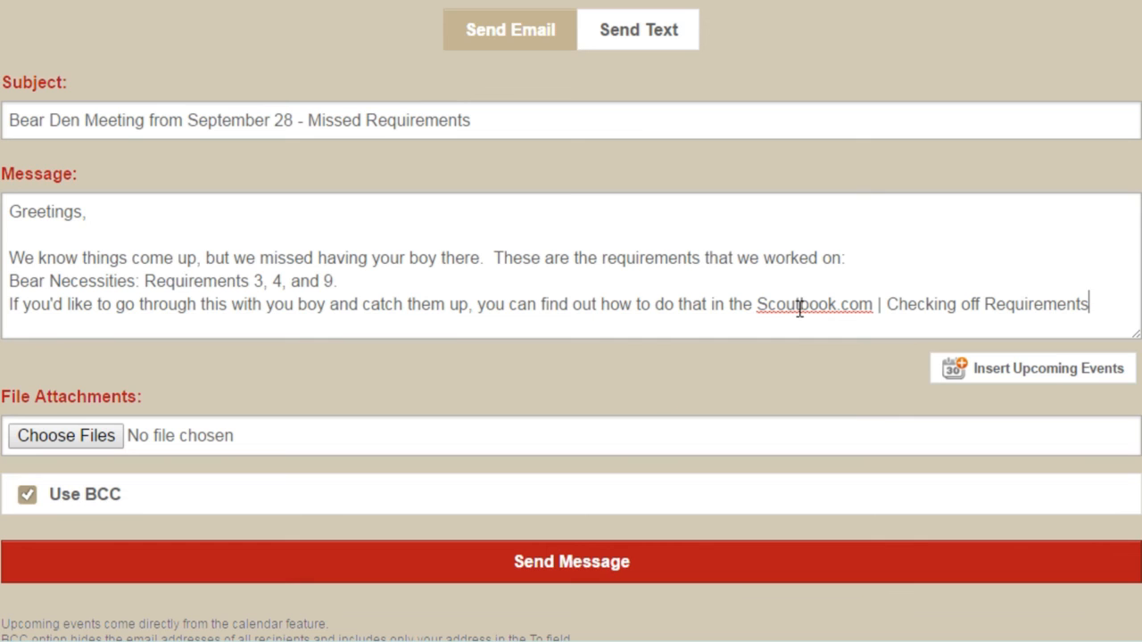
{"action": "type", "text": "in"}
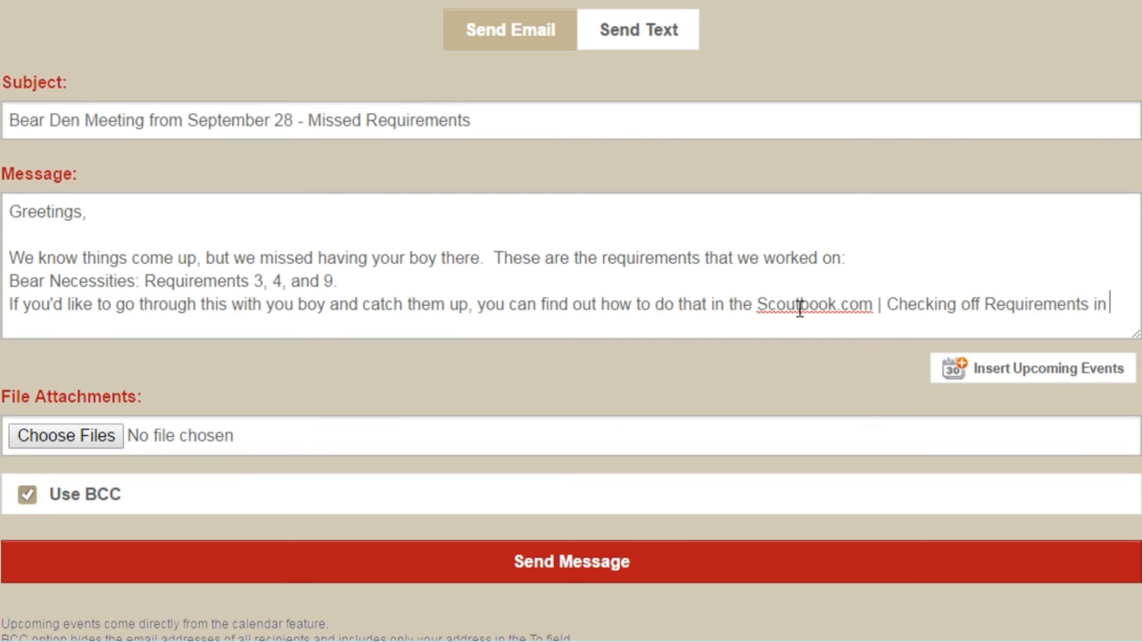
{"action": "type", "text": "video"}
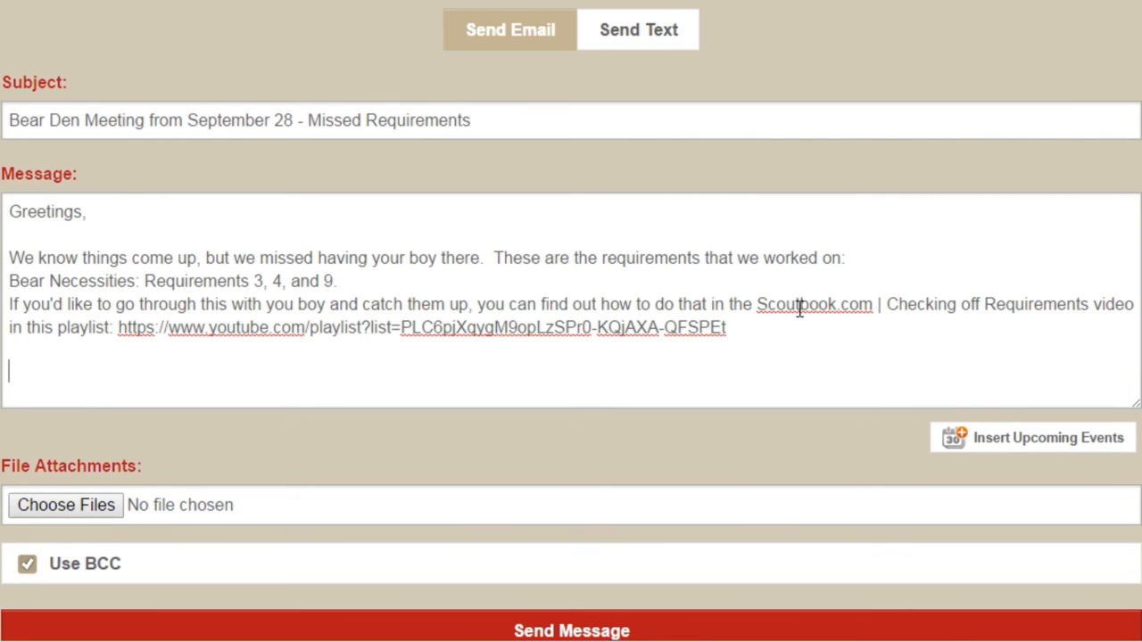
{"action": "type", "text": "Thanks,"}
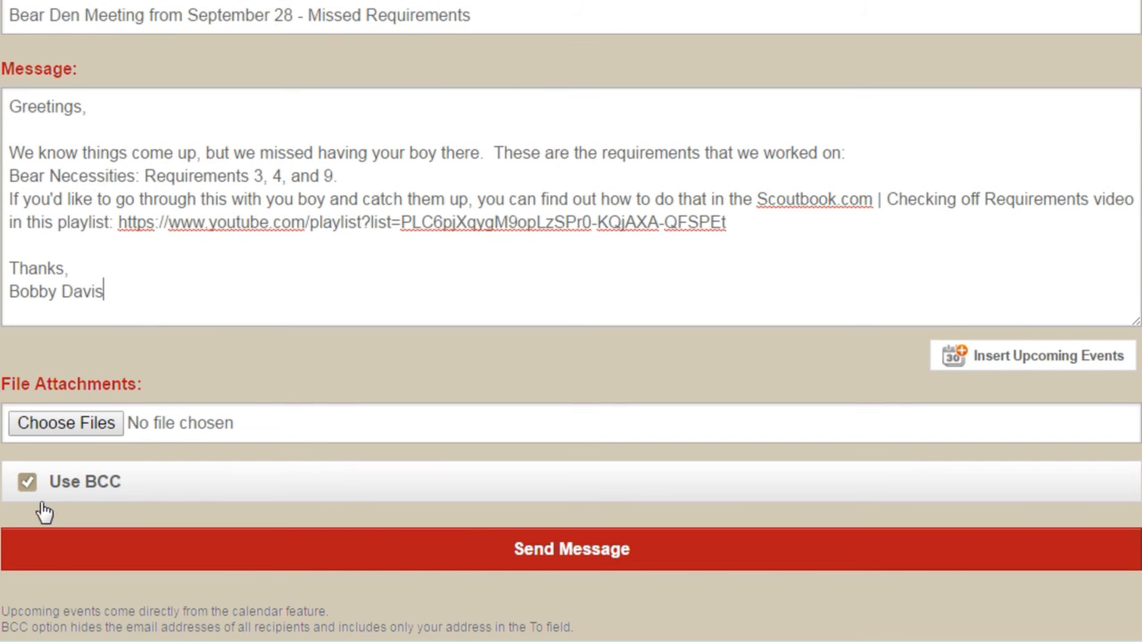
{"action": "mouse_move", "coordinate": [111, 503]}
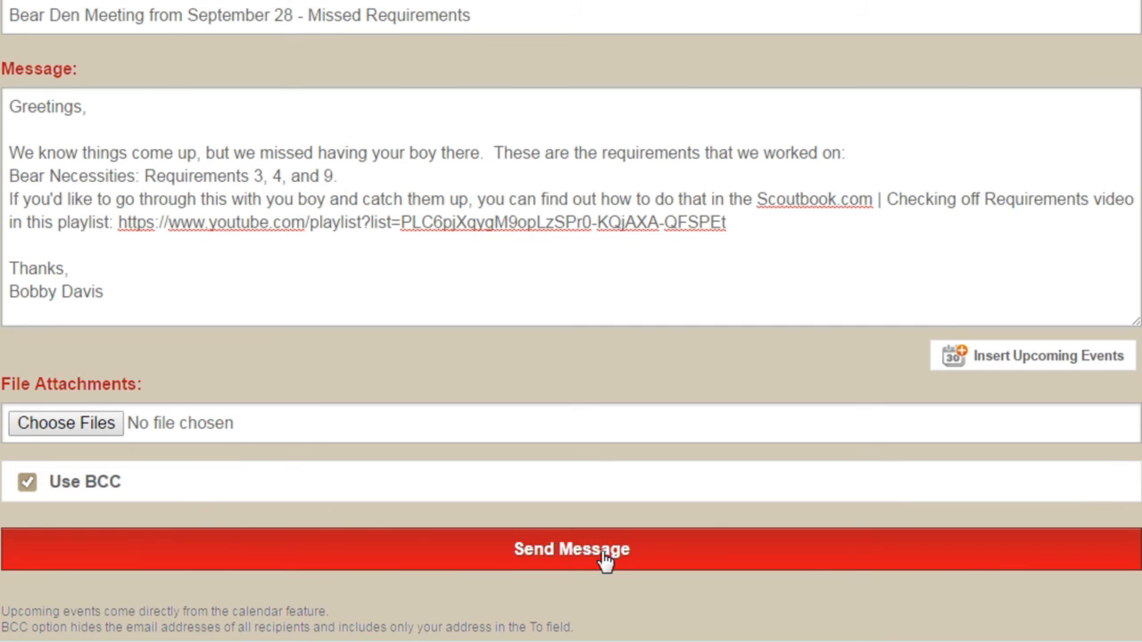
{"action": "left_click", "coordinate": [571, 549]}
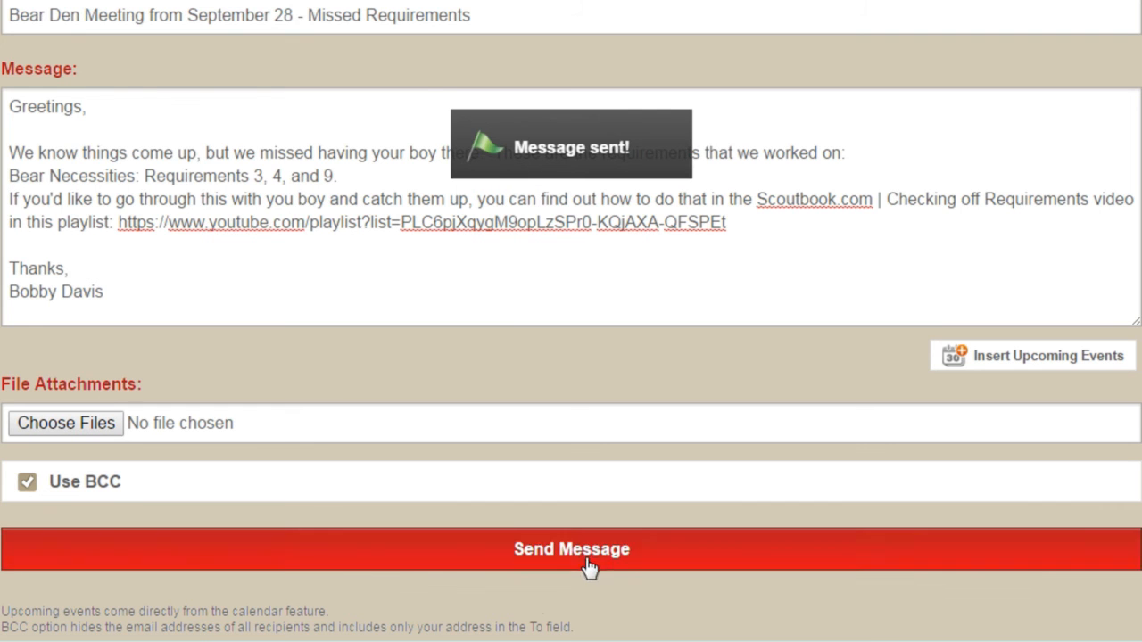